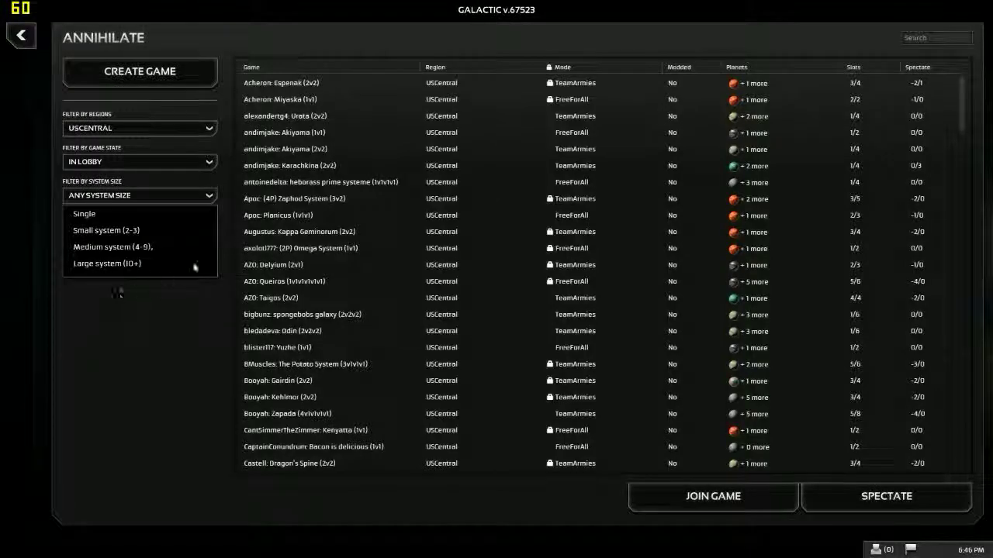
{"action": "mouse_move", "coordinate": [194, 267]}
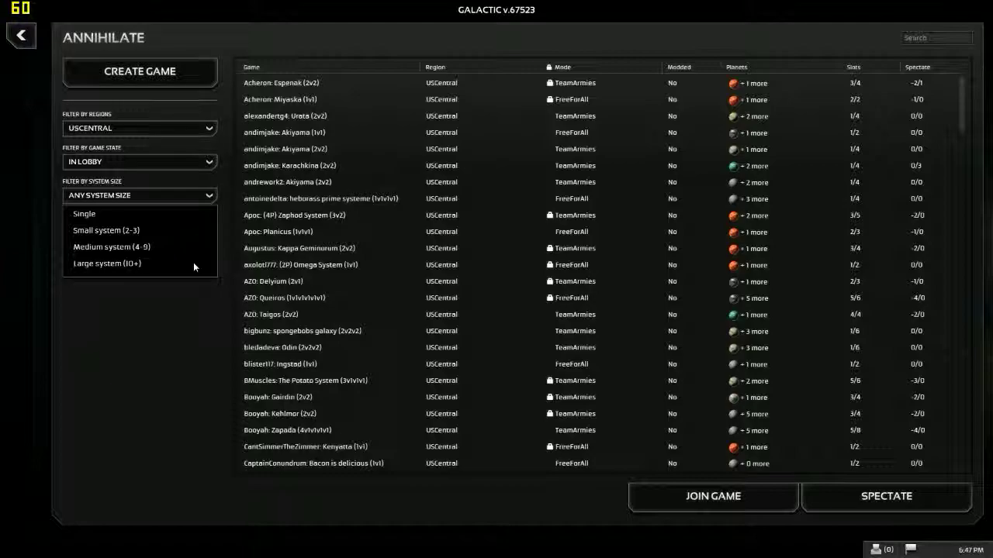
- Close the system size options, glance at Planicus (1v1v1), and settle on Karachkina (2v2)
{"action": "left_click", "coordinate": [325, 165]}
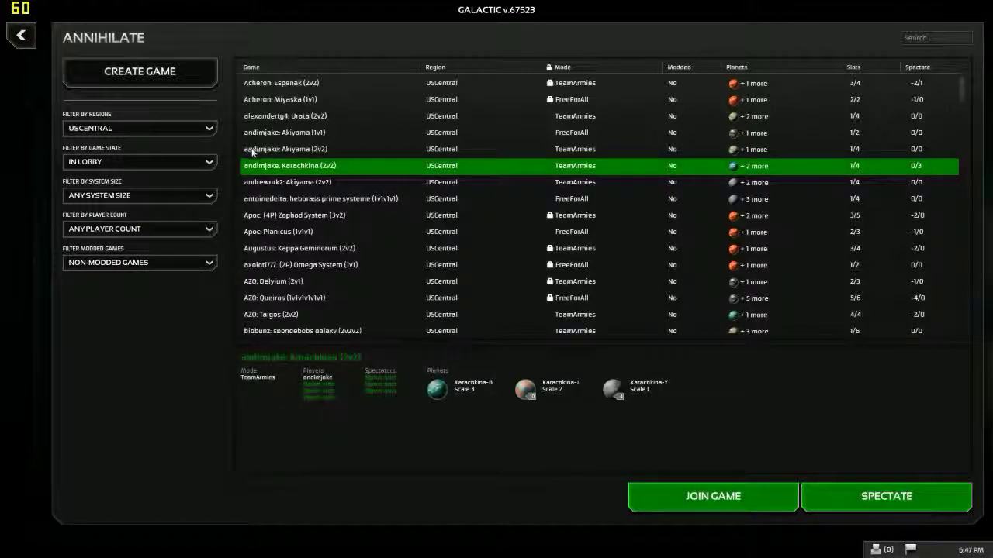
{"action": "mouse_move", "coordinate": [749, 169]}
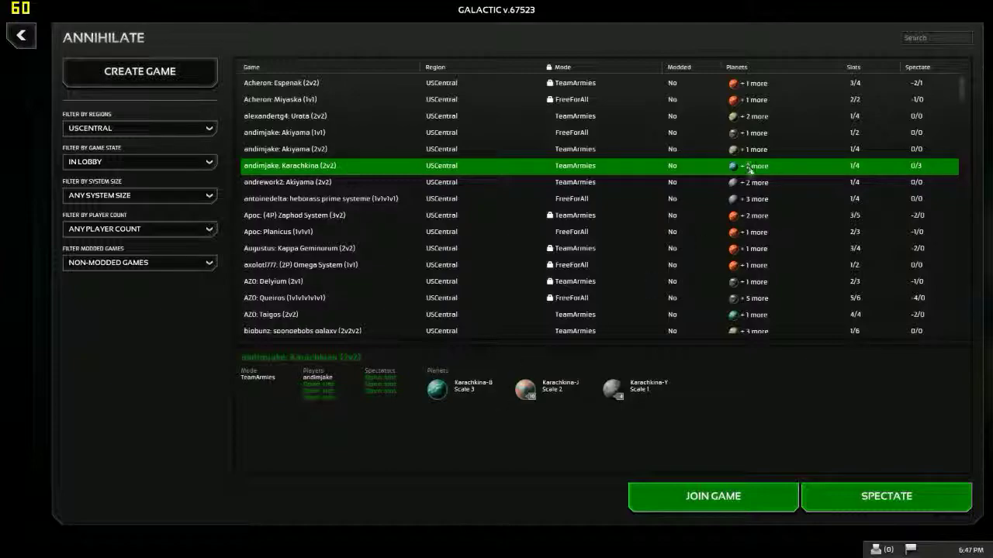
{"action": "mouse_move", "coordinate": [744, 176]}
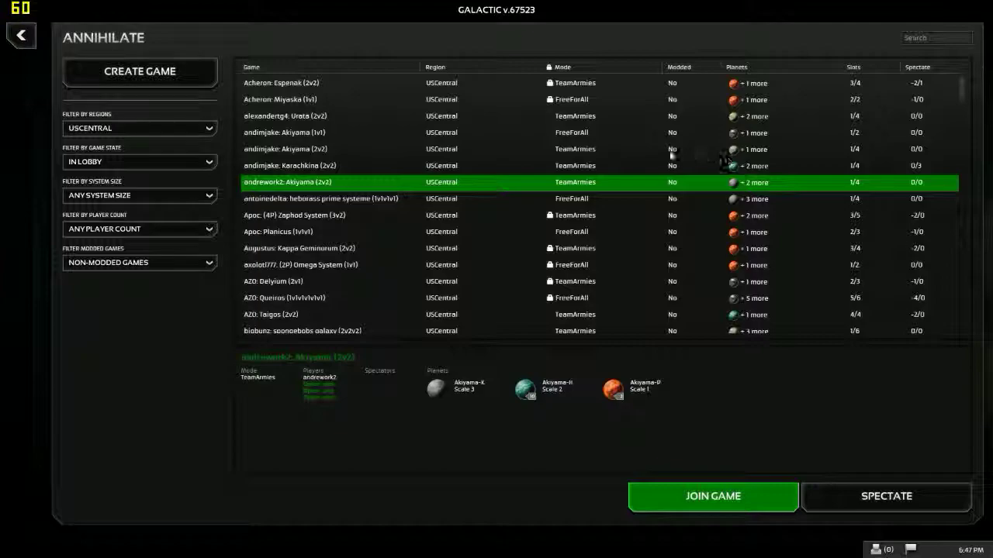
{"action": "mouse_move", "coordinate": [380, 172]}
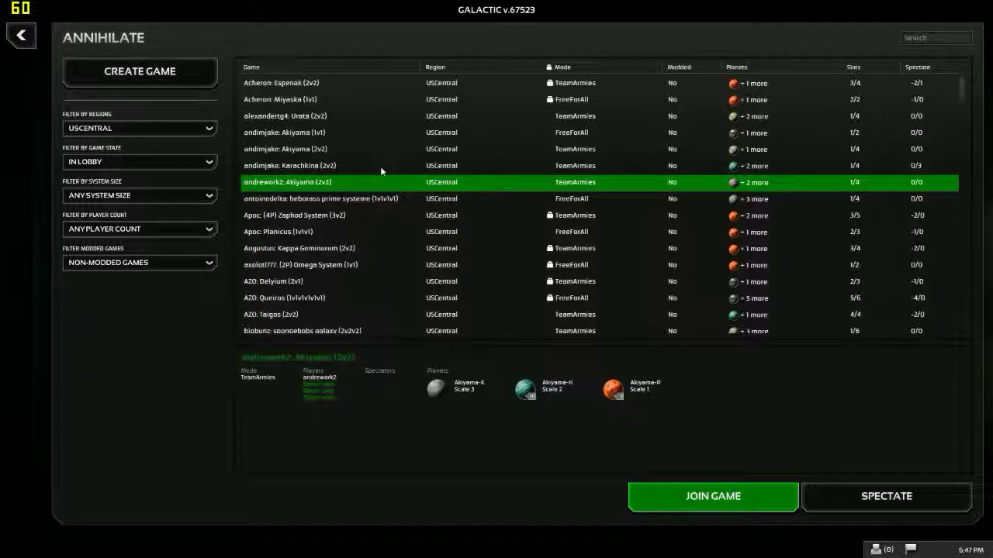
{"action": "left_click", "coordinate": [310, 165]}
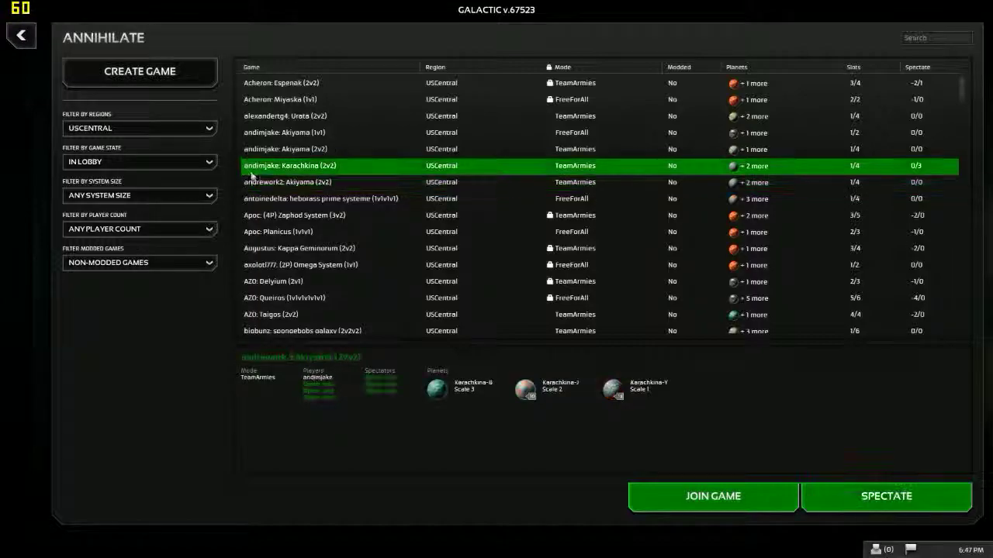
{"action": "mouse_move", "coordinate": [263, 103]}
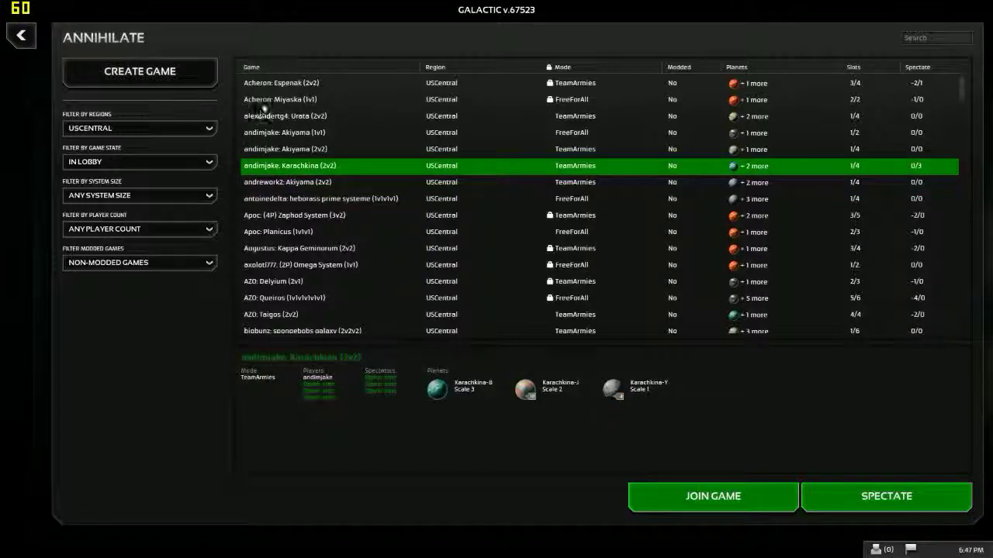
{"action": "left_click", "coordinate": [310, 231]}
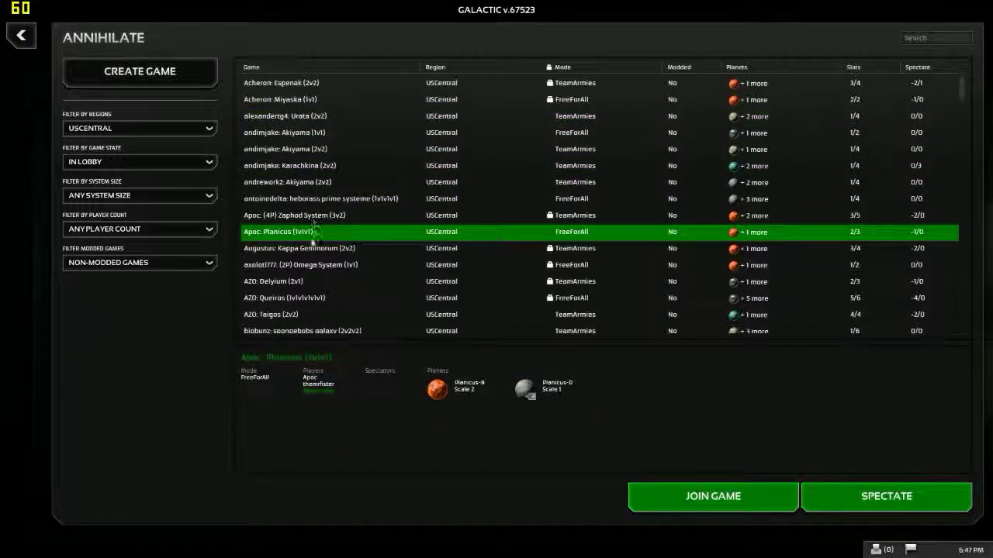
{"action": "left_click", "coordinate": [289, 166]}
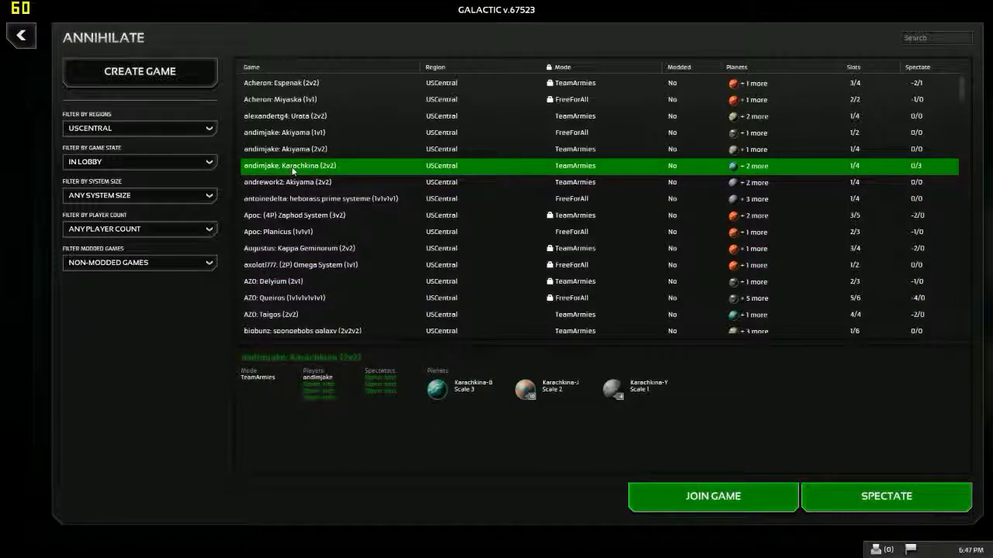
{"action": "mouse_move", "coordinate": [278, 160]}
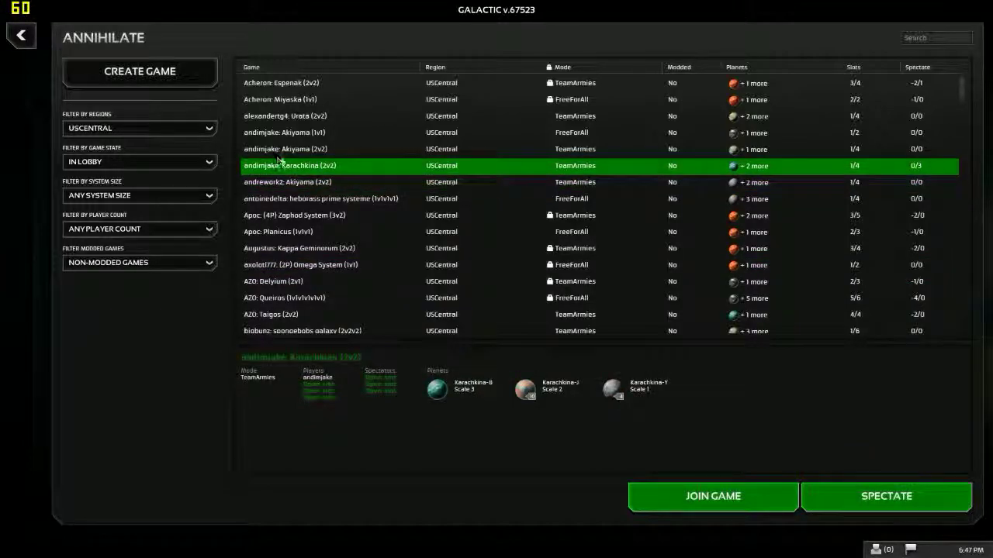
{"action": "mouse_move", "coordinate": [512, 322]}
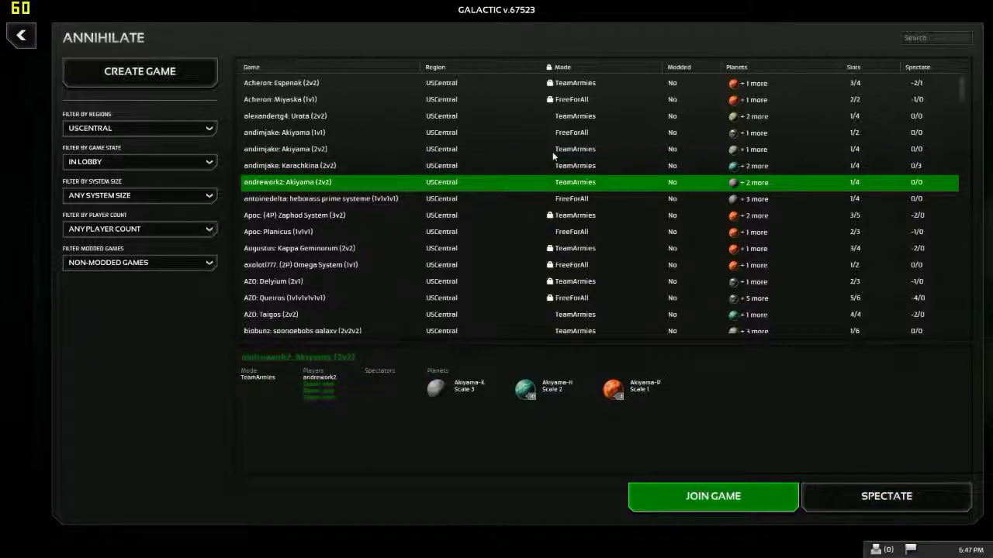
{"action": "left_click", "coordinate": [310, 165]}
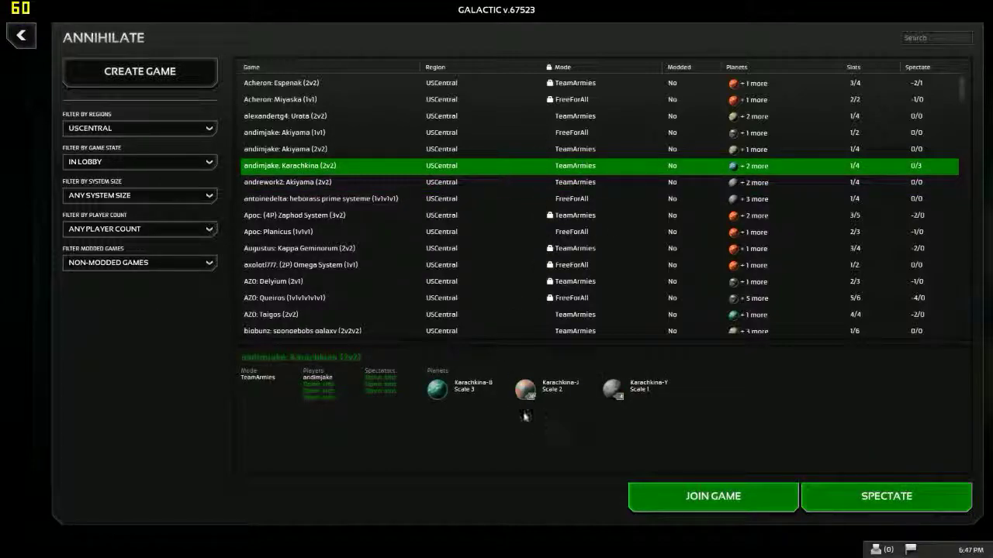
{"action": "mouse_move", "coordinate": [705, 483]}
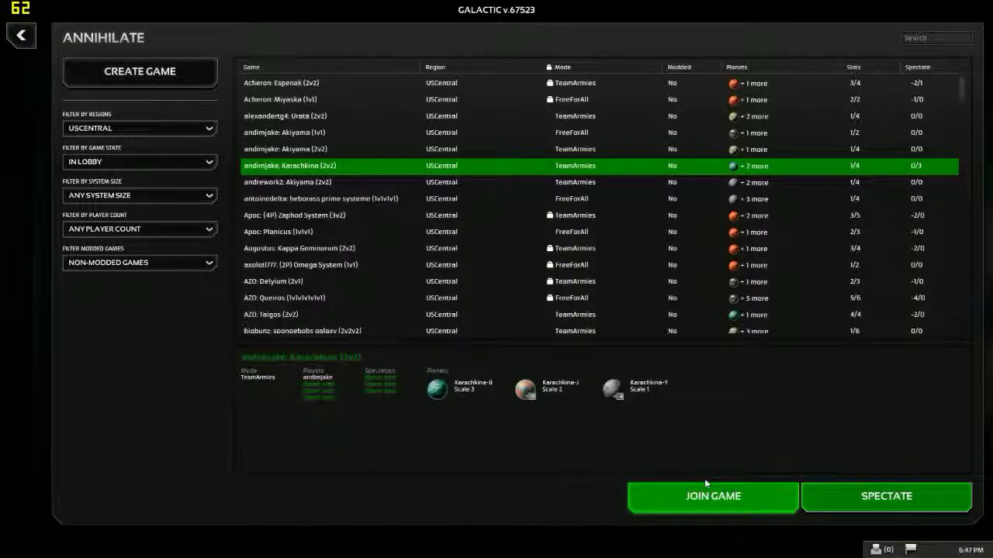
- Attempt joining Karachkina (2v2), then return to the Multiplayer browser after it fails
{"action": "left_click", "coordinate": [712, 497]}
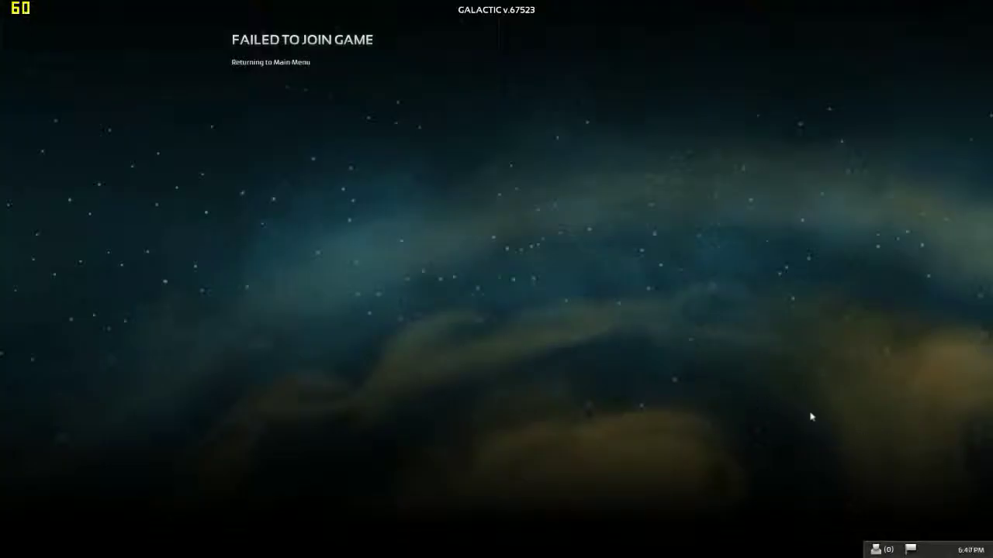
{"action": "mouse_move", "coordinate": [241, 45]}
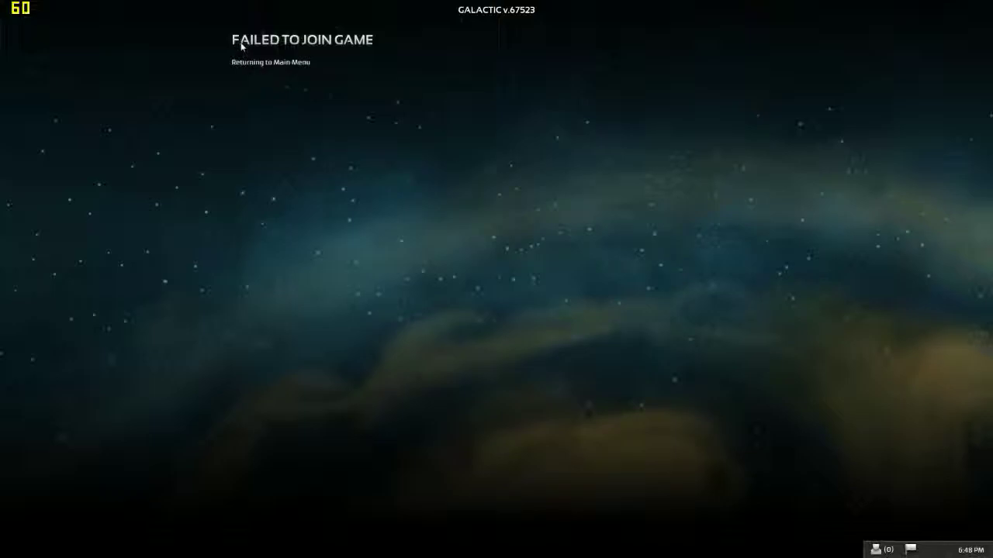
{"action": "mouse_move", "coordinate": [275, 21]}
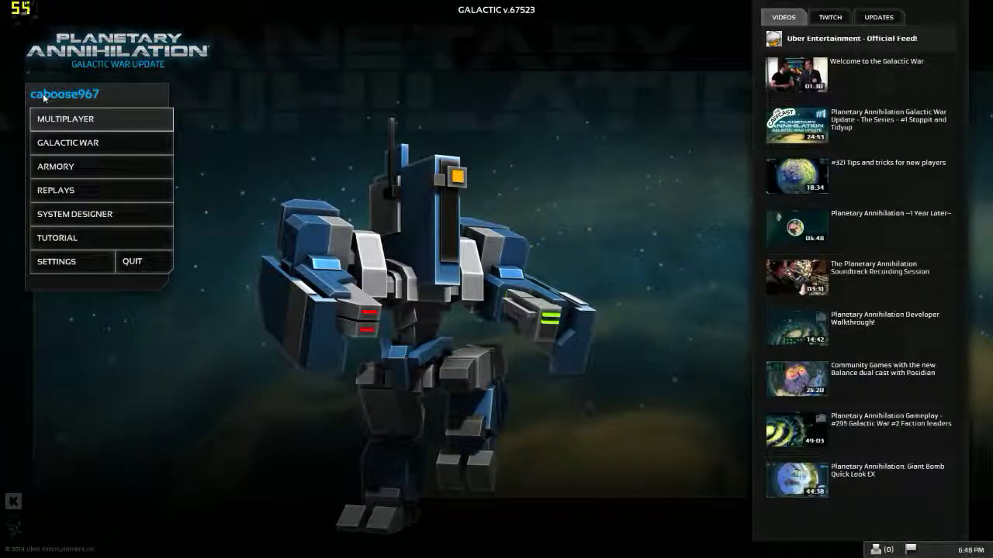
{"action": "left_click", "coordinate": [65, 118]}
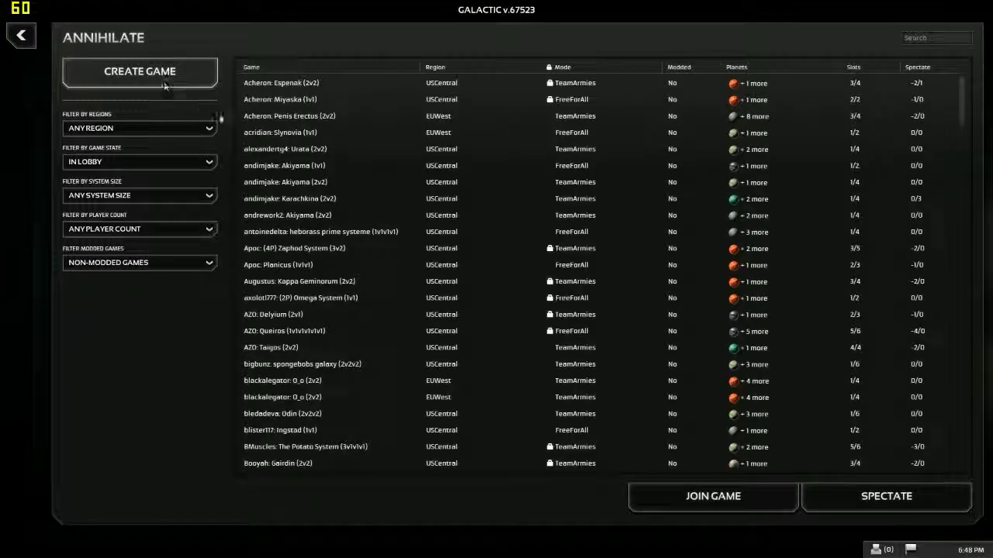
{"action": "mouse_move", "coordinate": [203, 336]}
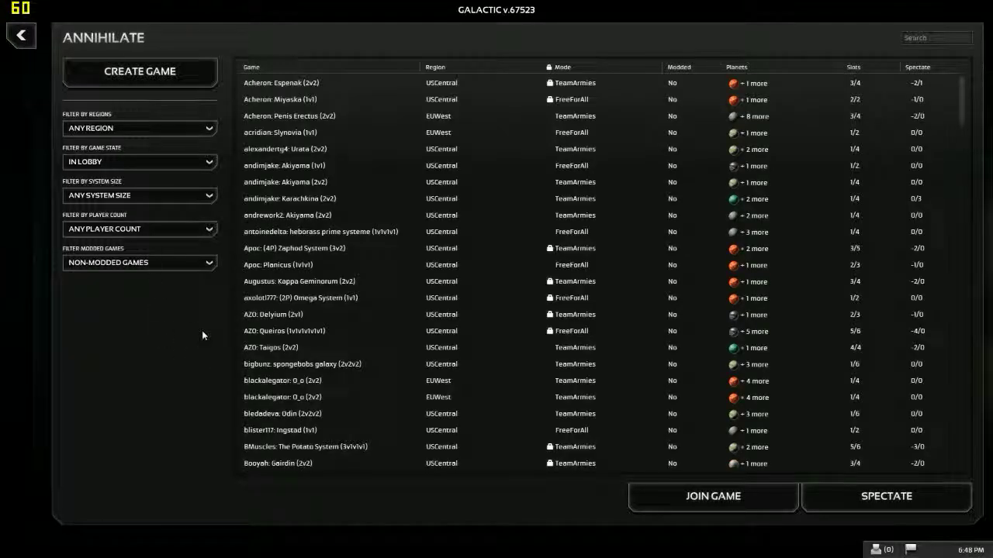
{"action": "mouse_move", "coordinate": [742, 147]}
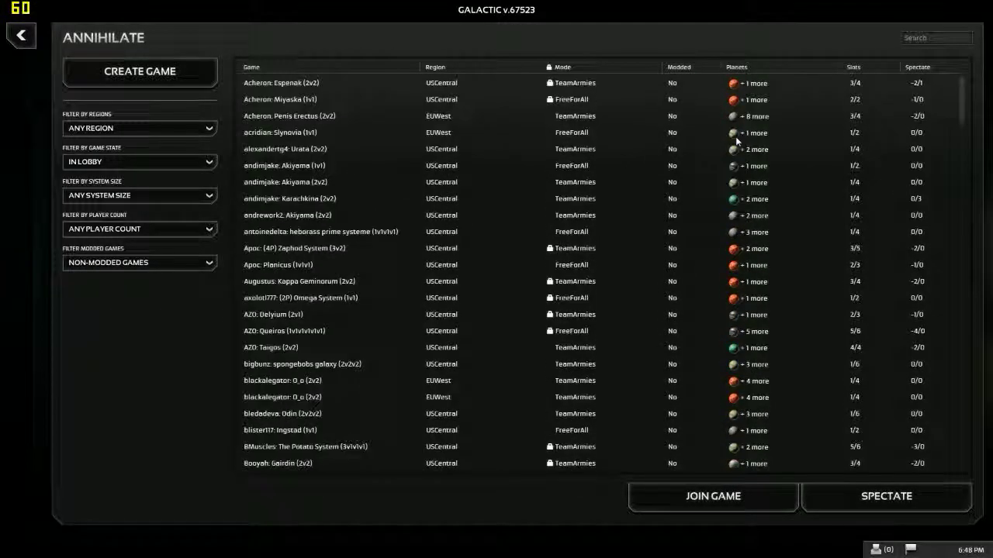
{"action": "key", "text": "shift+tab"}
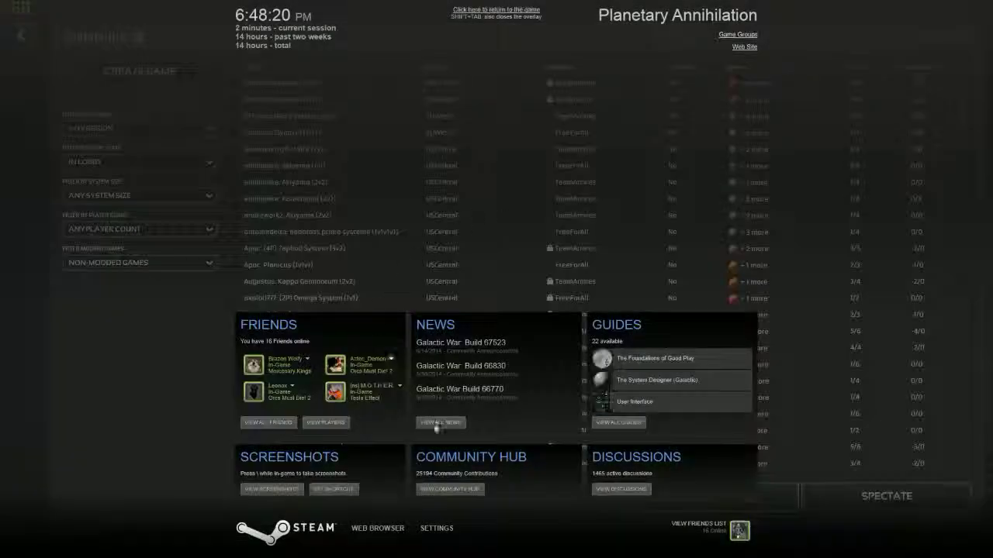
{"action": "left_click", "coordinate": [377, 528]}
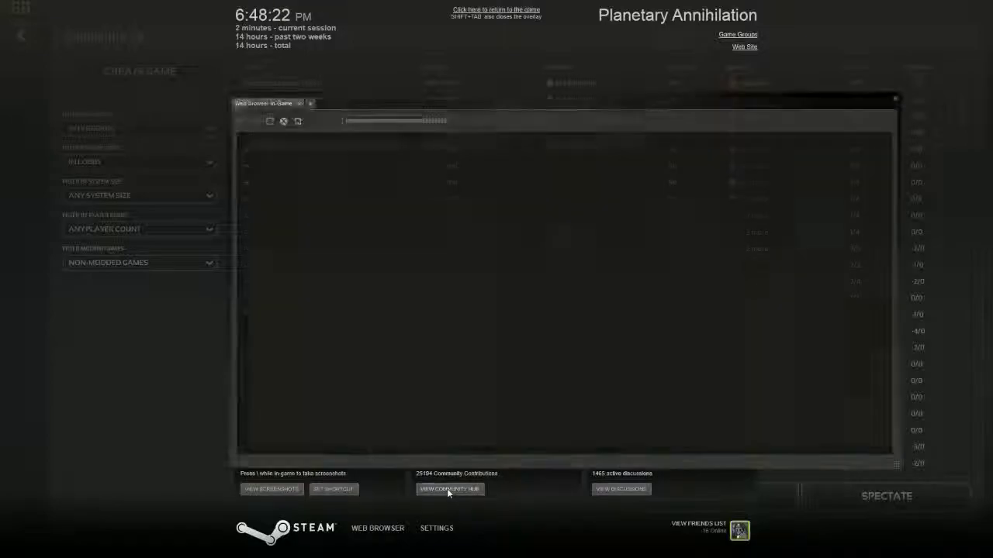
{"action": "left_click", "coordinate": [449, 488]}
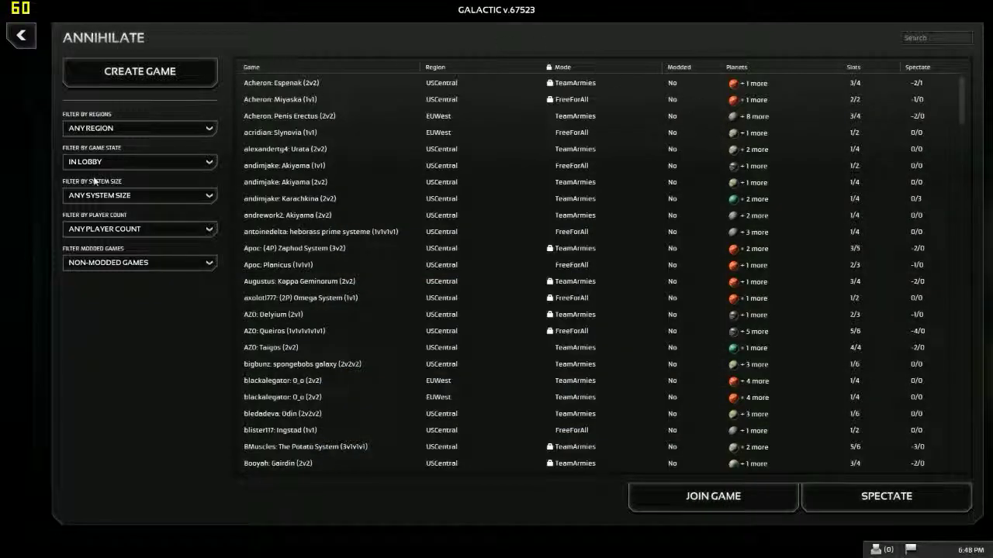
{"action": "left_click", "coordinate": [139, 162]}
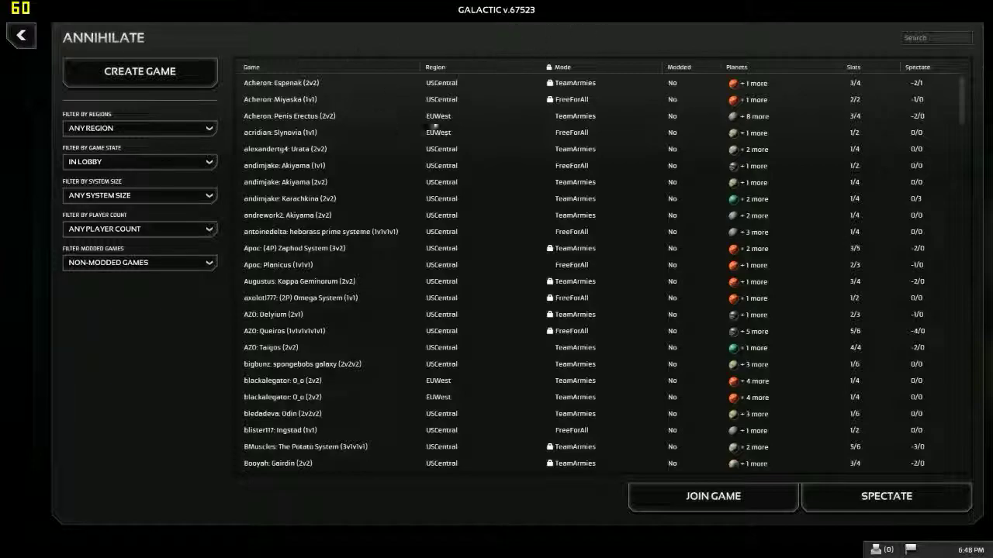
{"action": "mouse_move", "coordinate": [596, 48]}
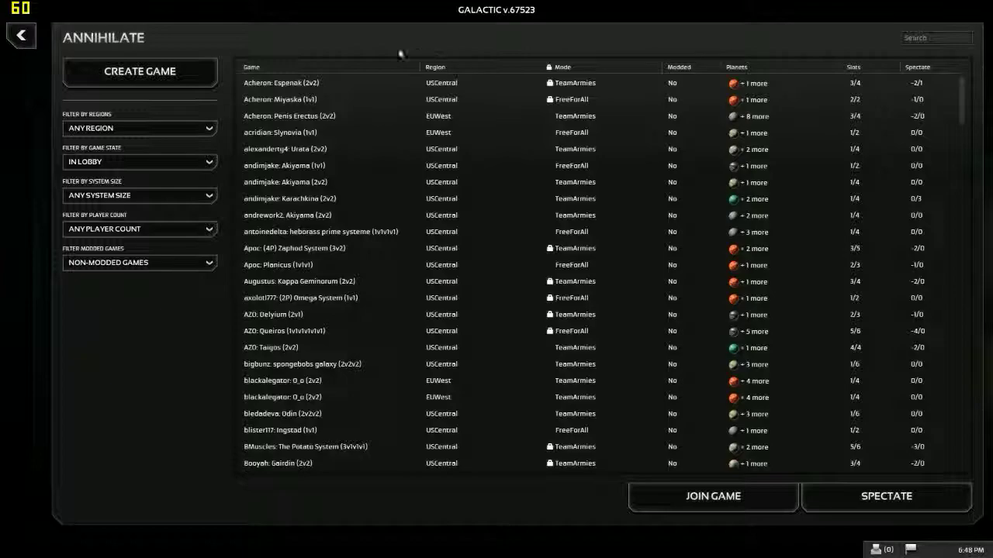
{"action": "mouse_move", "coordinate": [675, 253]}
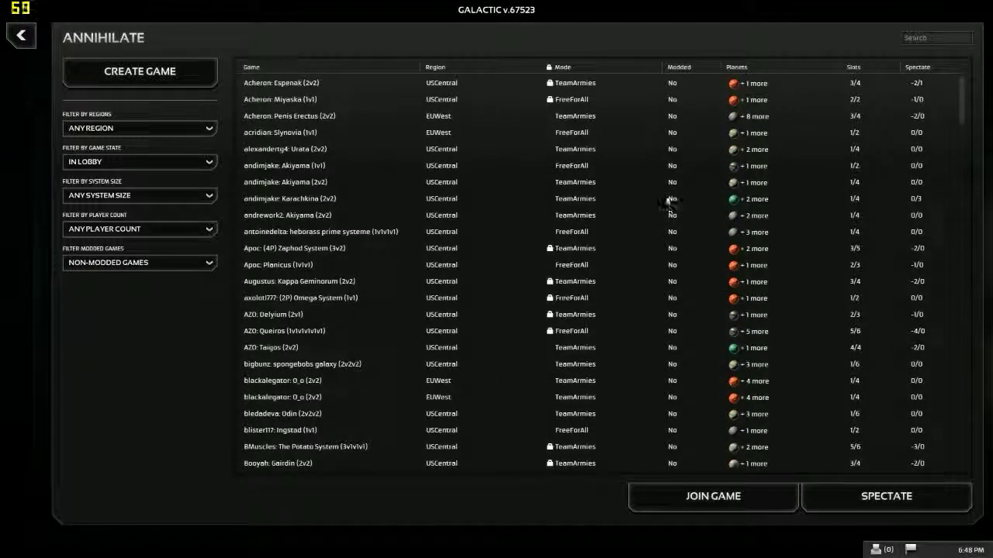
{"action": "mouse_move", "coordinate": [716, 105]}
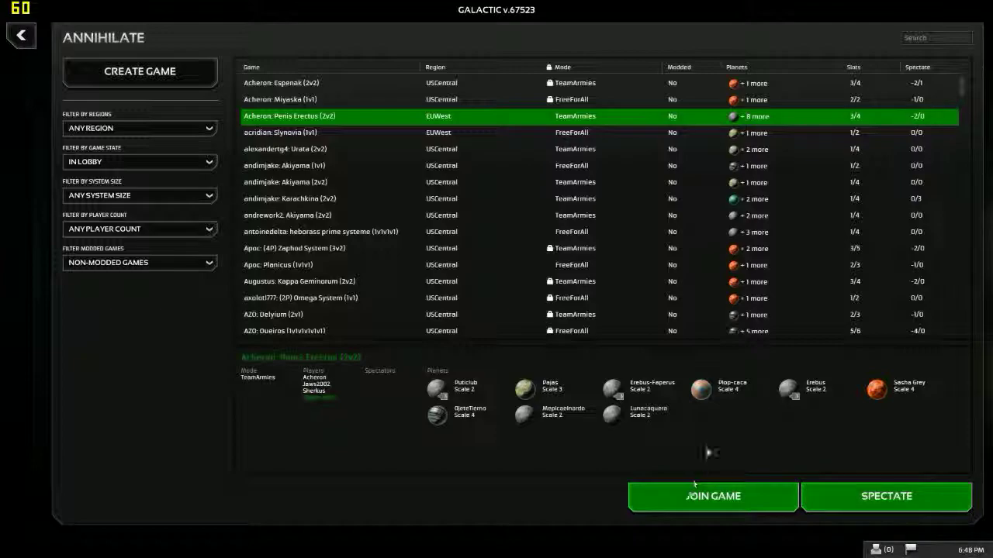
{"action": "mouse_move", "coordinate": [629, 135]}
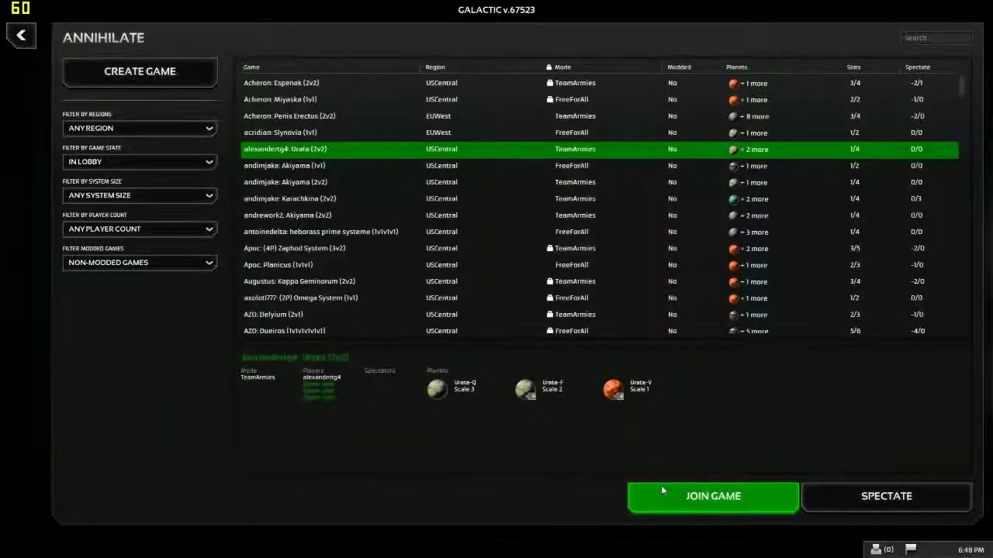
{"action": "left_click", "coordinate": [711, 497]}
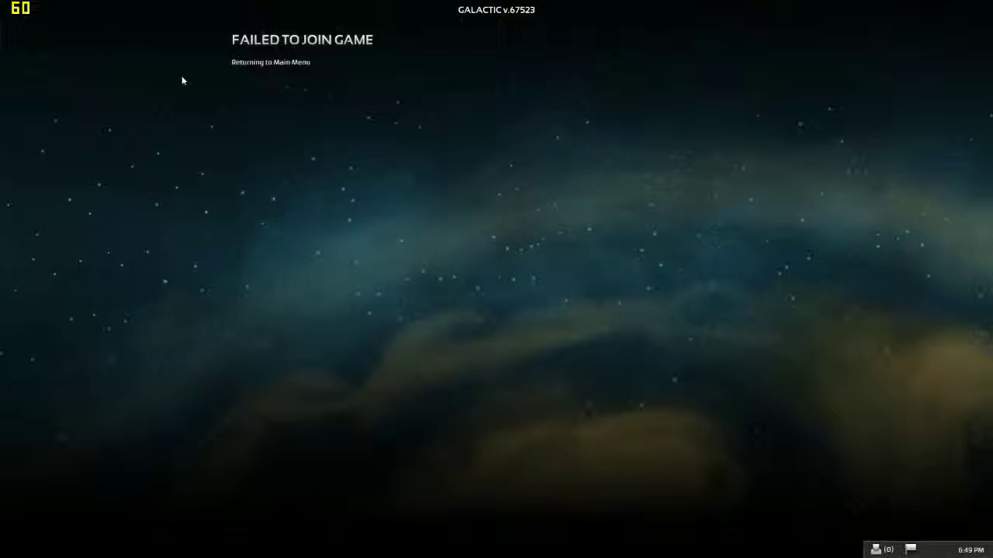
{"action": "mouse_move", "coordinate": [186, 75]}
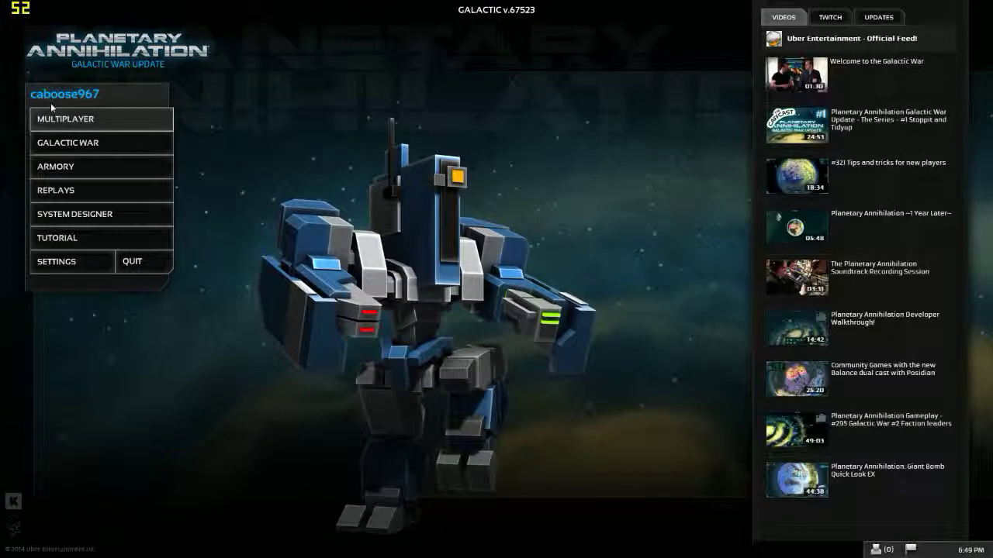
- Reopen the browser, filter regions to USCentral, and select Apoc: (4P) Zaphod System (3v2)
{"action": "left_click", "coordinate": [65, 119]}
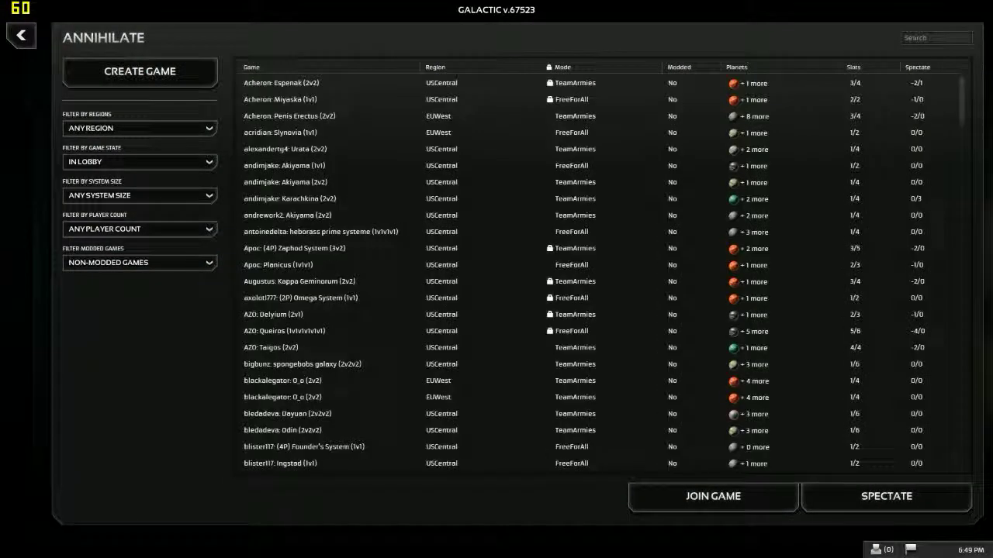
{"action": "mouse_move", "coordinate": [564, 101]}
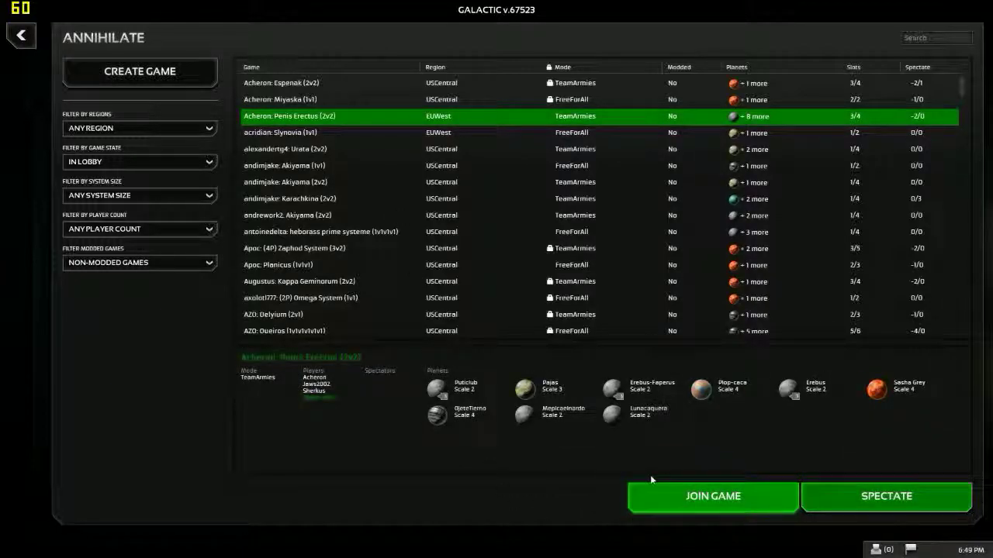
{"action": "mouse_move", "coordinate": [63, 71]}
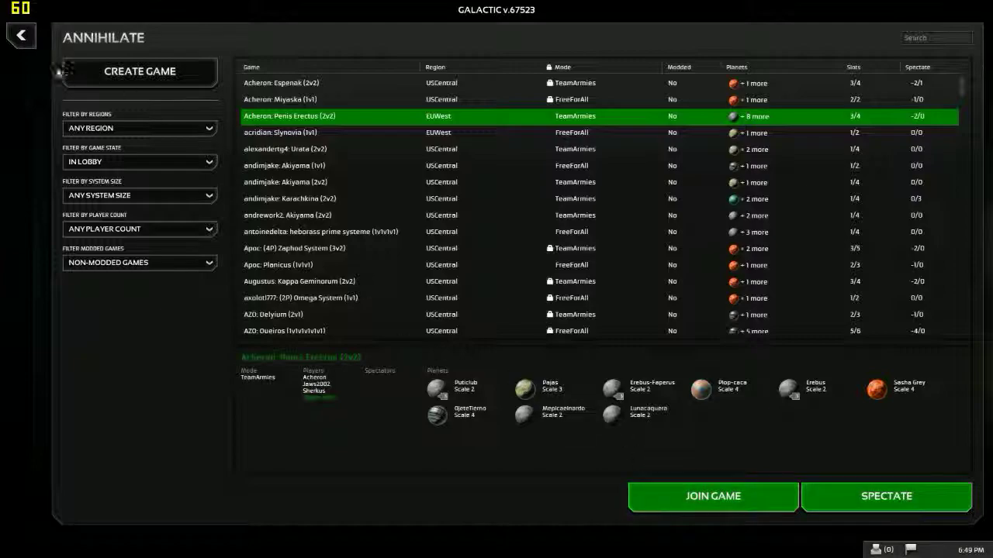
{"action": "left_click", "coordinate": [139, 128]}
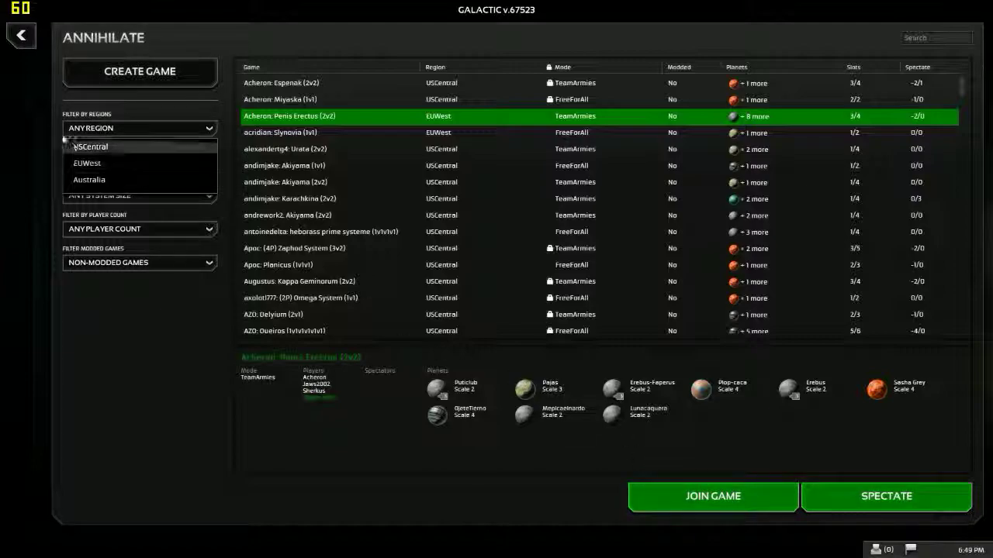
{"action": "left_click", "coordinate": [91, 146]}
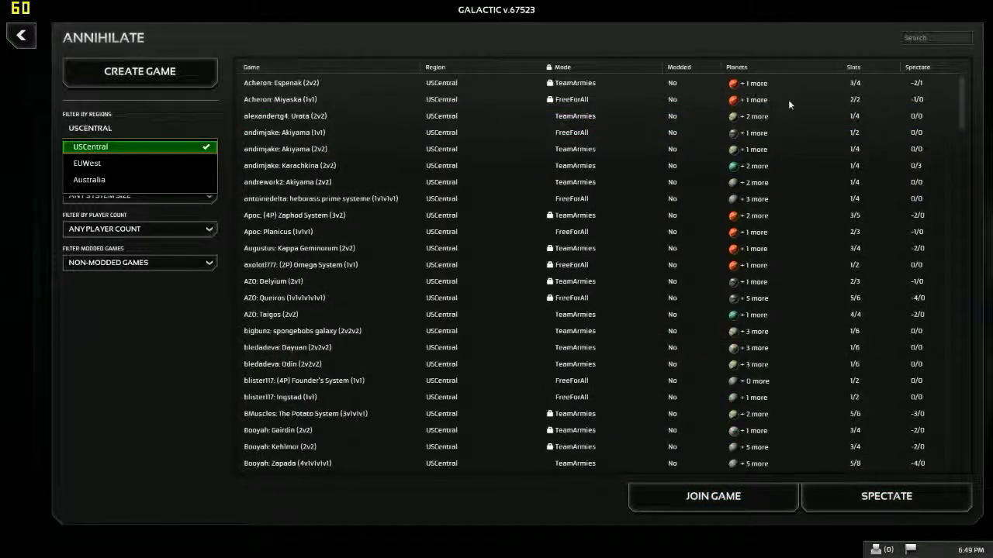
{"action": "left_click", "coordinate": [326, 215]}
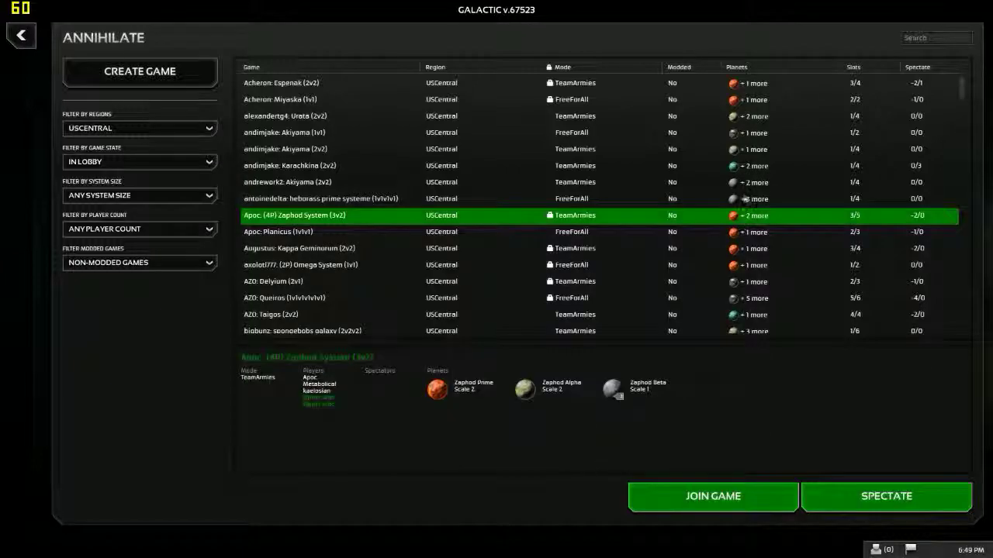
- Inspect the spongebobs galaxy (2v2v2), Zapada (4v1v1v1v1) and Taigos (2v2) games
{"action": "left_click", "coordinate": [286, 298]}
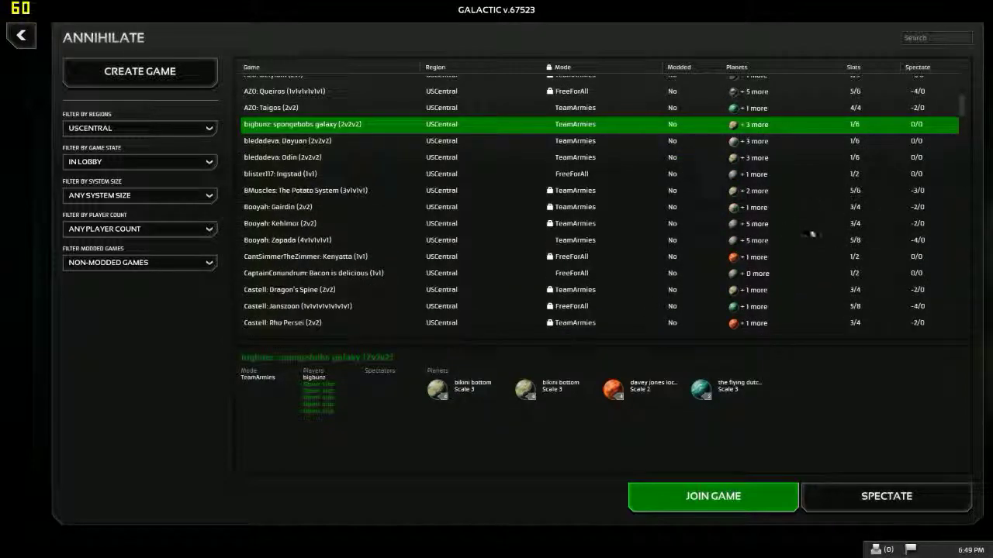
{"action": "mouse_move", "coordinate": [826, 278]}
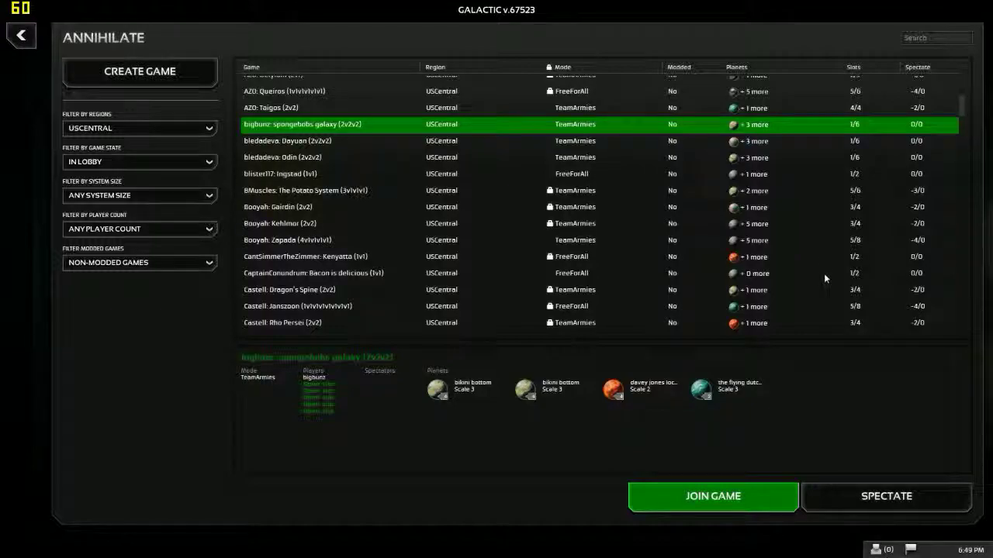
{"action": "left_click", "coordinate": [290, 289]}
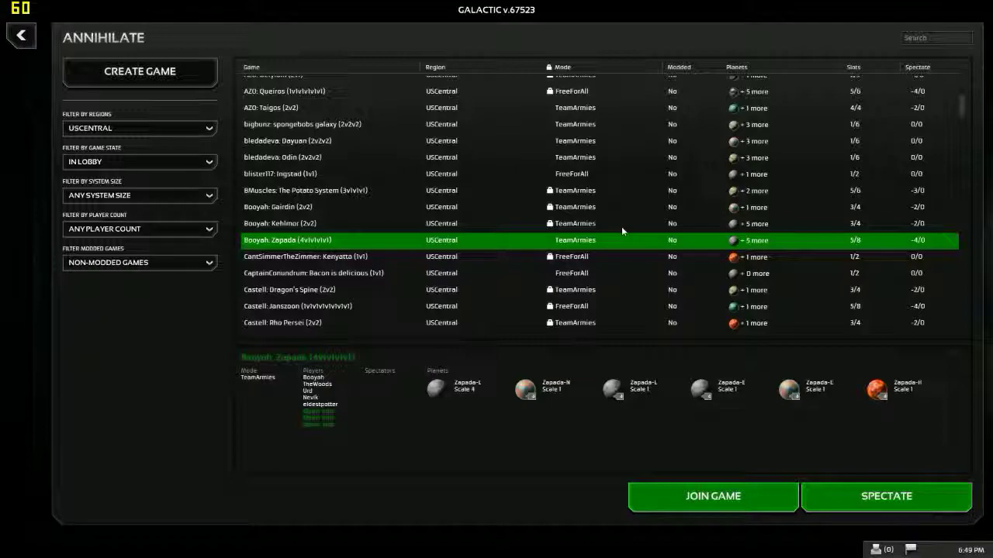
{"action": "mouse_move", "coordinate": [674, 220]}
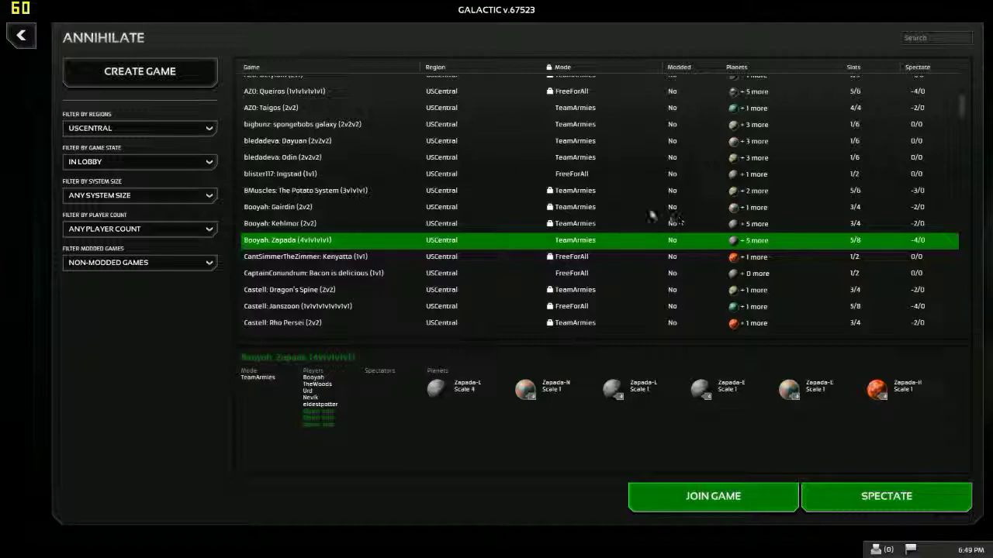
{"action": "left_click", "coordinate": [283, 158]}
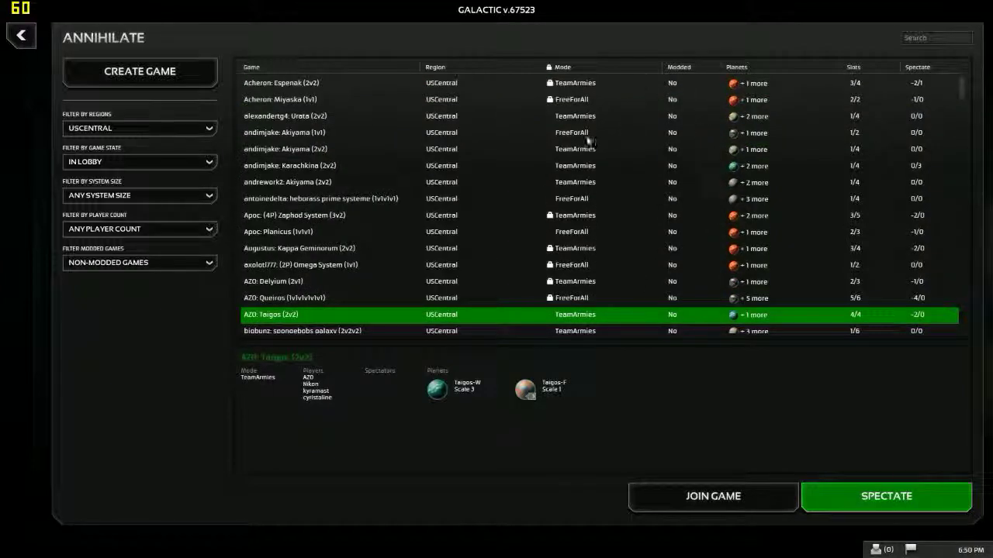
{"action": "mouse_move", "coordinate": [578, 209]}
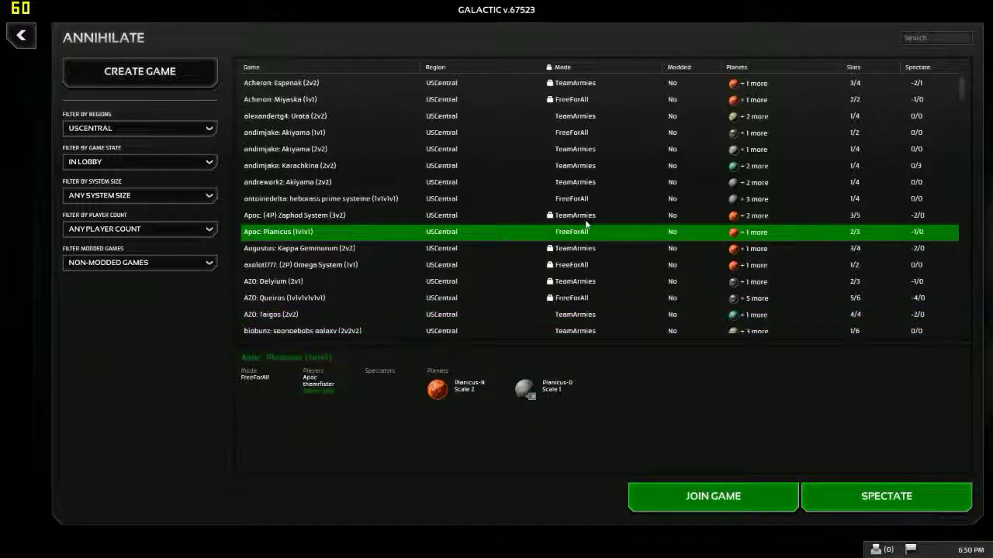
- Scroll down and try joining Lindenau: (4P) Monday Night System (2v2)
{"action": "scroll", "scroll_direction": "down", "scroll_amount": 3}
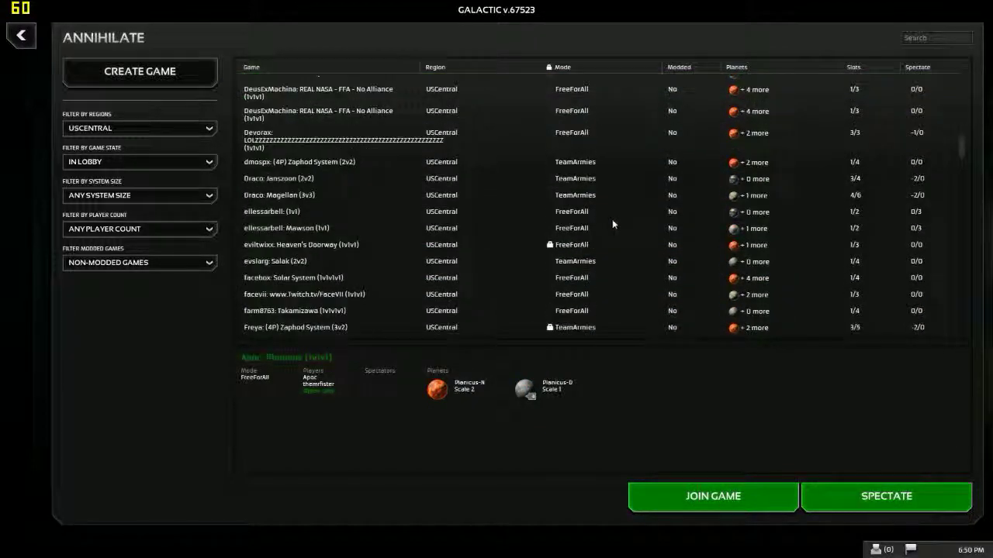
{"action": "scroll", "scroll_direction": "down", "scroll_amount": 3}
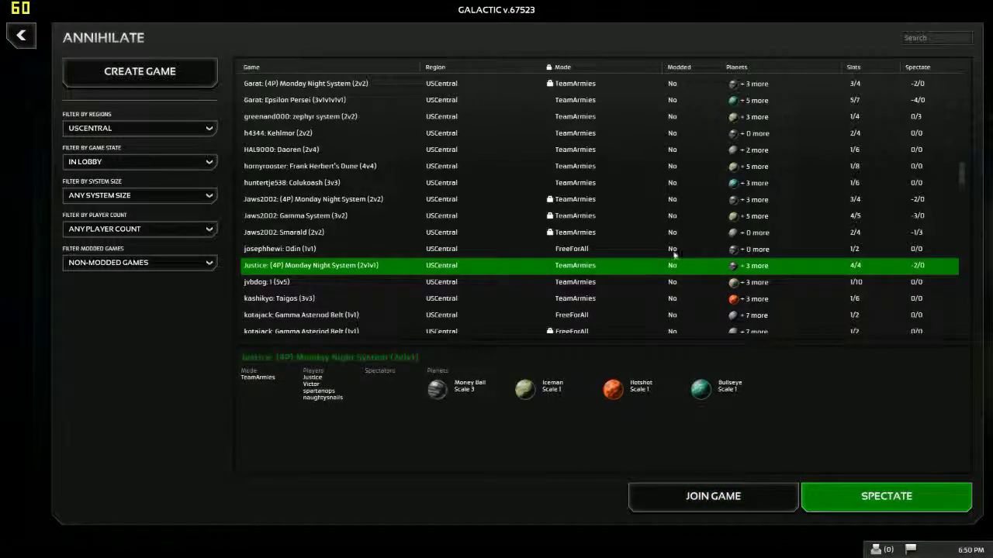
{"action": "scroll", "scroll_direction": "down", "scroll_amount": 3}
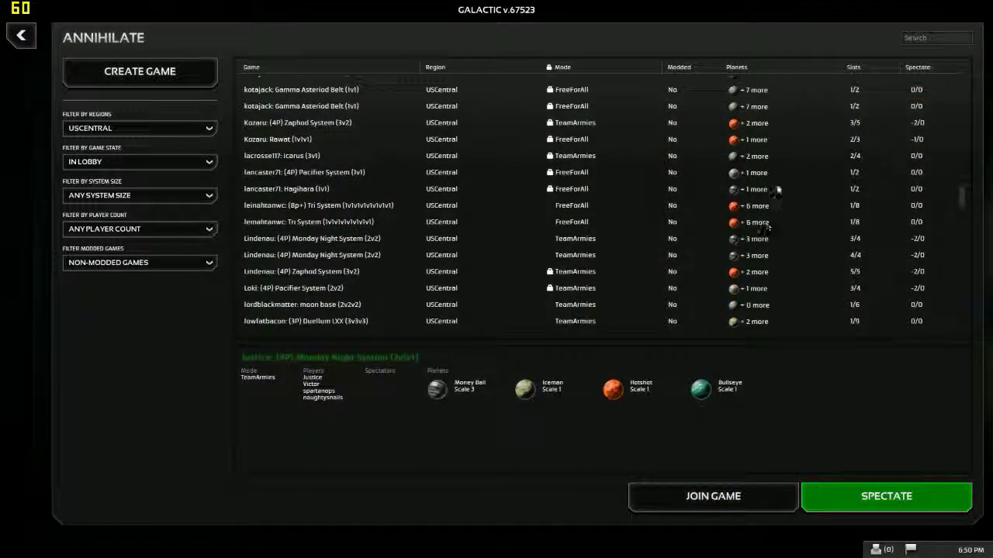
{"action": "left_click", "coordinate": [325, 238]}
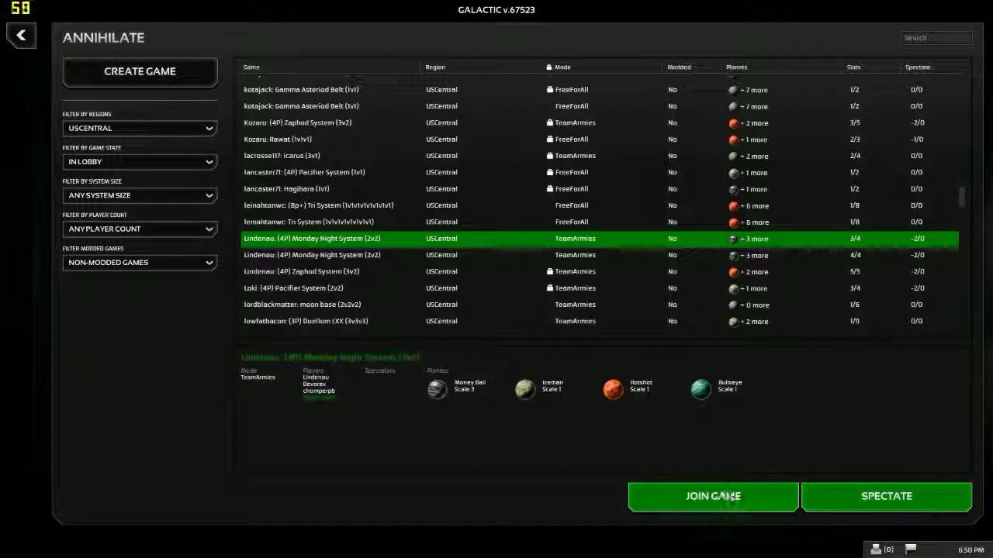
{"action": "left_click", "coordinate": [710, 497]}
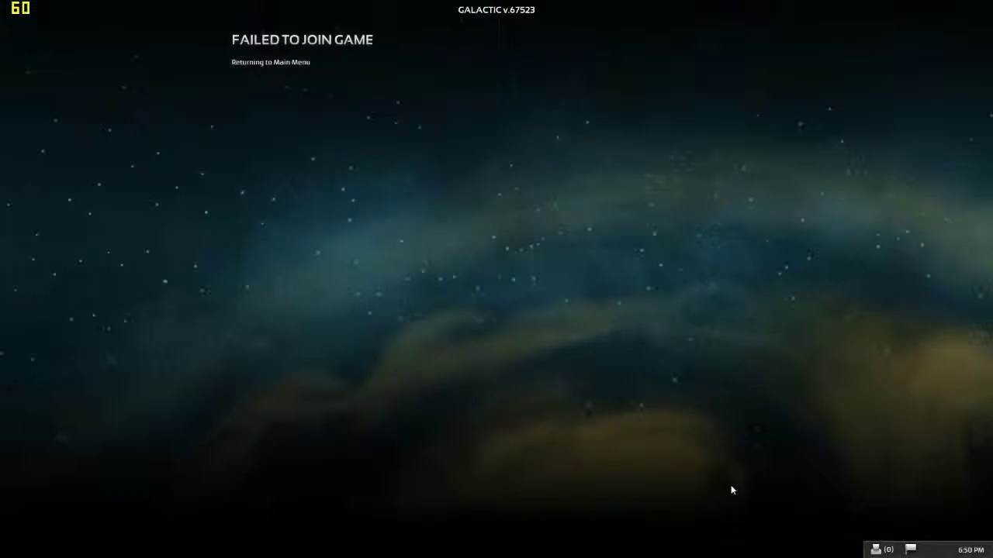
{"action": "mouse_move", "coordinate": [243, 49]}
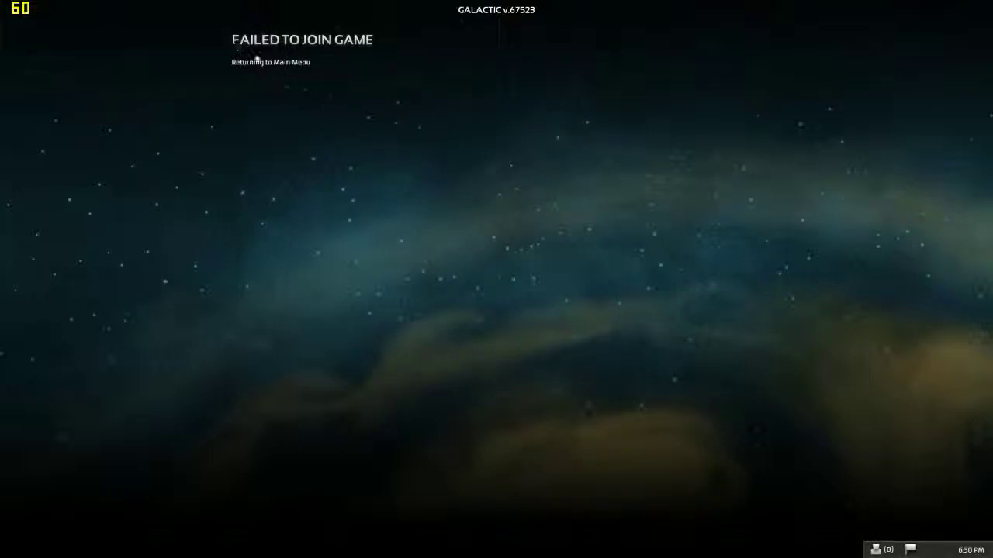
{"action": "mouse_move", "coordinate": [249, 51]}
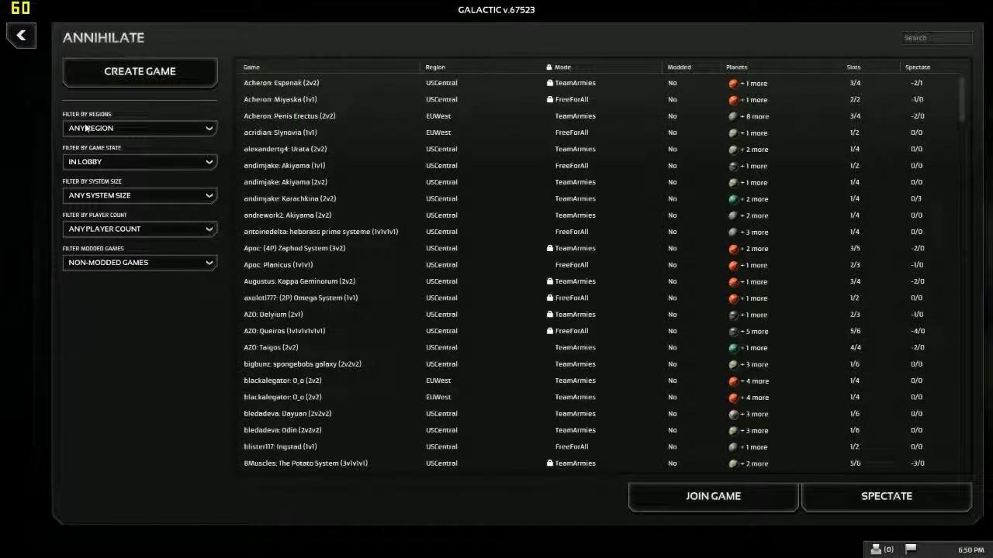
- Filter to USCentral, scroll the list, and try joining Draco: Magellan (3v3)
{"action": "left_click", "coordinate": [140, 128]}
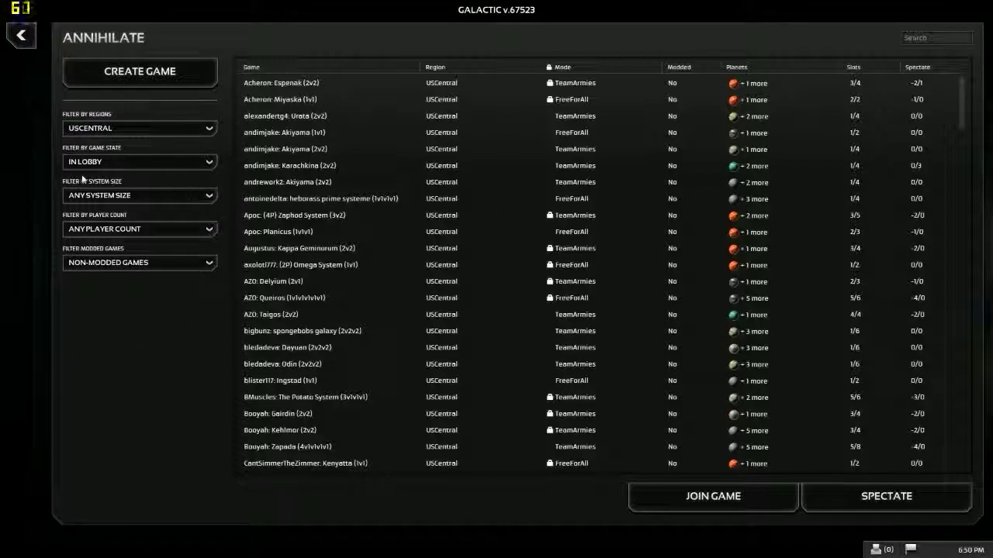
{"action": "mouse_move", "coordinate": [395, 269]}
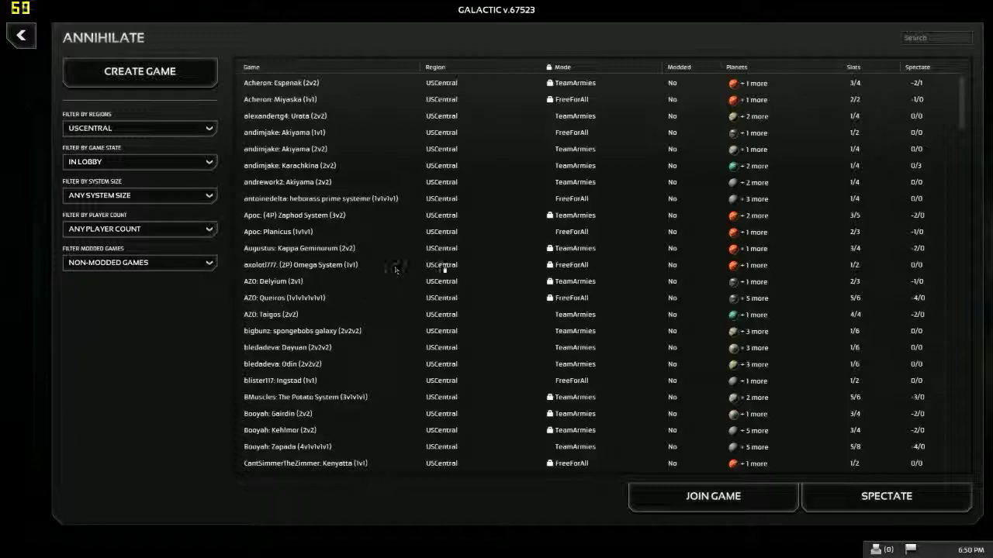
{"action": "scroll", "scroll_direction": "down", "scroll_amount": 3}
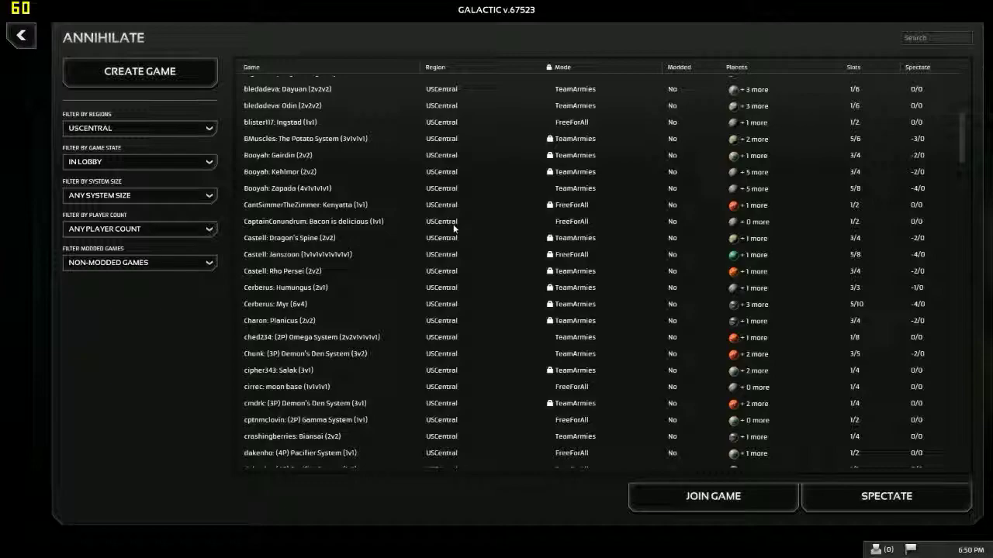
{"action": "scroll", "scroll_direction": "down", "scroll_amount": 3}
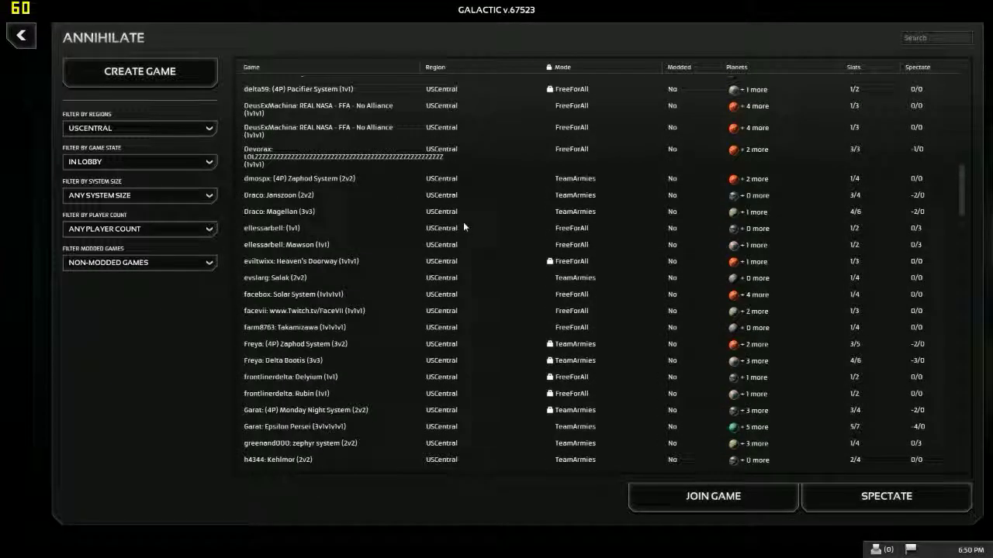
{"action": "mouse_move", "coordinate": [813, 198]}
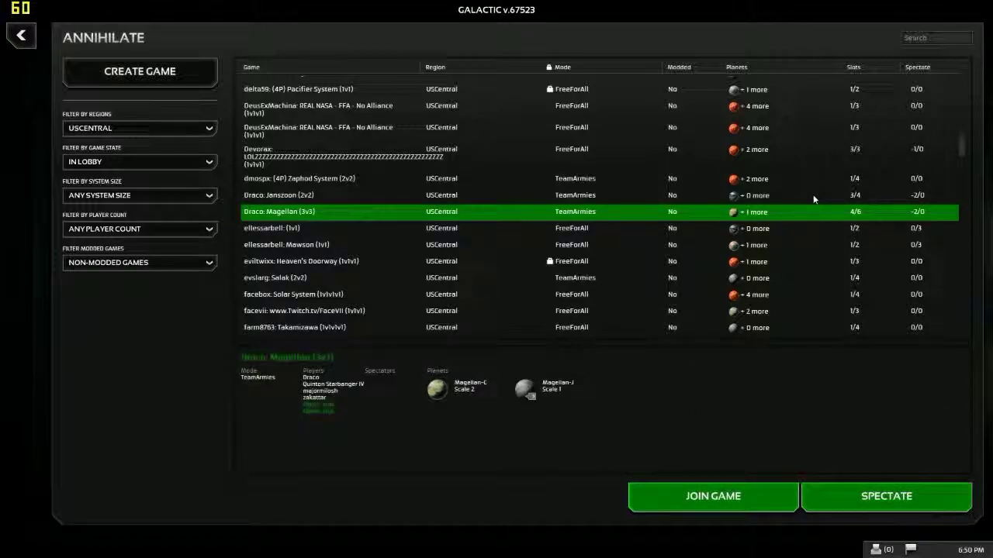
{"action": "mouse_move", "coordinate": [700, 484]}
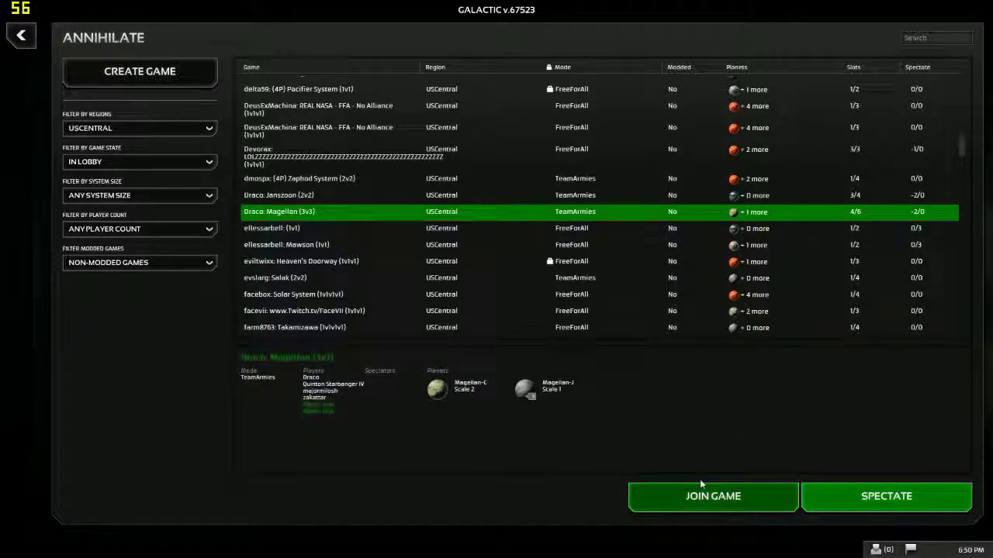
{"action": "left_click", "coordinate": [711, 496]}
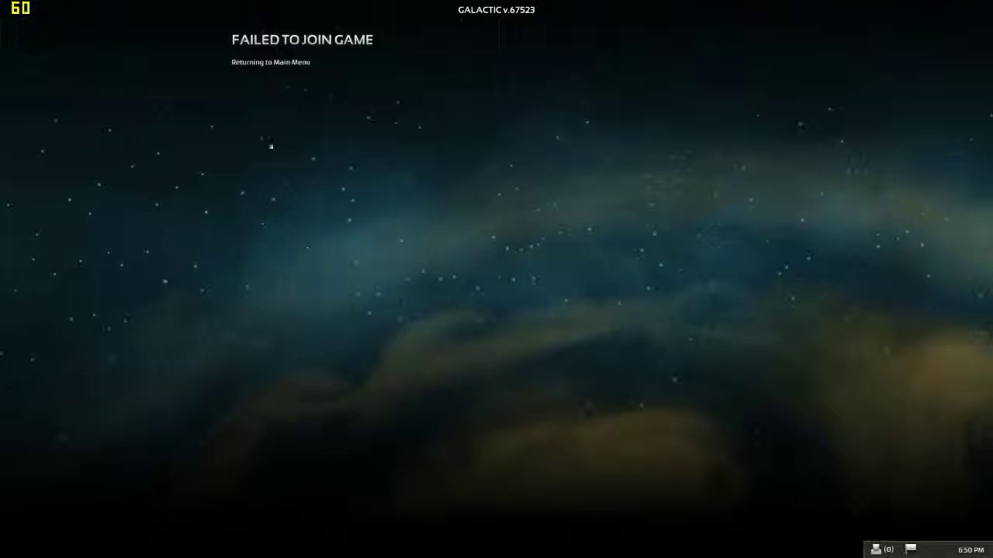
{"action": "mouse_move", "coordinate": [183, 17]}
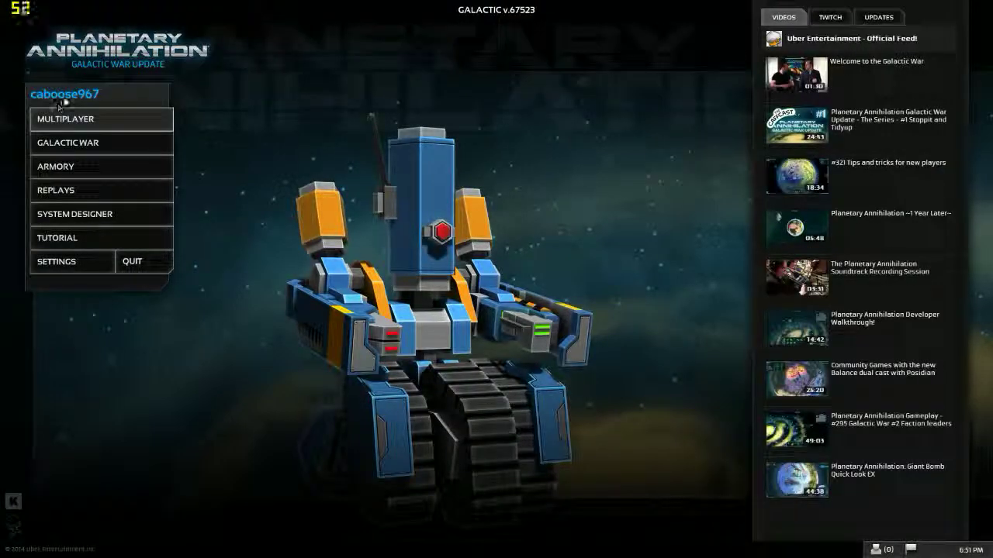
{"action": "left_click", "coordinate": [65, 118]}
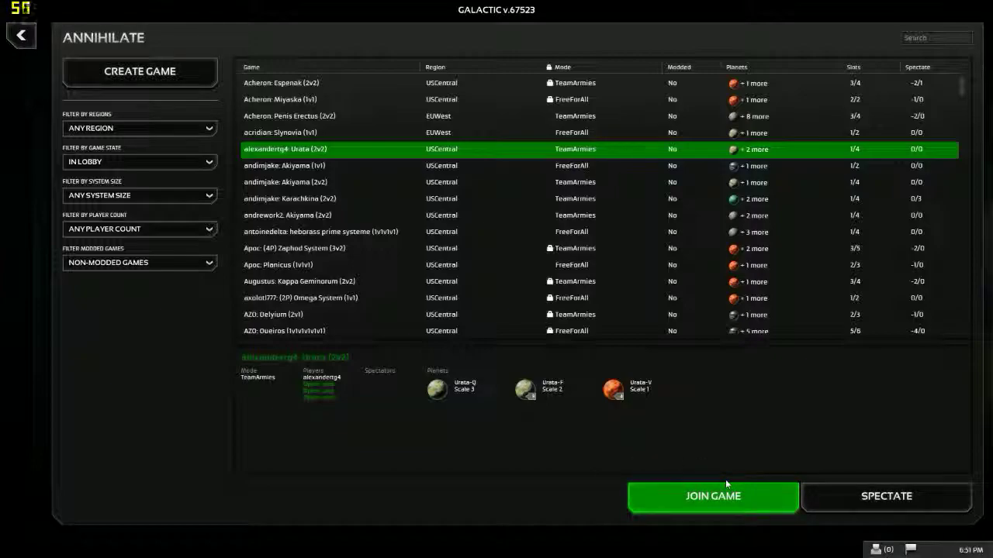
{"action": "left_click", "coordinate": [712, 497]}
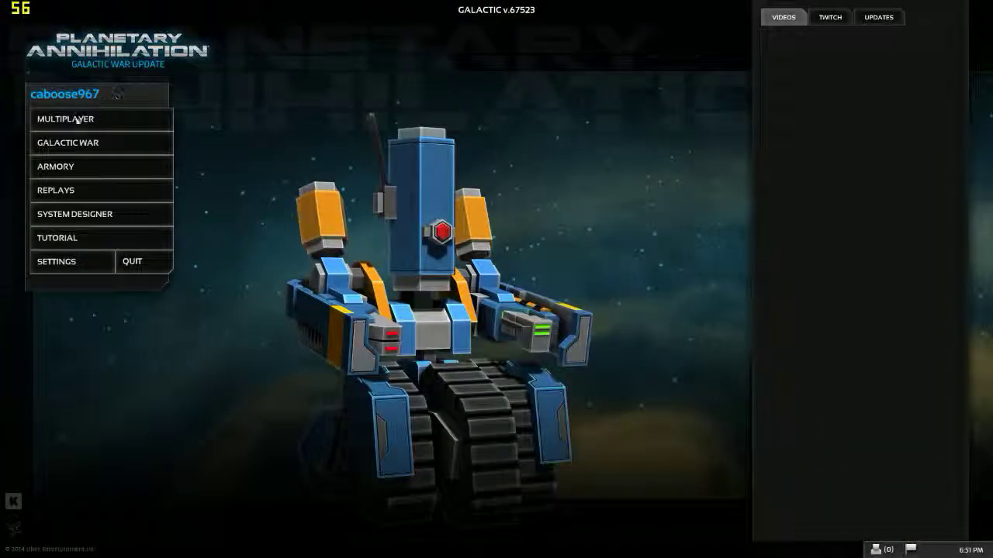
{"action": "left_click", "coordinate": [65, 119]}
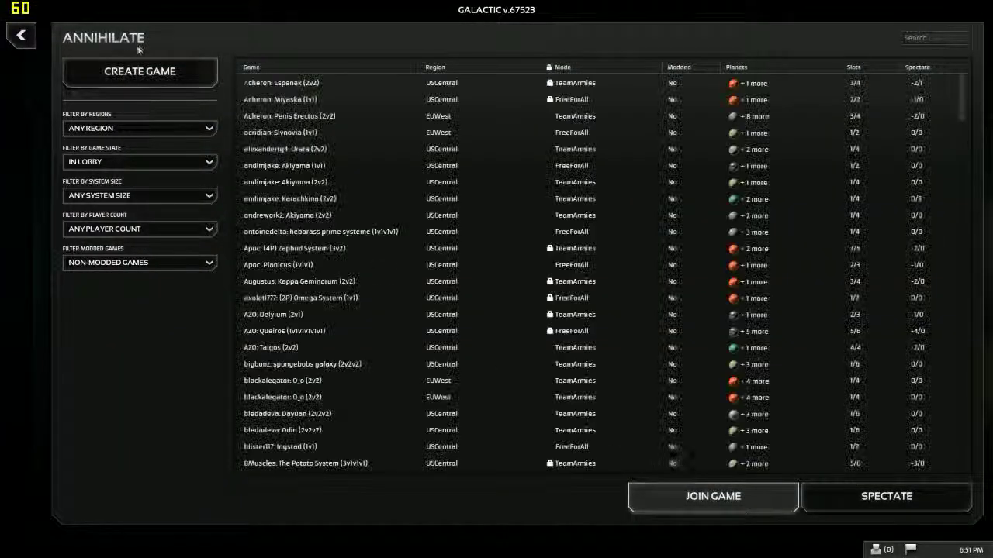
- Host a new lobby in Team Armies mode and open the saved systems to swap its system
{"action": "left_click", "coordinate": [711, 497]}
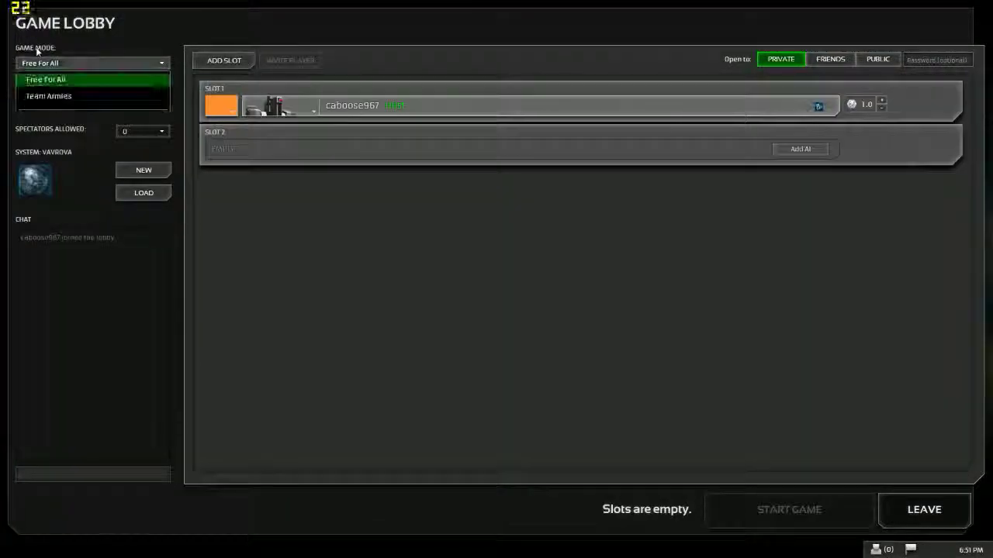
{"action": "left_click", "coordinate": [48, 95]}
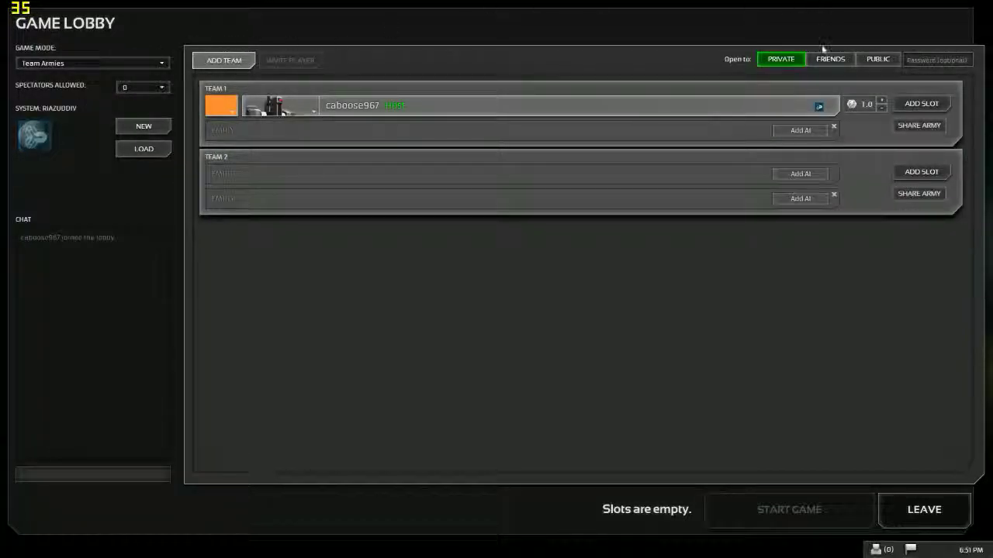
{"action": "left_click", "coordinate": [143, 87]}
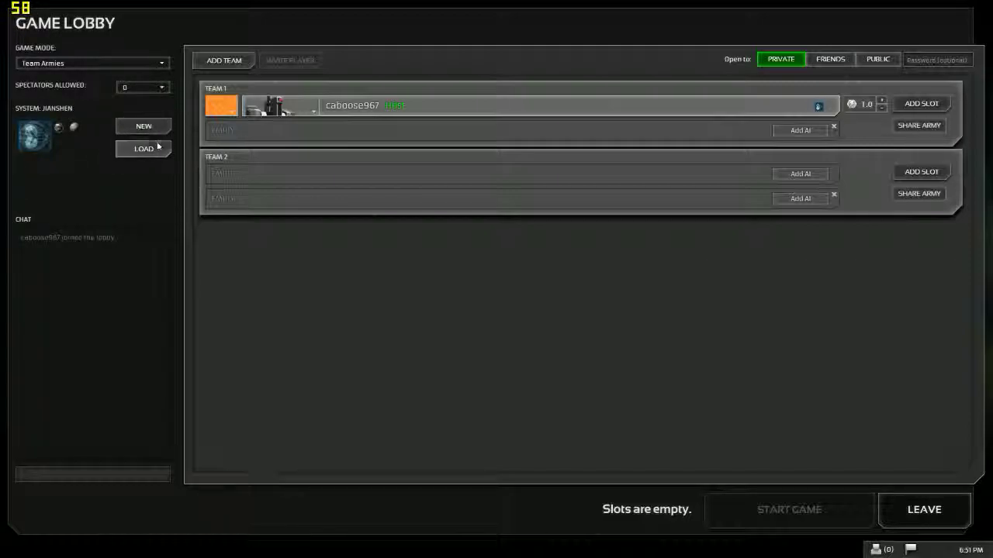
{"action": "left_click", "coordinate": [143, 149]}
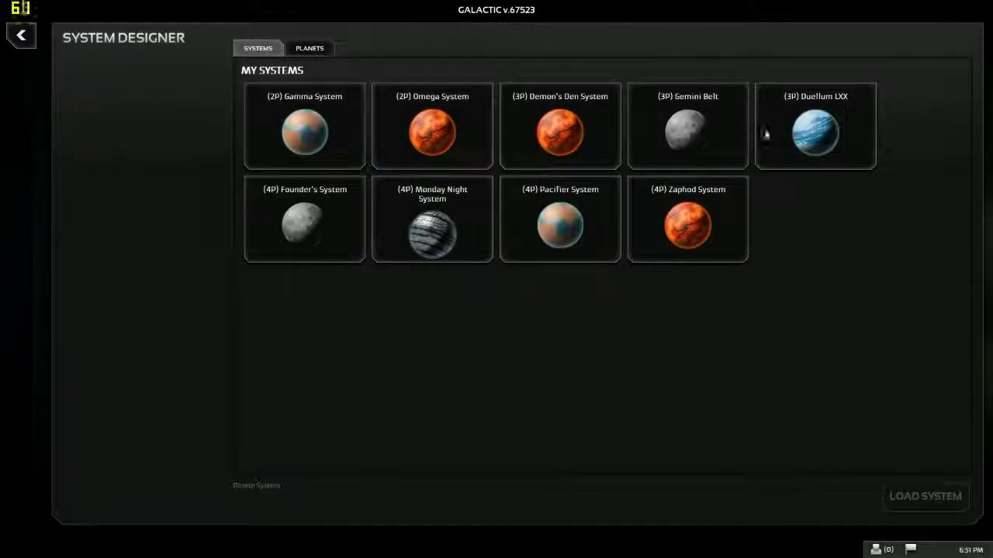
{"action": "mouse_move", "coordinate": [303, 218]}
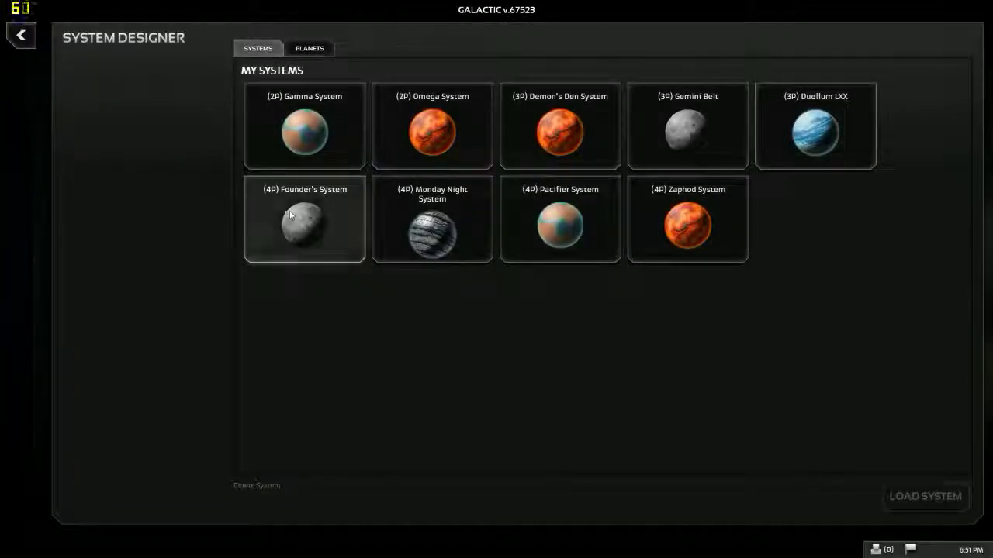
{"action": "mouse_move", "coordinate": [262, 203]}
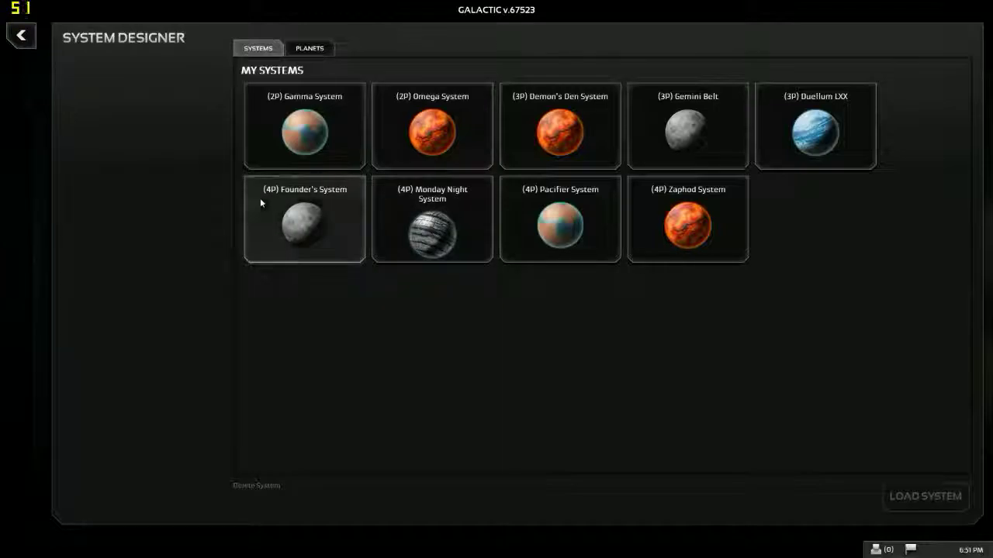
- Load the saved (4P) Monday Night System into the hosted lobby
{"action": "left_click", "coordinate": [432, 219]}
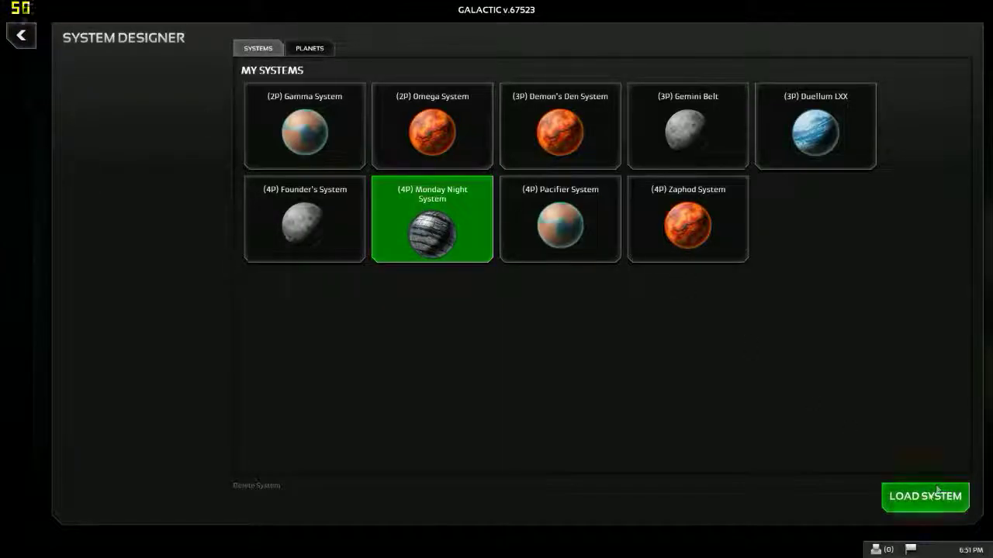
{"action": "left_click", "coordinate": [924, 497]}
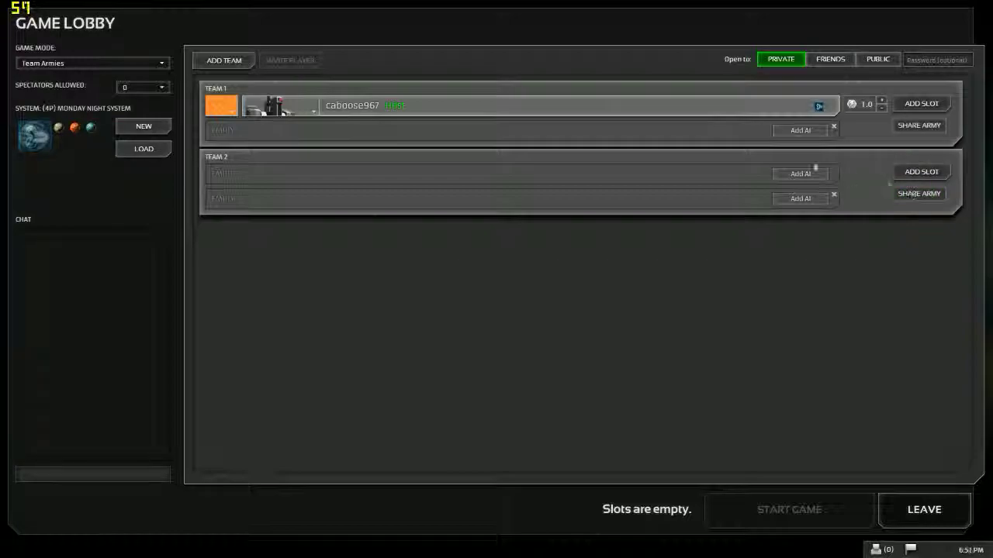
- Switch lobby access from Friends to Public and focus the chat input box
{"action": "left_click", "coordinate": [921, 171]}
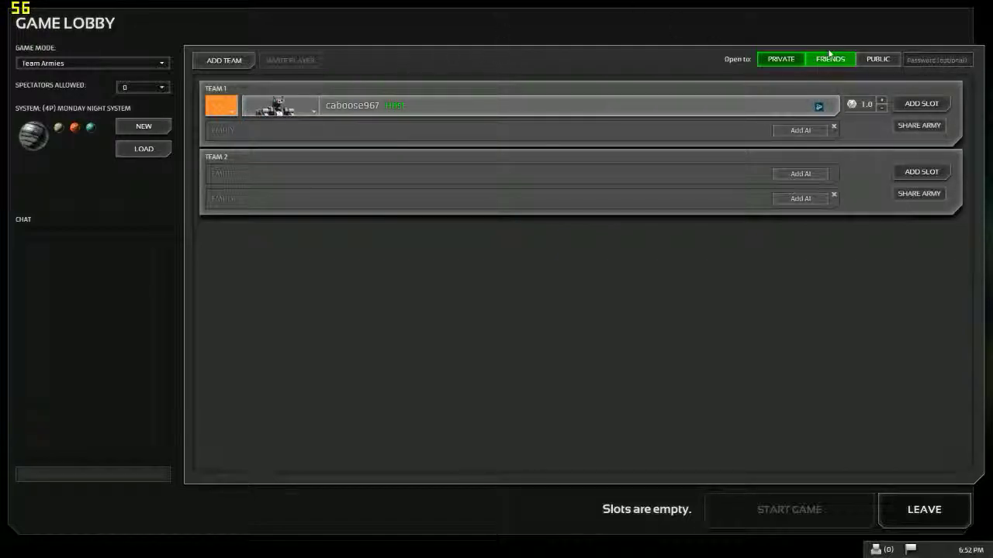
{"action": "left_click", "coordinate": [877, 59]}
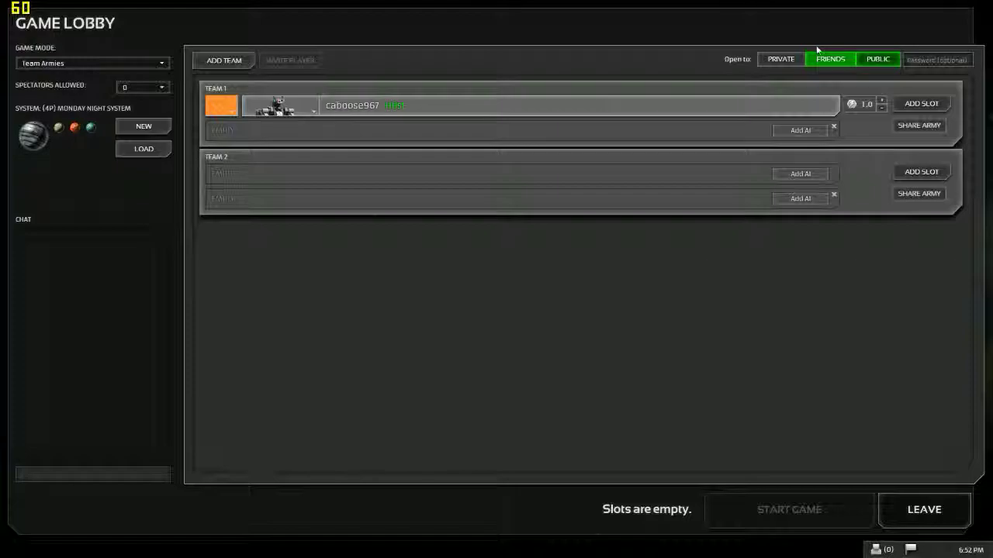
{"action": "left_click", "coordinate": [877, 59]}
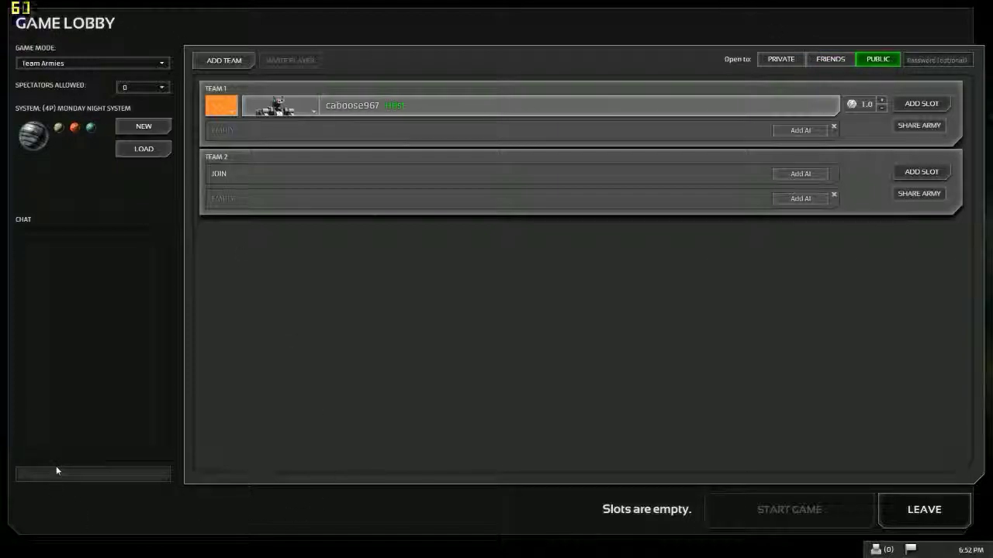
{"action": "left_click", "coordinate": [92, 474]}
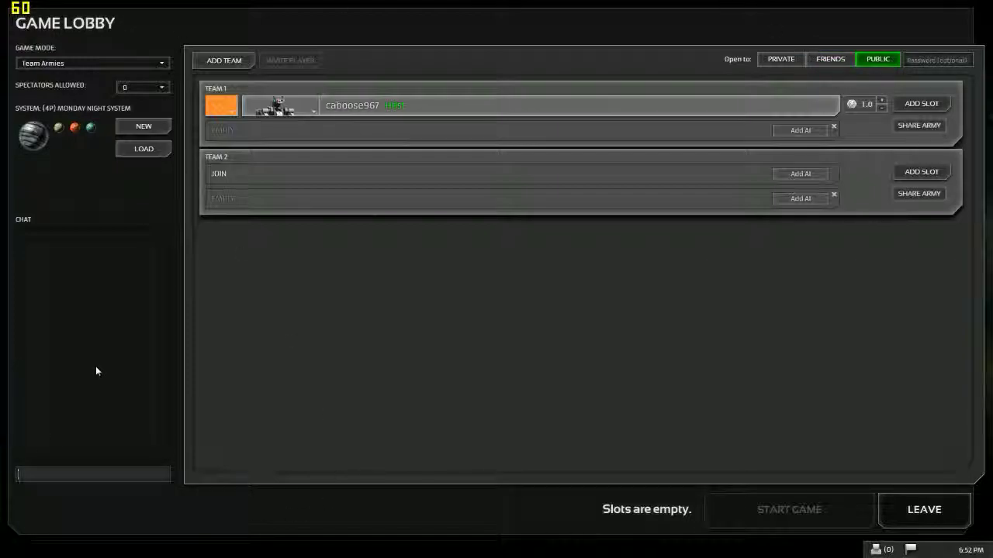
{"action": "mouse_move", "coordinate": [88, 84]}
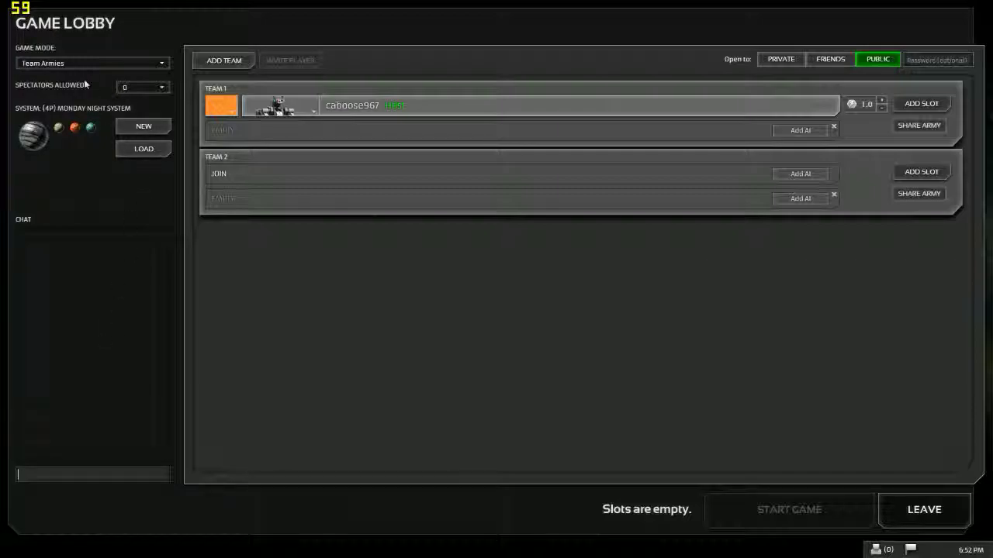
{"action": "mouse_move", "coordinate": [302, 36]}
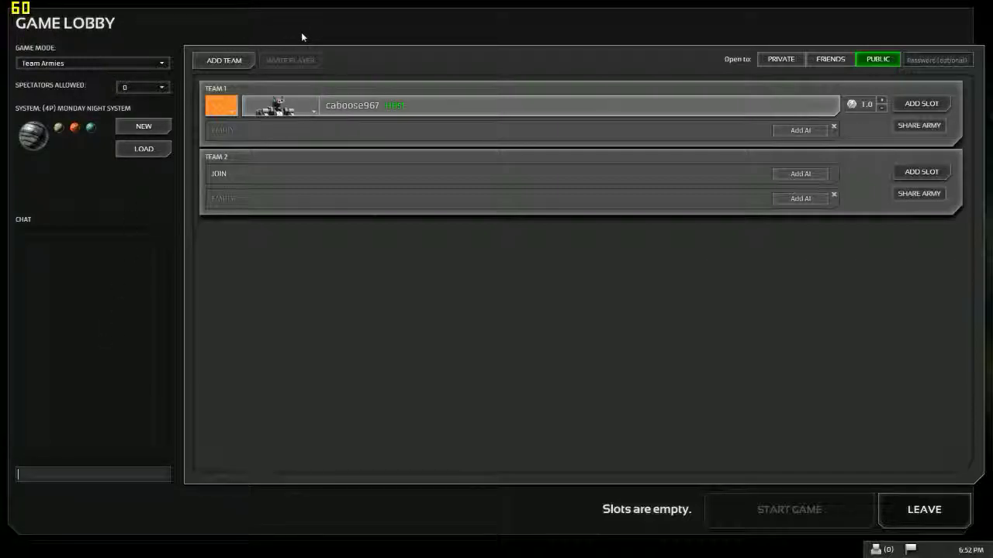
- Post 'y' in the lobby chat and add an empty slot to Team 1
{"action": "type", "text": "y"}
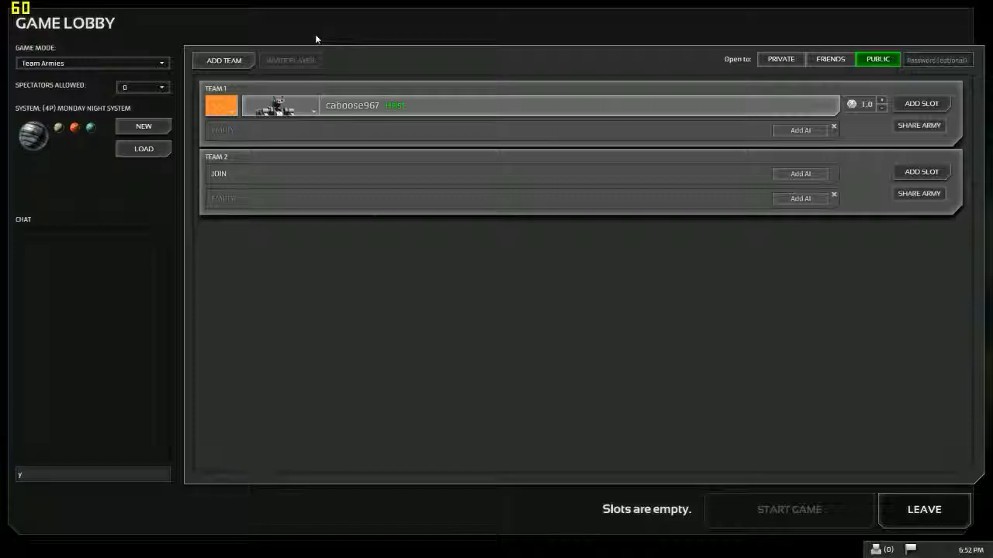
{"action": "key", "text": "Return"}
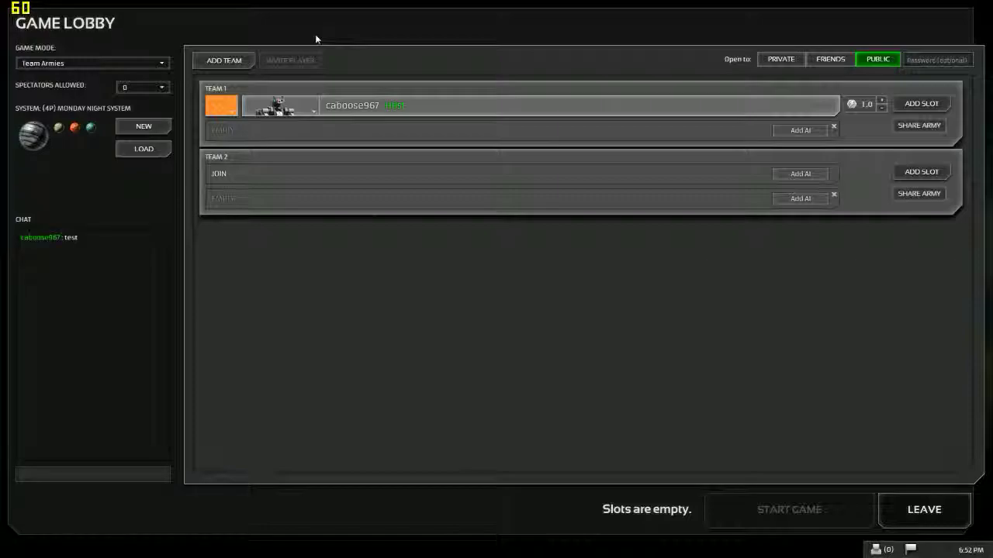
{"action": "mouse_move", "coordinate": [380, 6]}
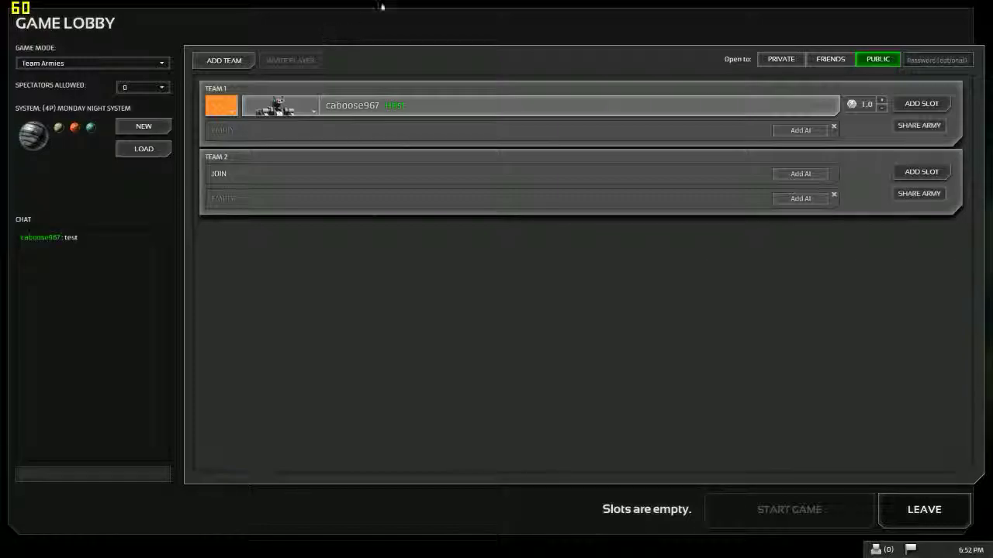
{"action": "left_click", "coordinate": [921, 103]}
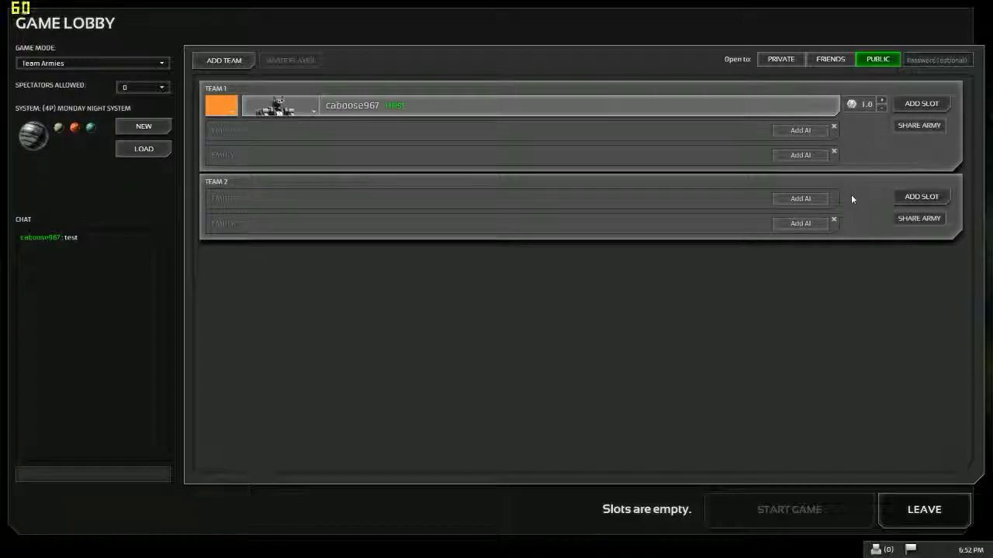
{"action": "mouse_move", "coordinate": [920, 196]}
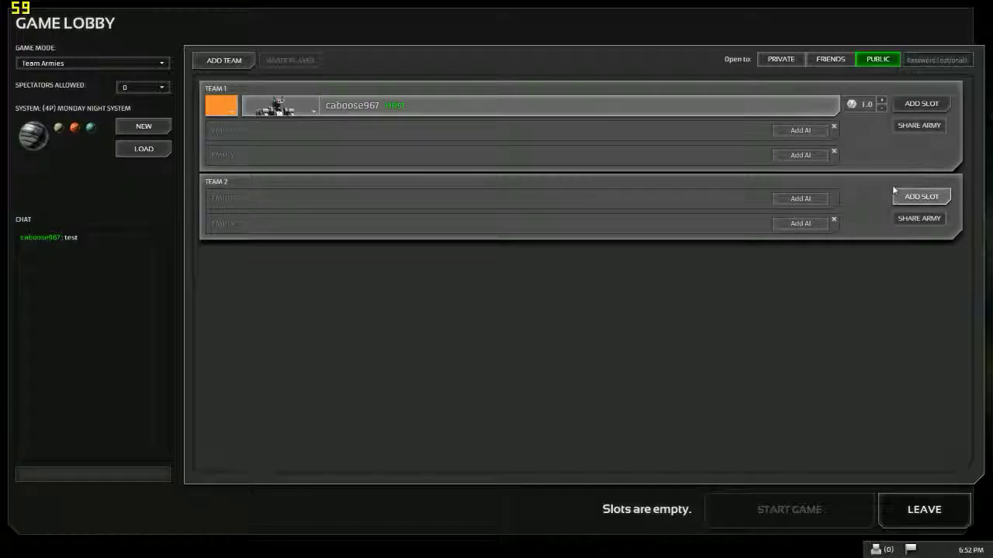
- Add and remove an extra Team 2 slot, then bring up the Steam overlay
{"action": "left_click", "coordinate": [921, 196]}
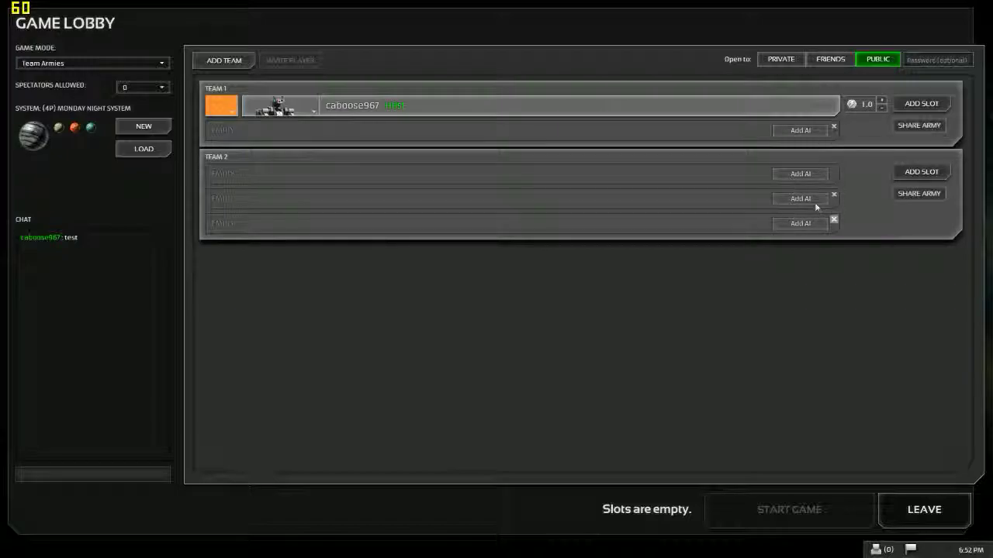
{"action": "left_click", "coordinate": [834, 224]}
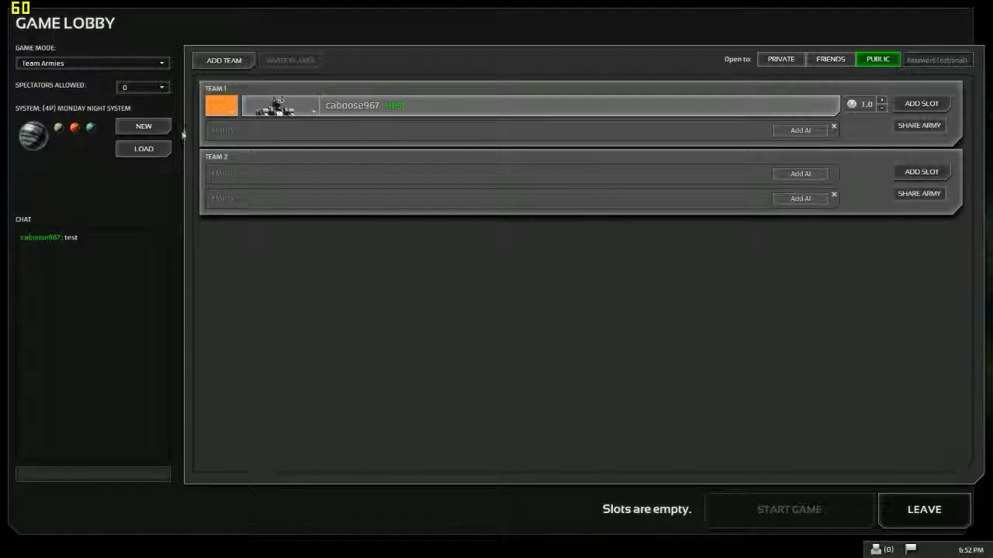
{"action": "mouse_move", "coordinate": [461, 324]}
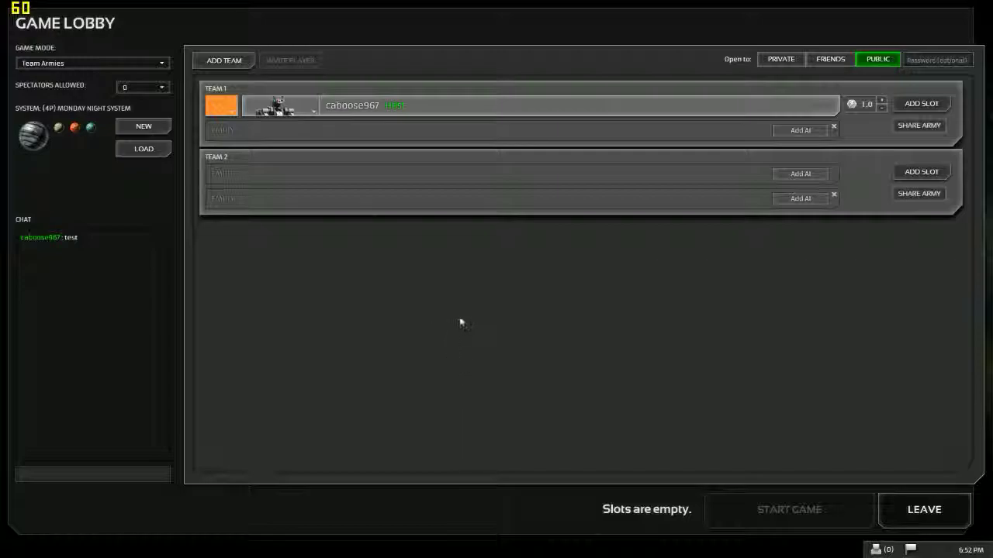
{"action": "mouse_move", "coordinate": [464, 313]}
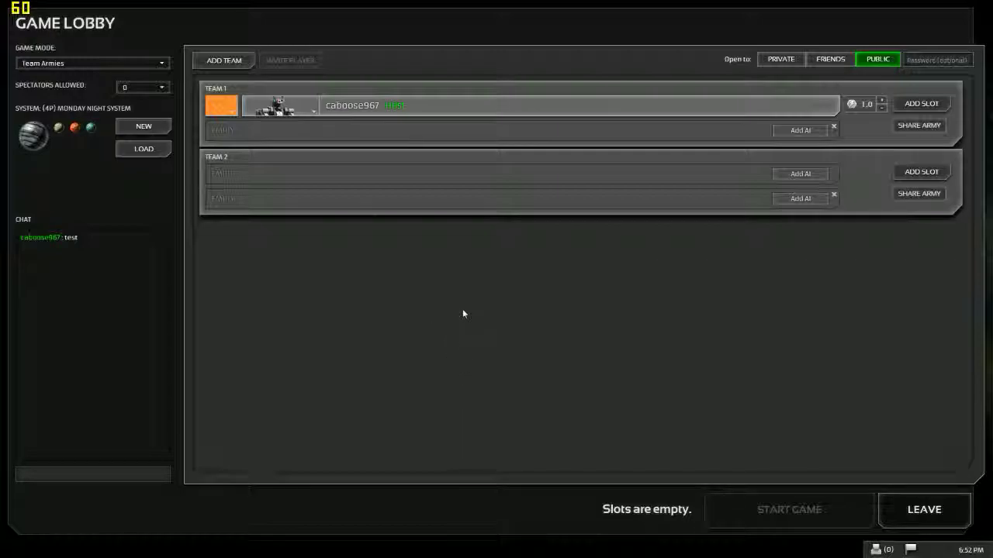
{"action": "mouse_move", "coordinate": [480, 294]}
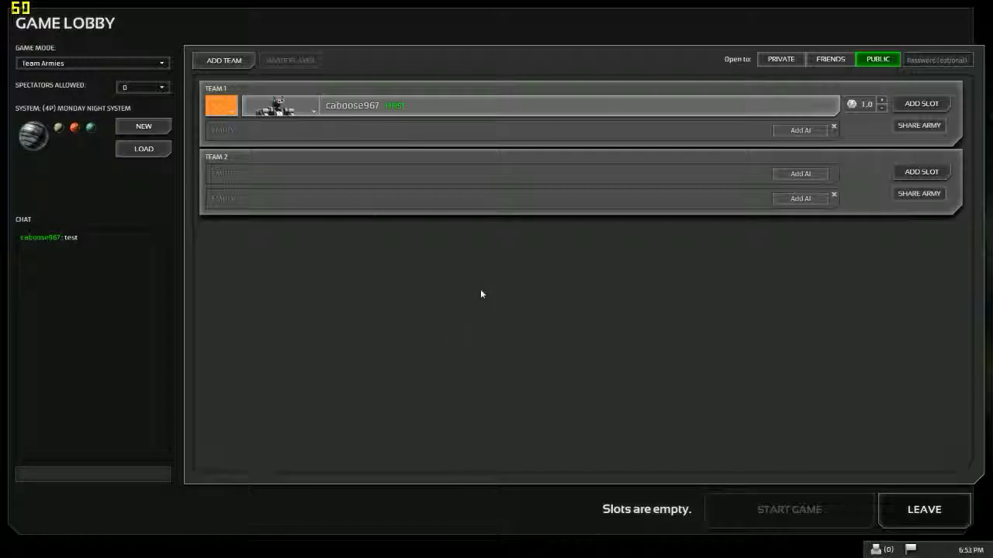
{"action": "mouse_move", "coordinate": [291, 266]}
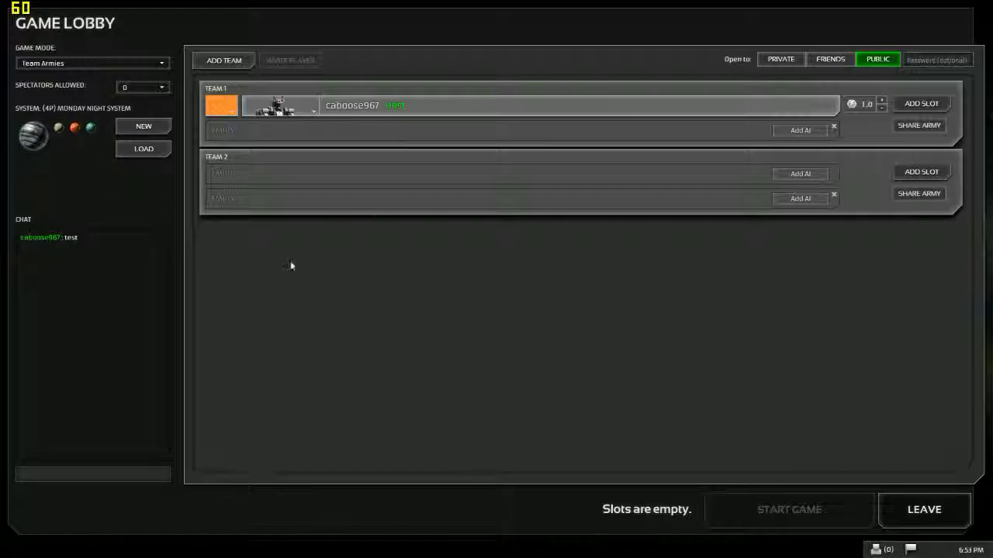
{"action": "mouse_move", "coordinate": [314, 202]}
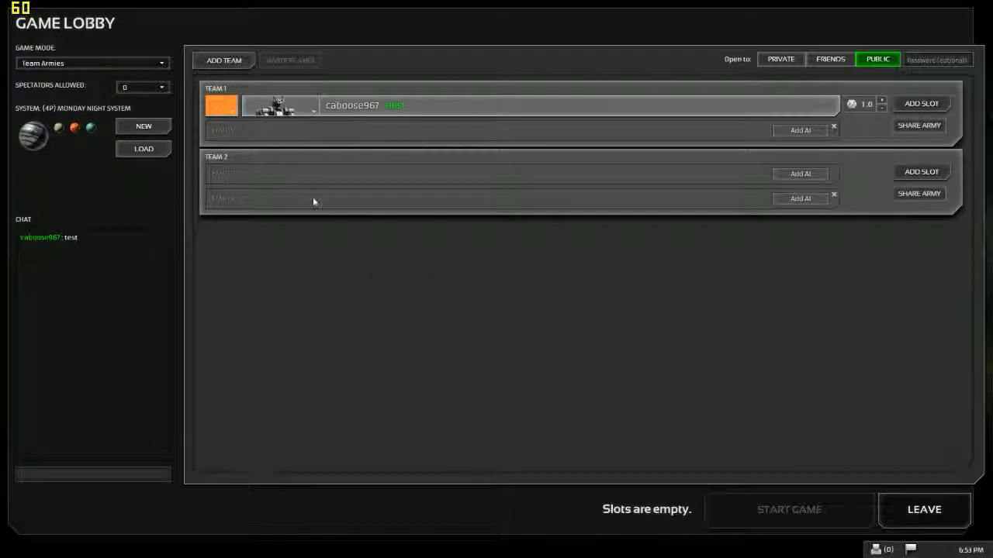
{"action": "mouse_move", "coordinate": [310, 192]}
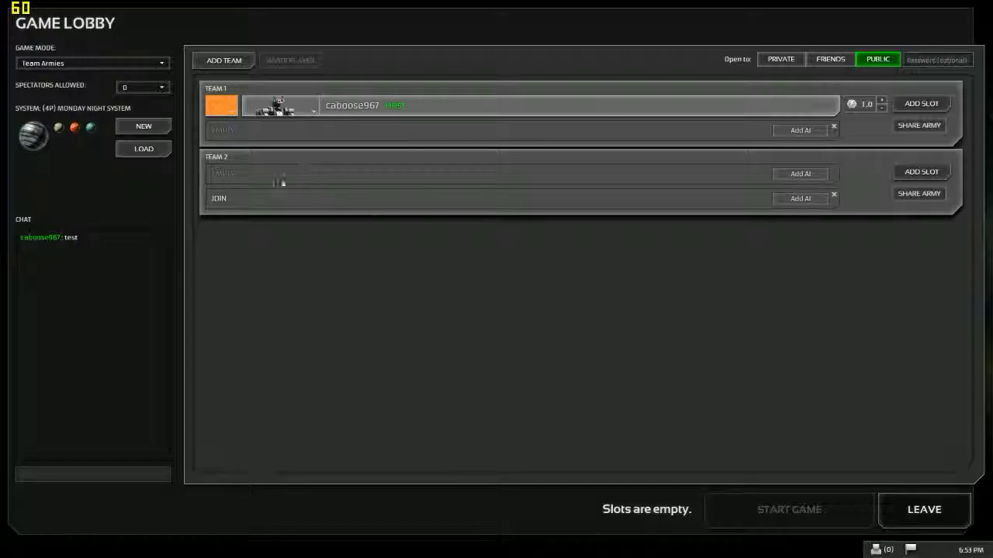
{"action": "key", "text": "shift+tab"}
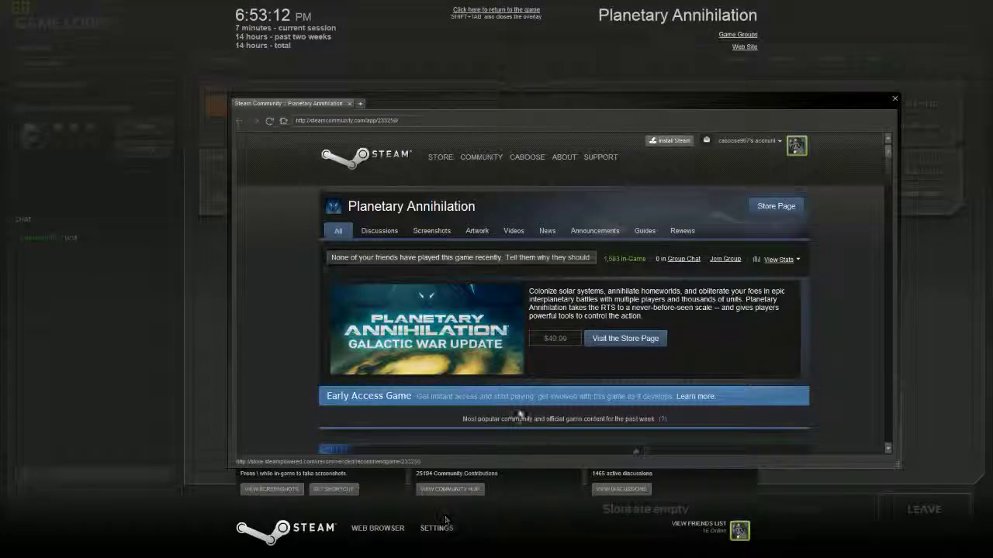
- Replace the community page with the overlay web browser and search Steam Charts for Planetary
{"action": "left_click", "coordinate": [894, 99]}
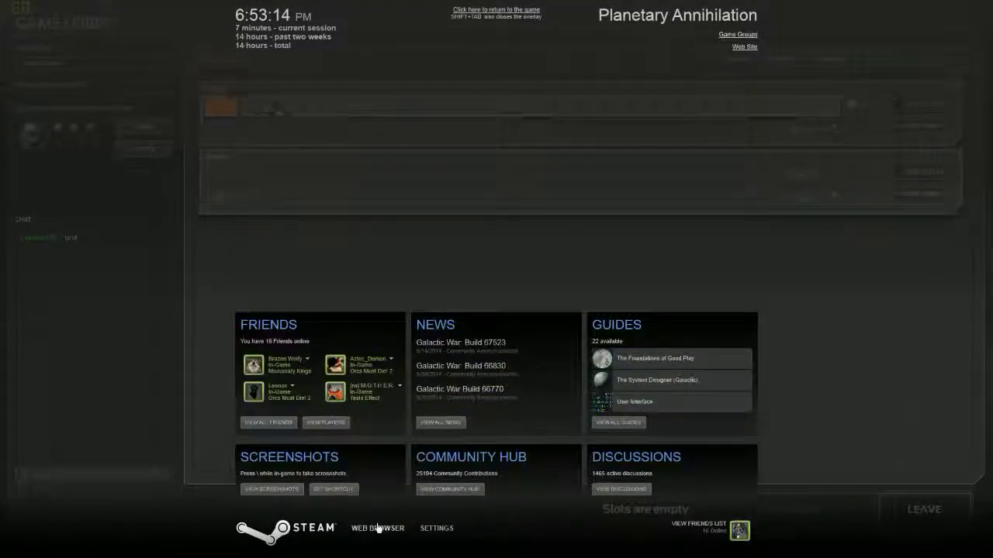
{"action": "left_click", "coordinate": [377, 528]}
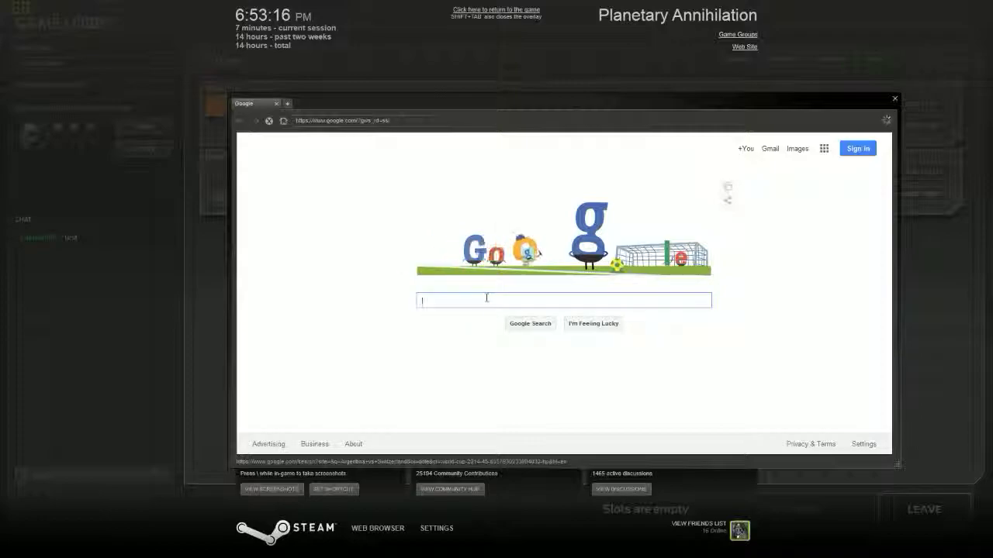
{"action": "type", "text": "steamcharts.com/"}
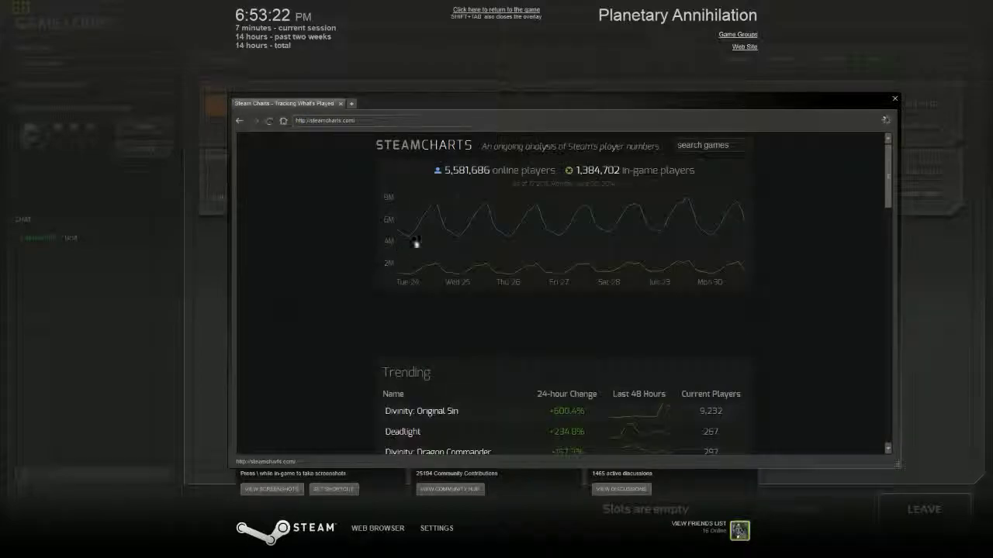
{"action": "scroll", "scroll_direction": "down", "scroll_amount": 3}
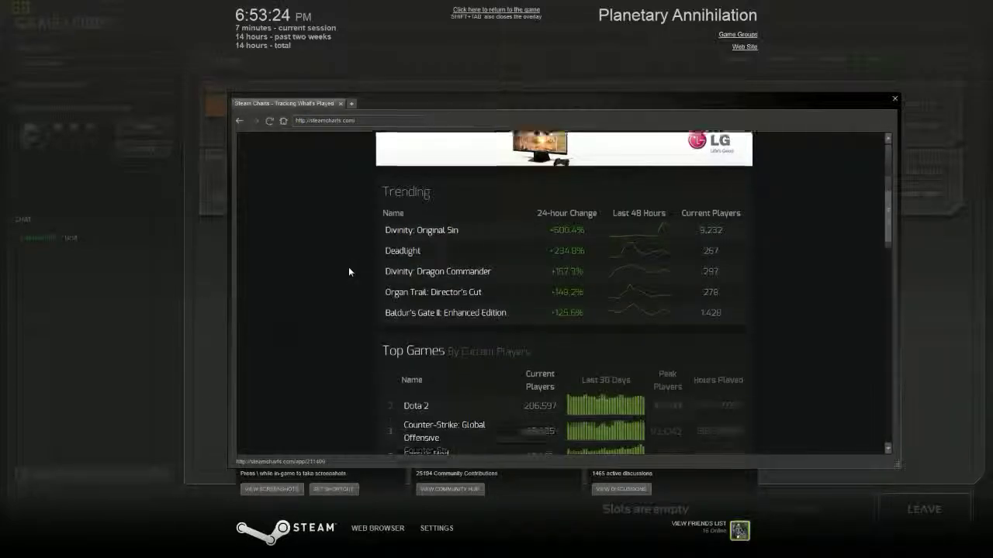
{"action": "scroll", "scroll_direction": "up", "scroll_amount": 3}
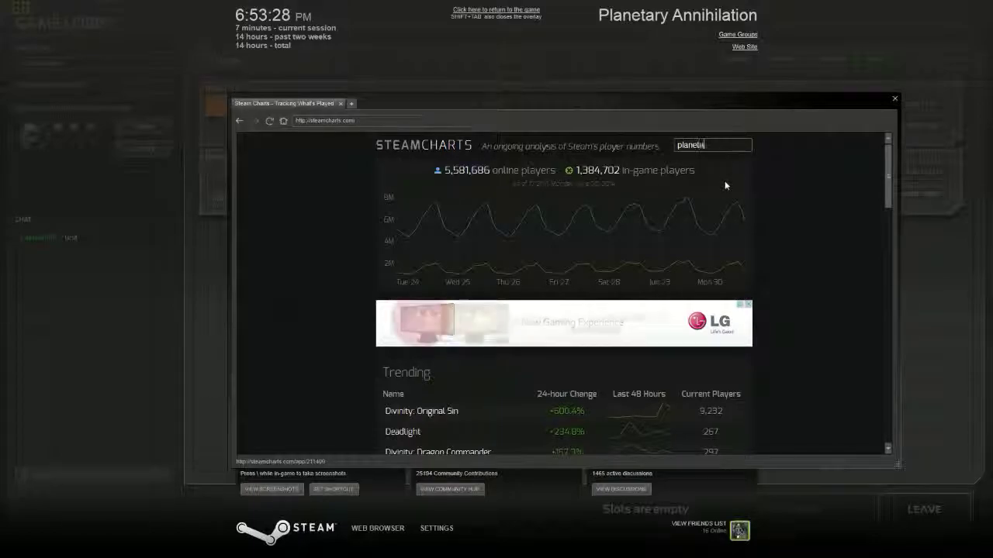
{"action": "key", "text": "Return"}
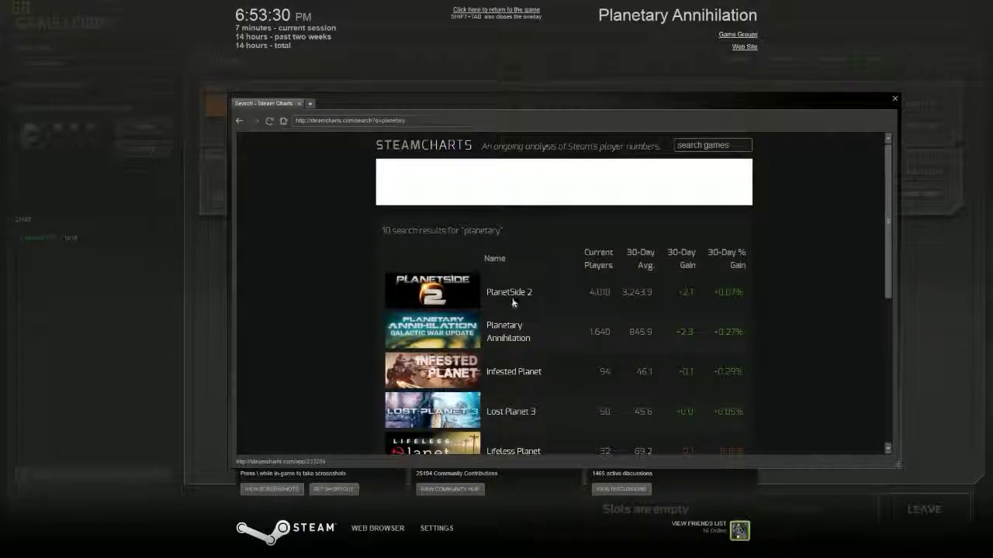
- Open Planetary Annihilation's Steam Charts page and view its chart at All, 7d, 1m, then 3m
{"action": "left_click", "coordinate": [507, 332]}
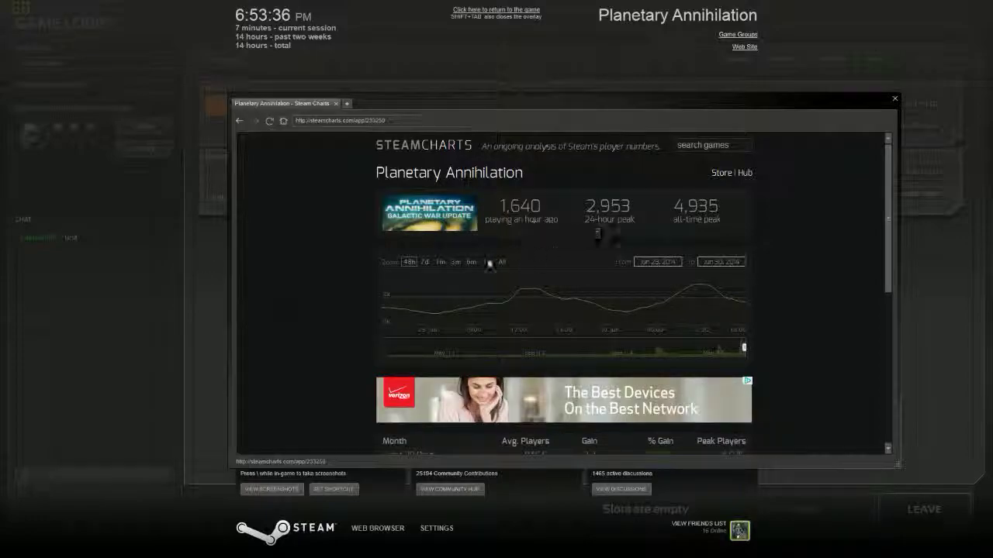
{"action": "left_click", "coordinate": [502, 261]}
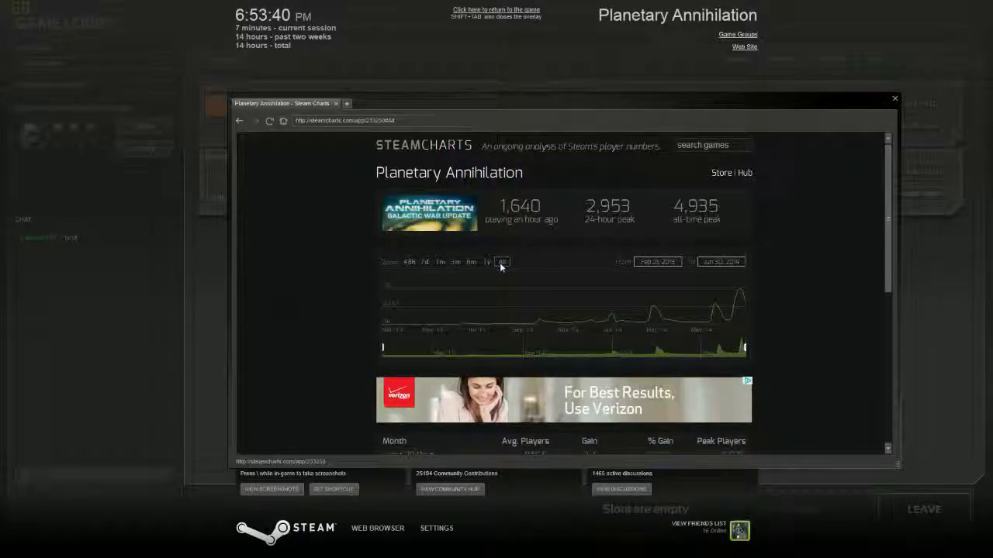
{"action": "mouse_move", "coordinate": [736, 293]}
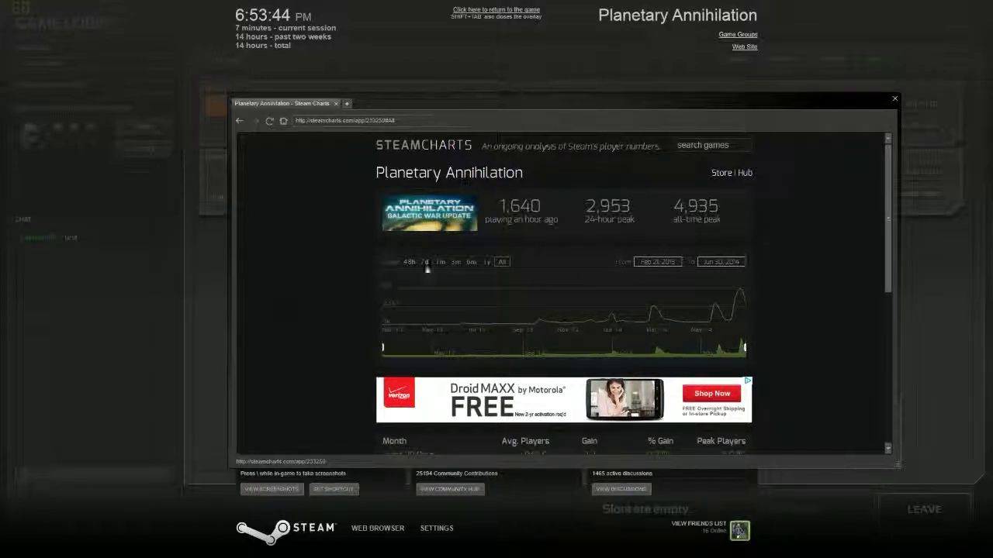
{"action": "left_click", "coordinate": [423, 261]}
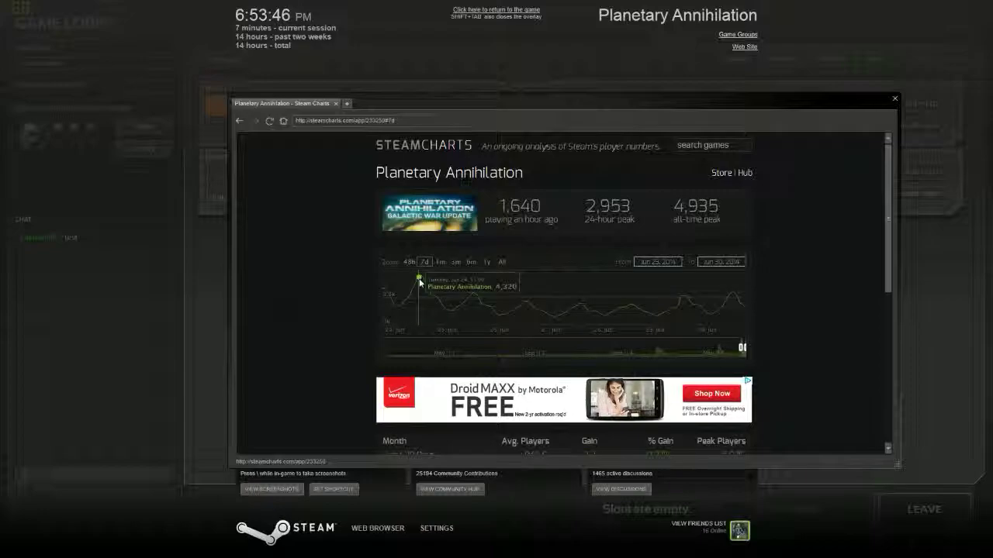
{"action": "mouse_move", "coordinate": [659, 316]}
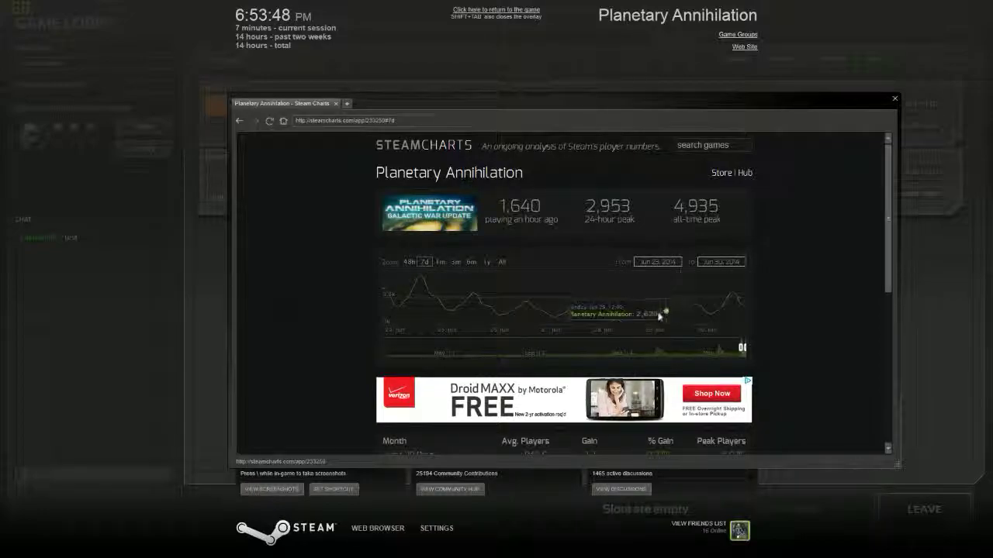
{"action": "mouse_move", "coordinate": [658, 323]}
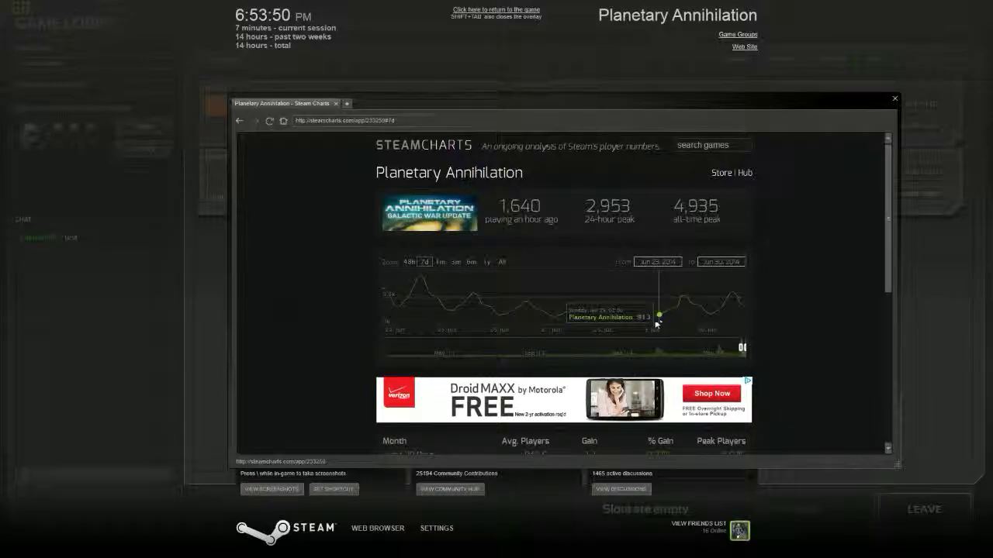
{"action": "left_click", "coordinate": [407, 261]}
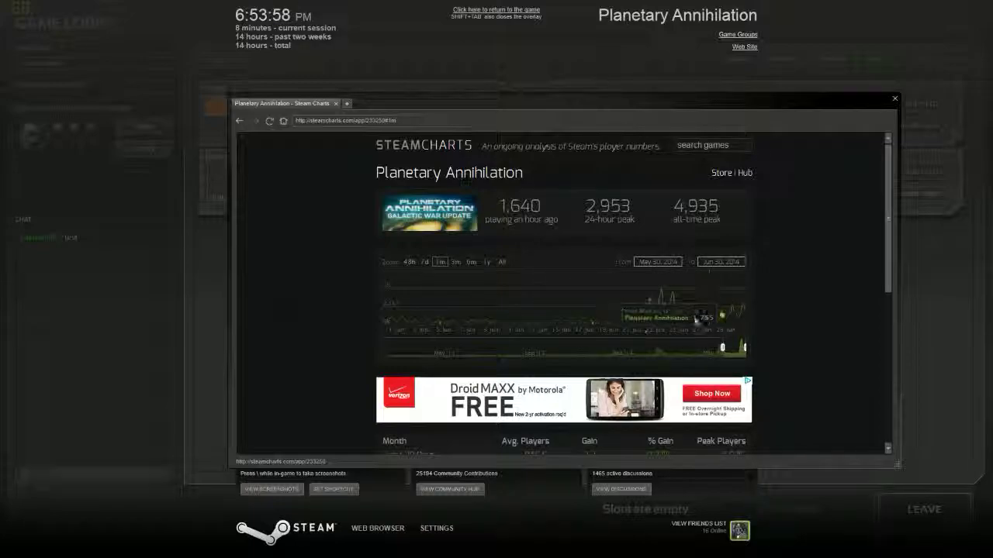
{"action": "mouse_move", "coordinate": [626, 322]}
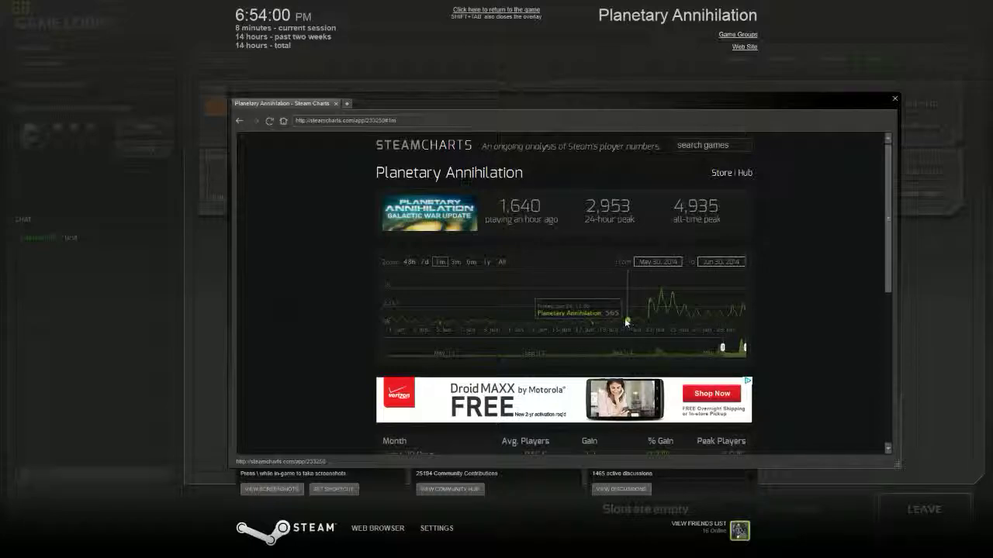
{"action": "mouse_move", "coordinate": [630, 325]}
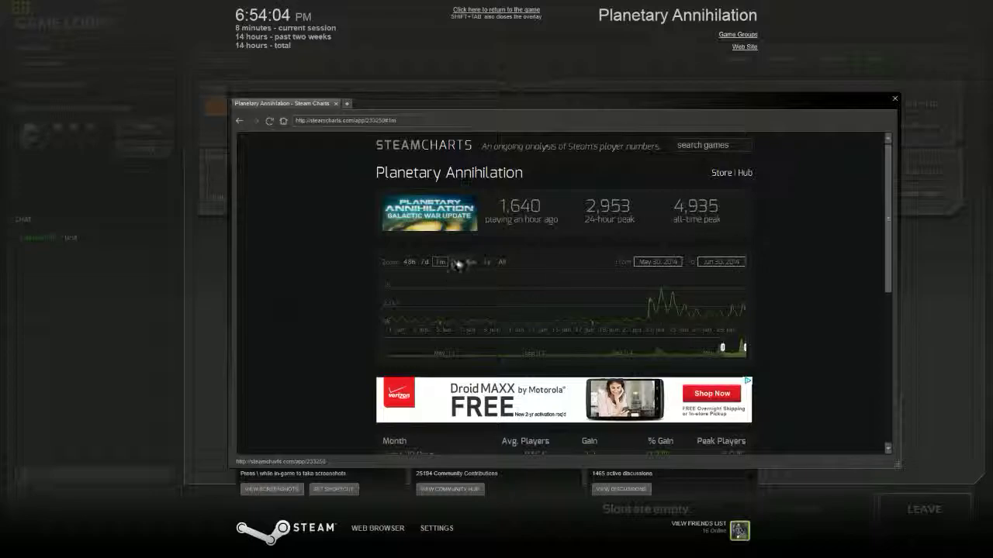
{"action": "left_click", "coordinate": [453, 261]}
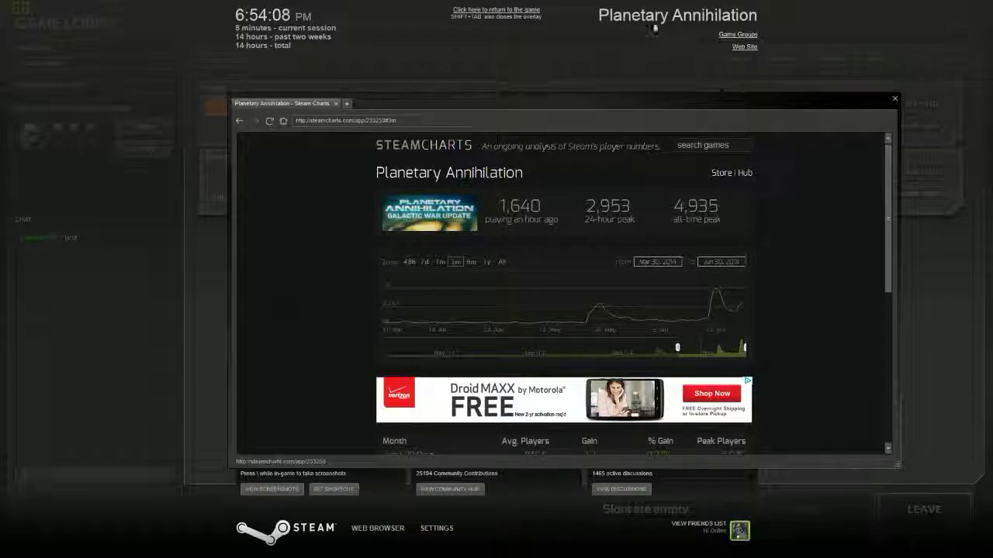
- Close the overlay and cycle the host's Team 1 colour through red to white
{"action": "left_click", "coordinate": [894, 98]}
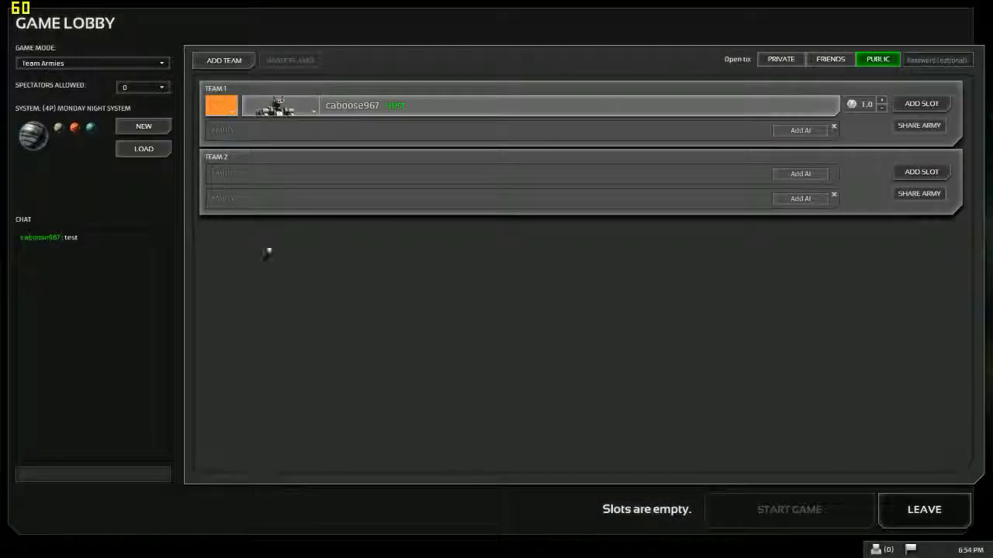
{"action": "mouse_move", "coordinate": [237, 364]}
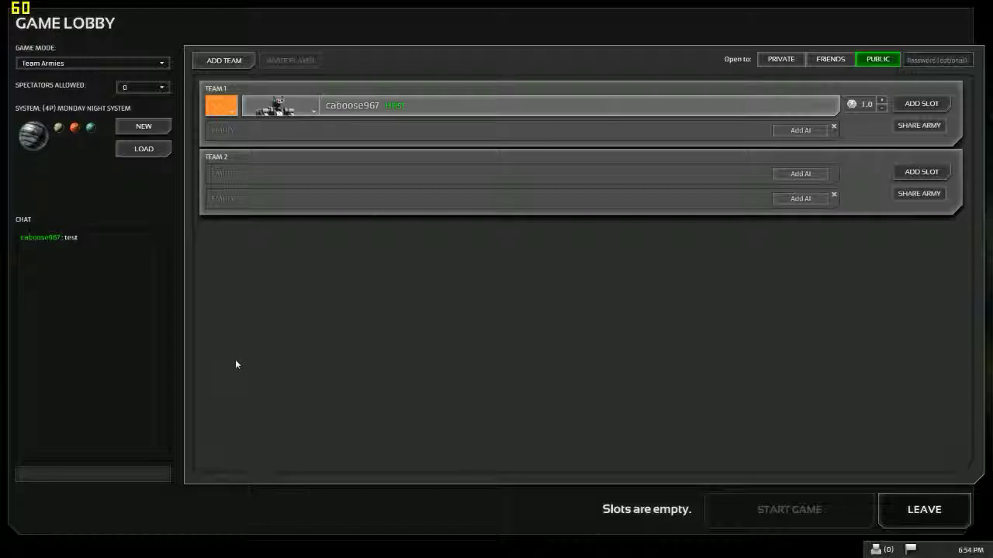
{"action": "mouse_move", "coordinate": [260, 413]}
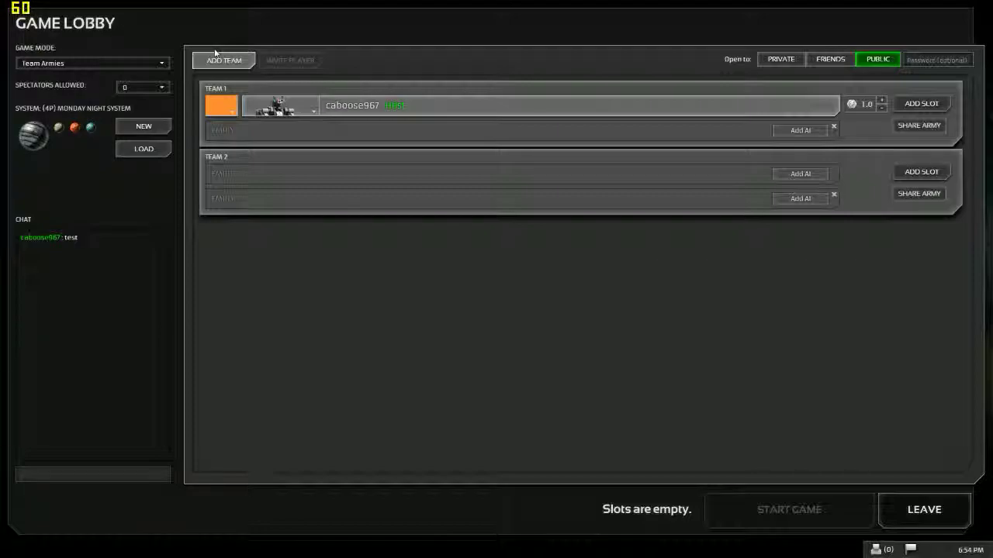
{"action": "left_click", "coordinate": [224, 60]}
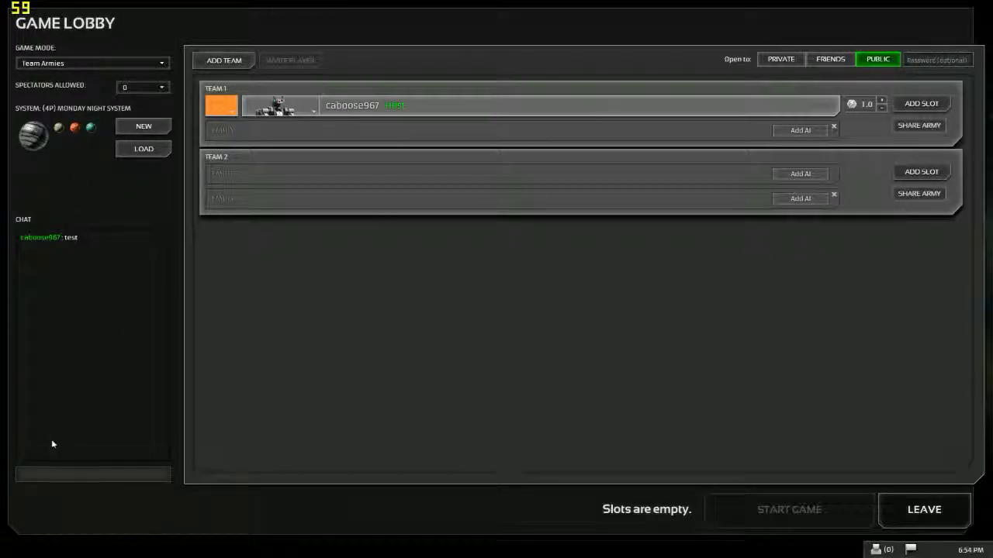
{"action": "mouse_move", "coordinate": [698, 504]}
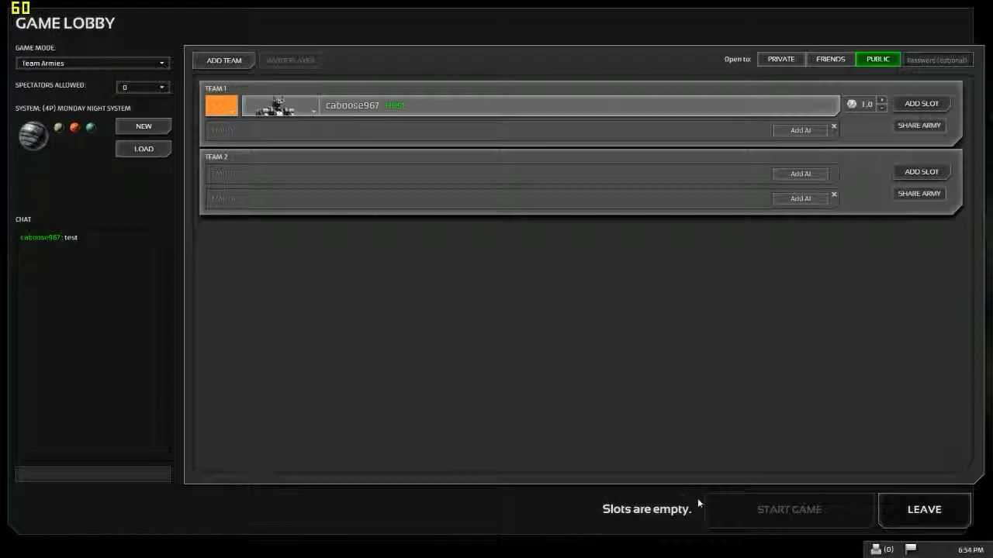
{"action": "mouse_move", "coordinate": [682, 469]}
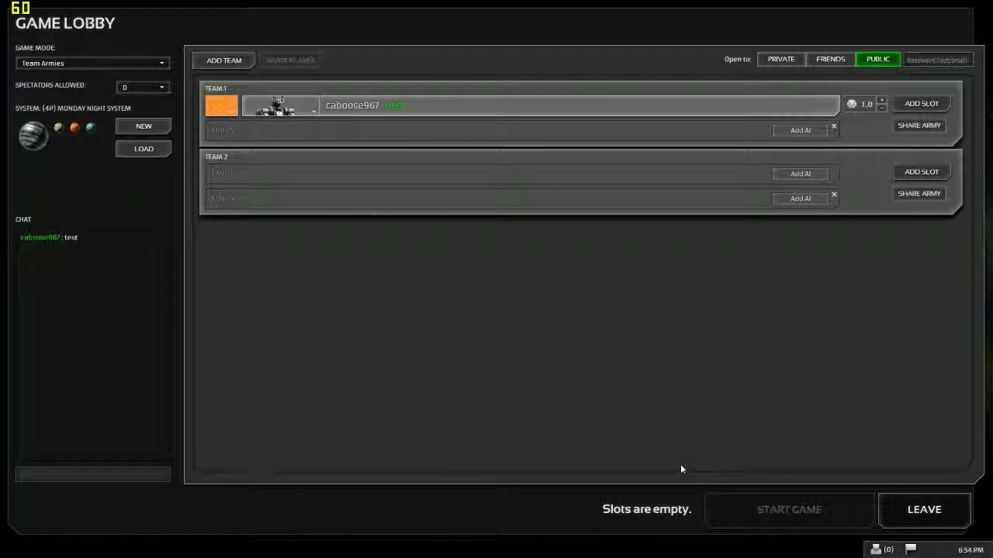
{"action": "mouse_move", "coordinate": [731, 280]}
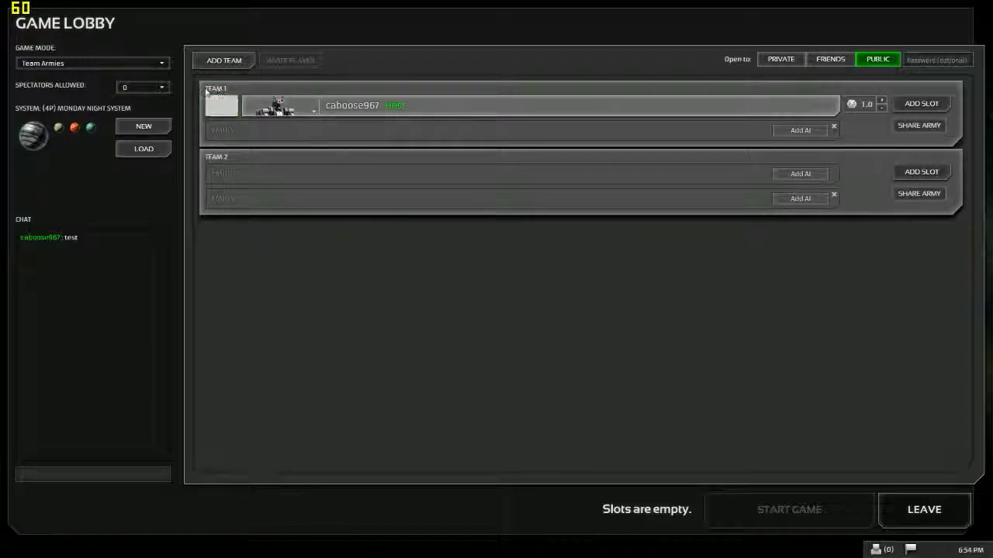
{"action": "left_click", "coordinate": [221, 105]}
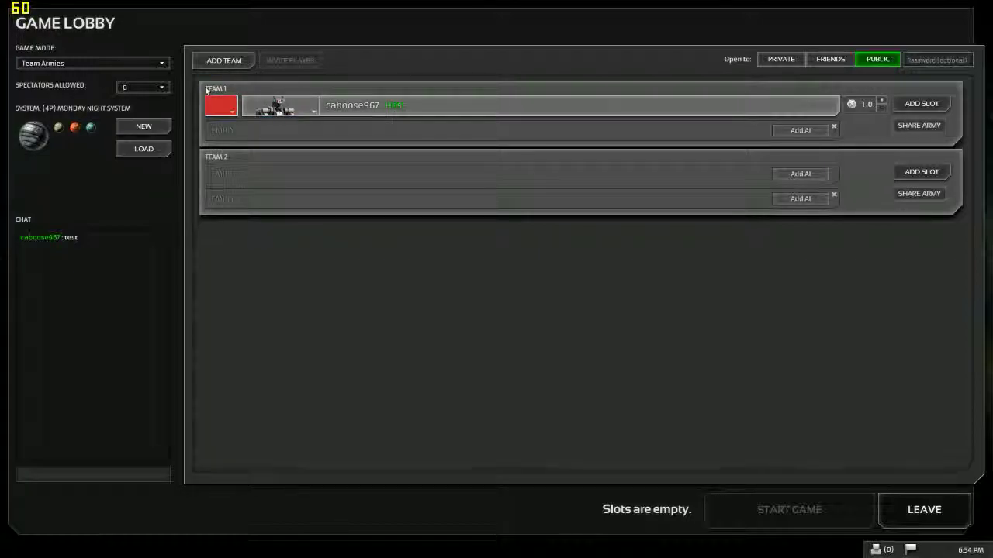
{"action": "left_click", "coordinate": [221, 105]}
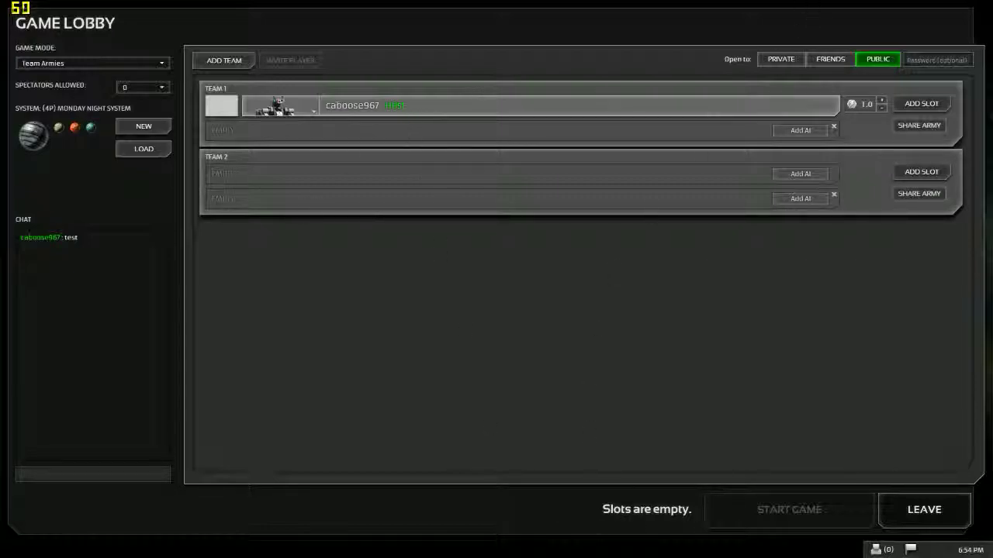
{"action": "mouse_move", "coordinate": [799, 198]}
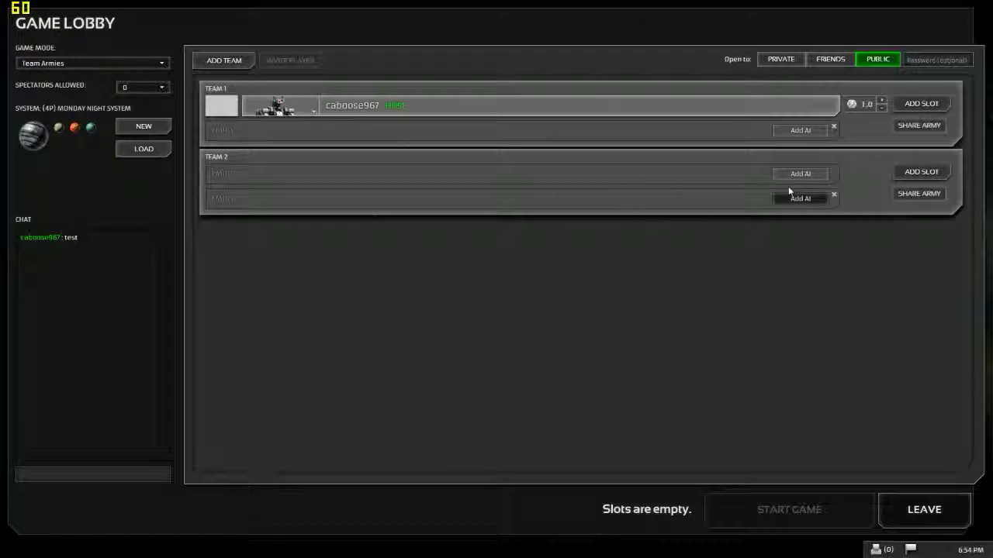
{"action": "mouse_move", "coordinate": [57, 489]}
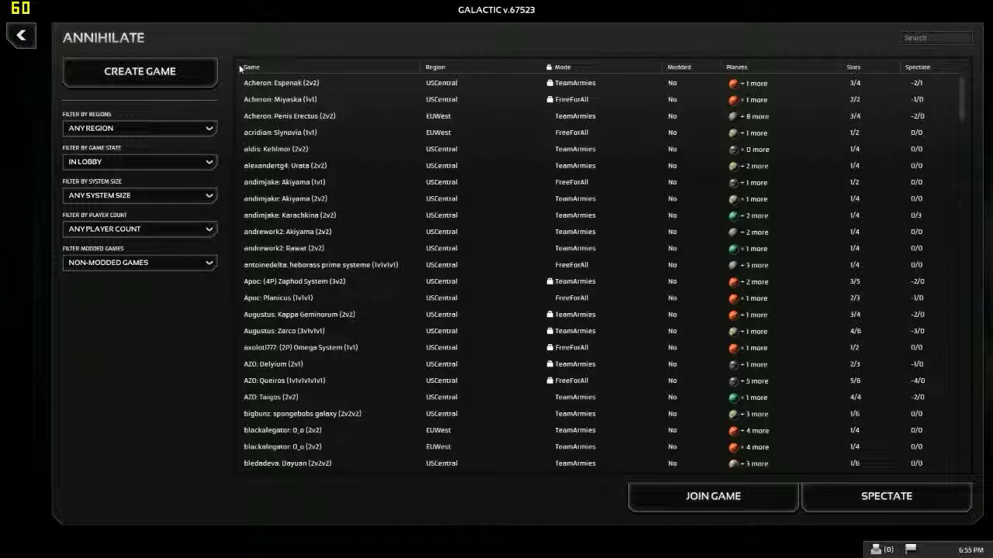
{"action": "mouse_move", "coordinate": [299, 244]}
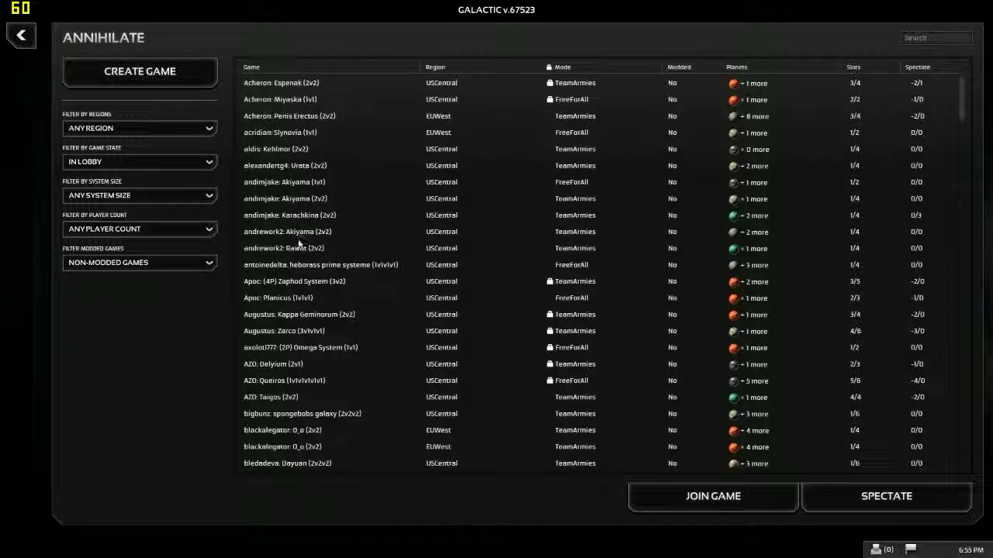
- Scroll the game list and preview the Booyah: Kehlmor and Zapada games
{"action": "scroll", "scroll_direction": "down", "scroll_amount": 3}
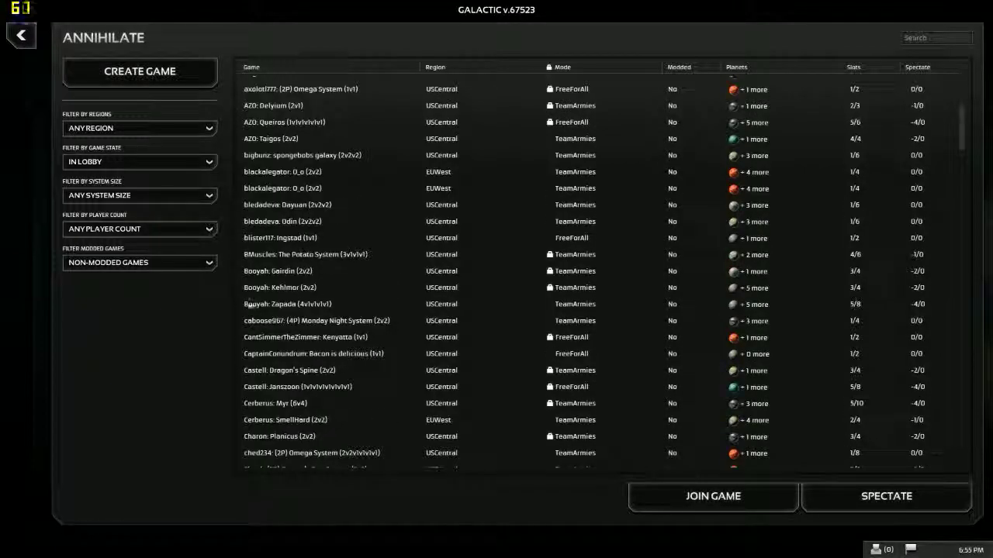
{"action": "left_click", "coordinate": [310, 287]}
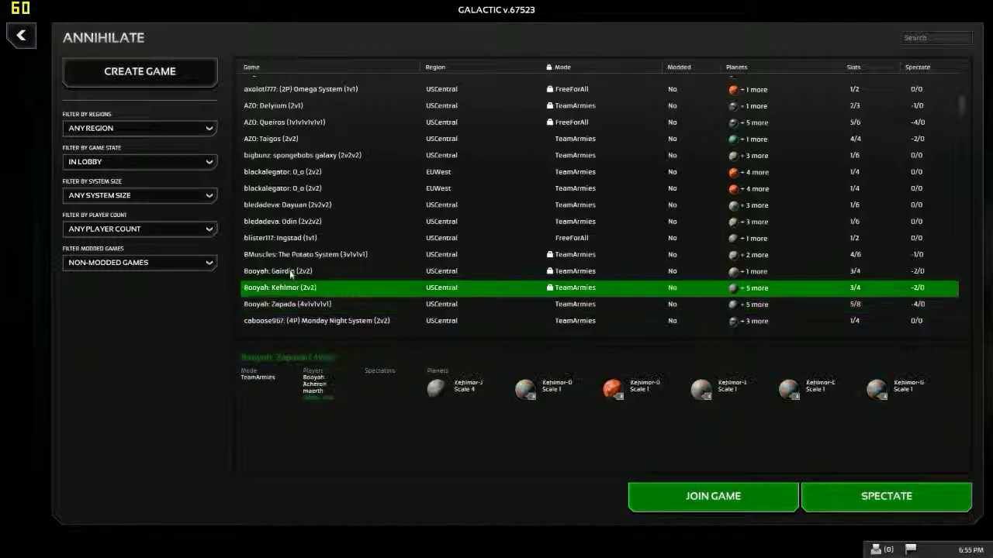
{"action": "left_click", "coordinate": [318, 304]}
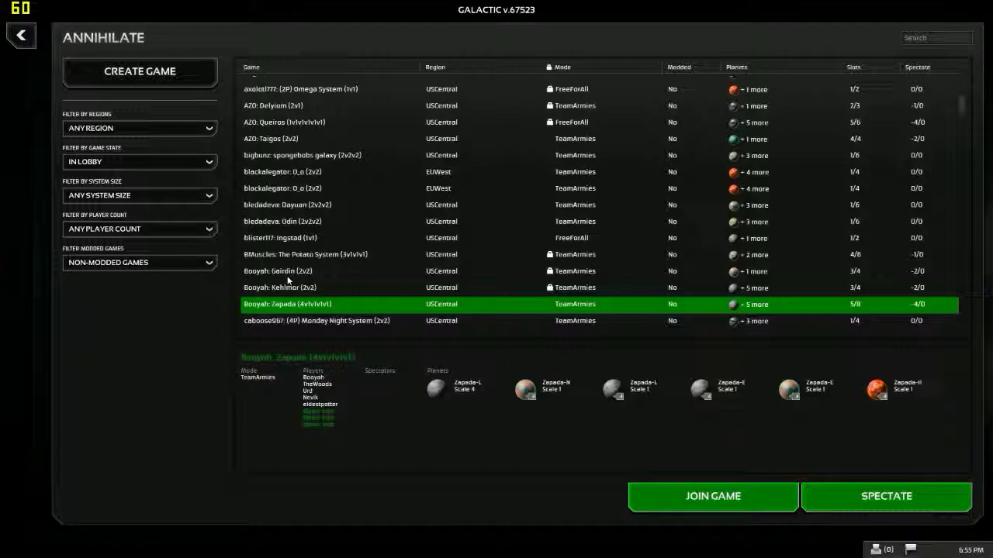
{"action": "left_click", "coordinate": [279, 287]}
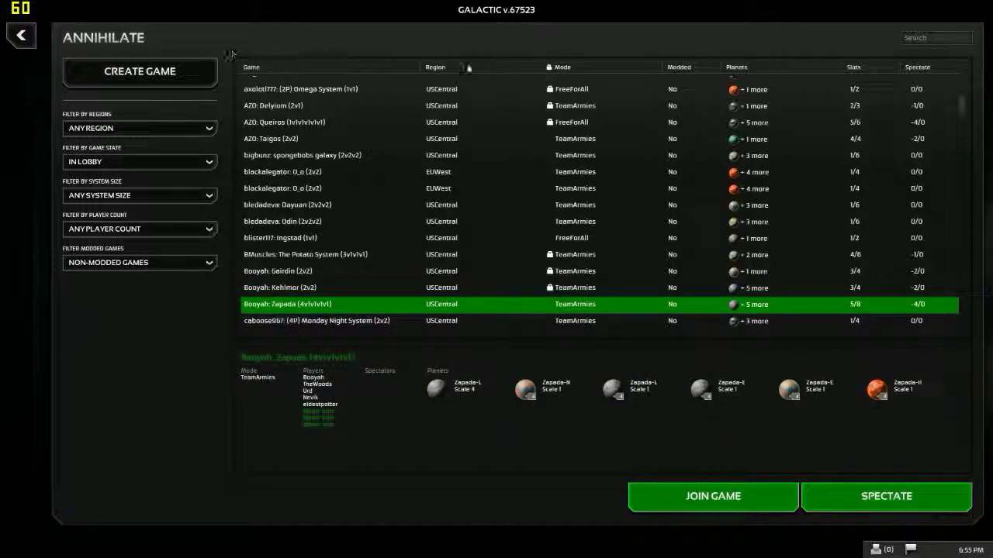
- Filter games to US Central and select the 4v1v1v1 Zapada game
{"action": "left_click", "coordinate": [139, 128]}
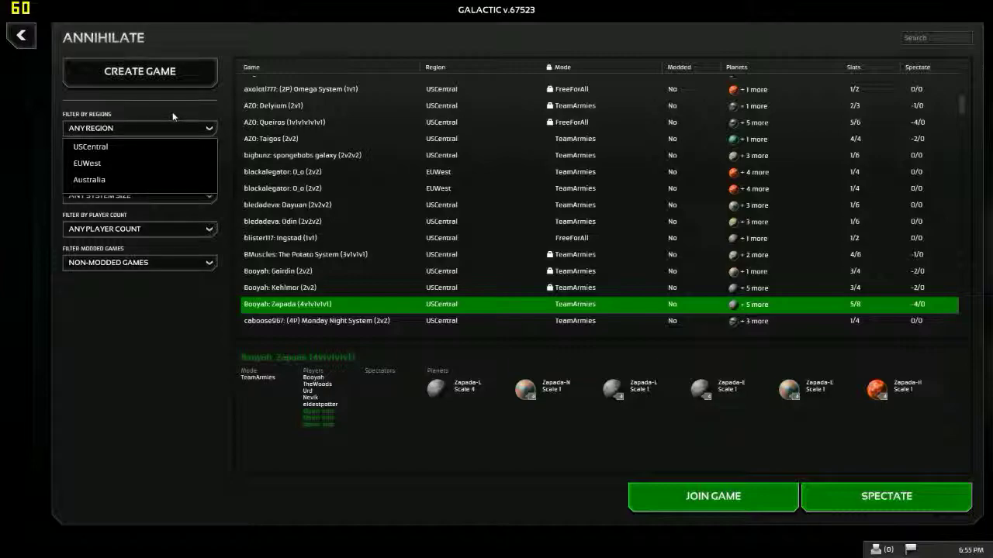
{"action": "left_click", "coordinate": [90, 147]}
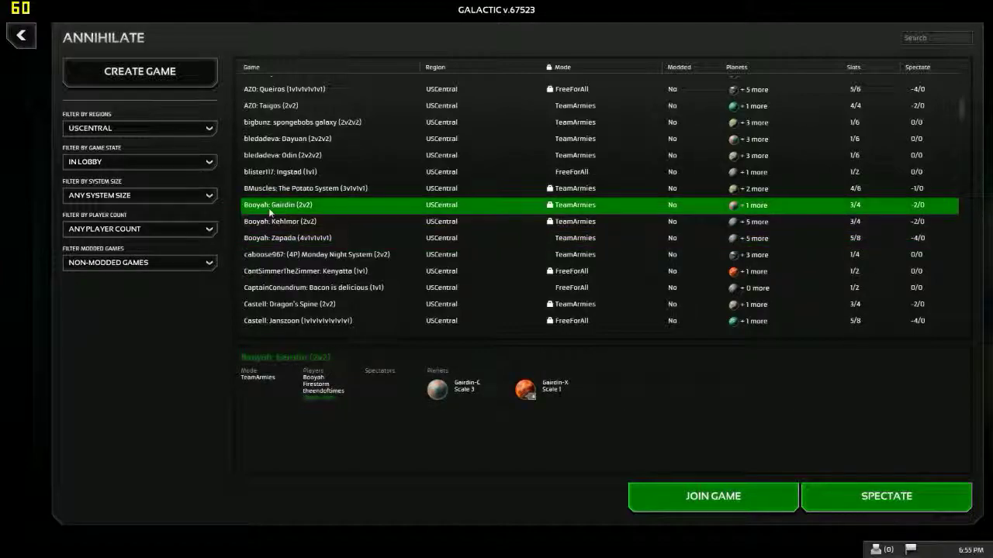
{"action": "left_click", "coordinate": [287, 238]}
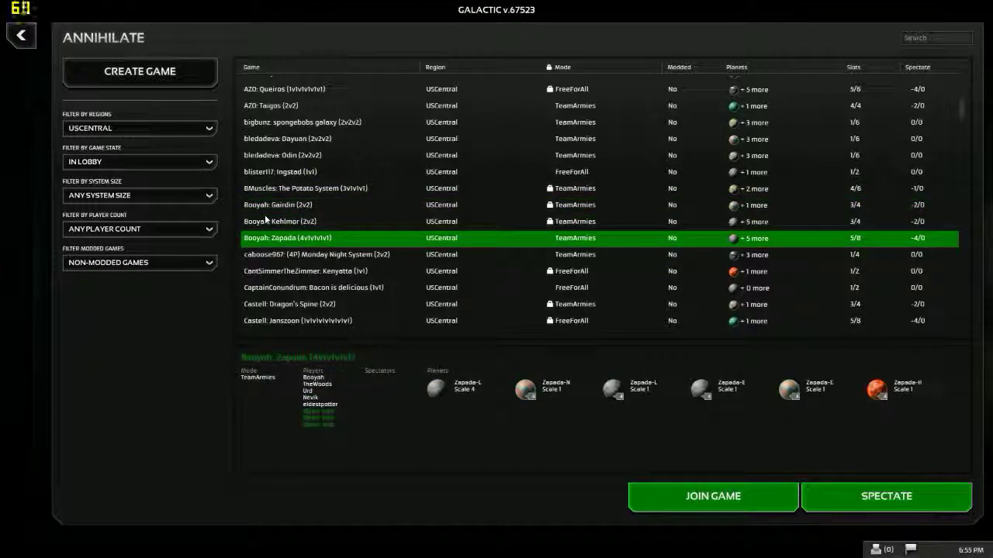
{"action": "left_click", "coordinate": [278, 204]}
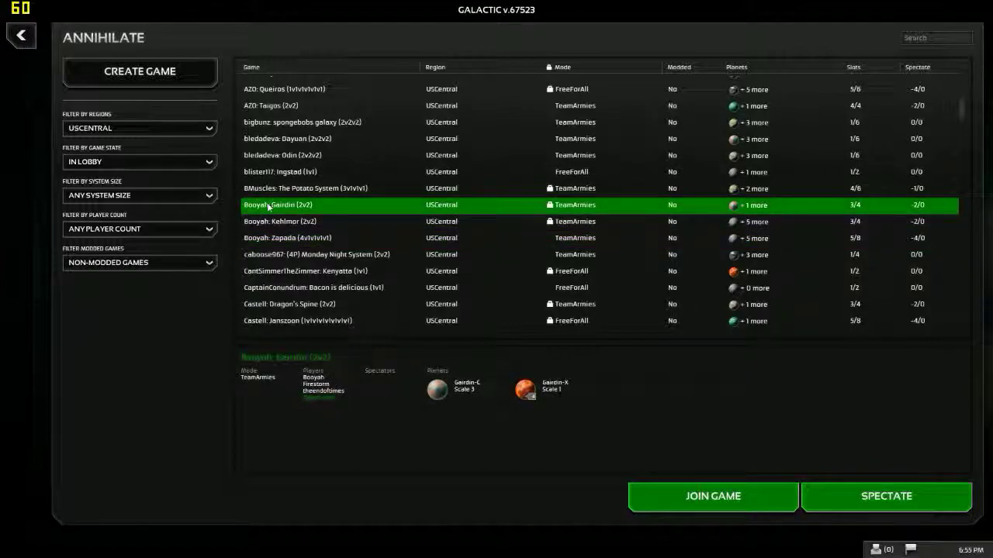
{"action": "left_click", "coordinate": [310, 238]}
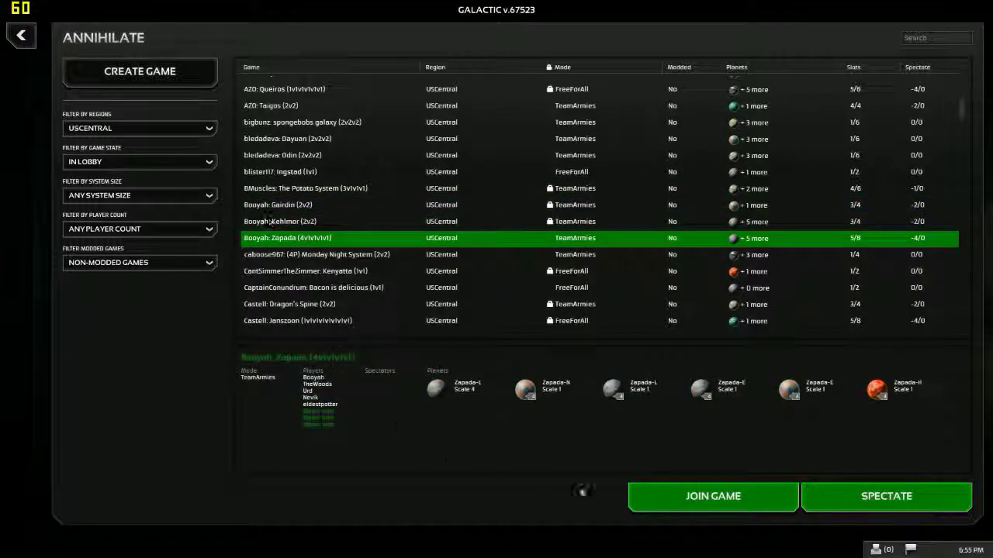
{"action": "mouse_move", "coordinate": [114, 58]}
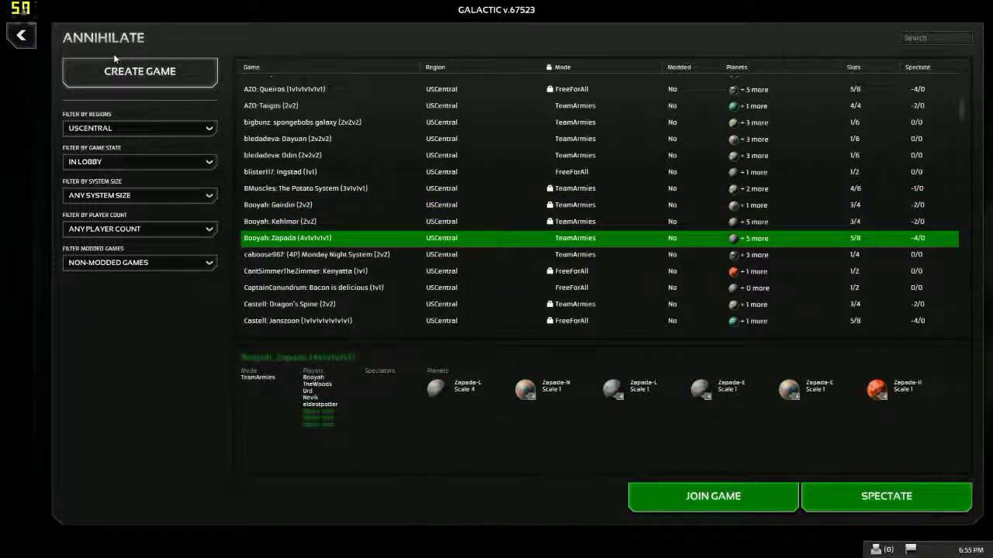
- Create a new game on the Monday Night System and reopen the saved systems list
{"action": "left_click", "coordinate": [21, 35]}
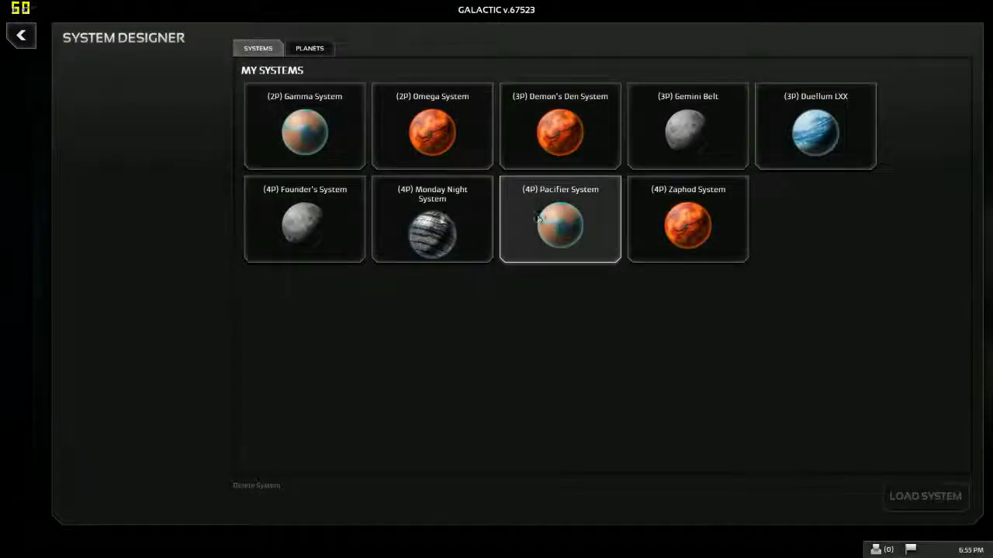
{"action": "left_click", "coordinate": [431, 218]}
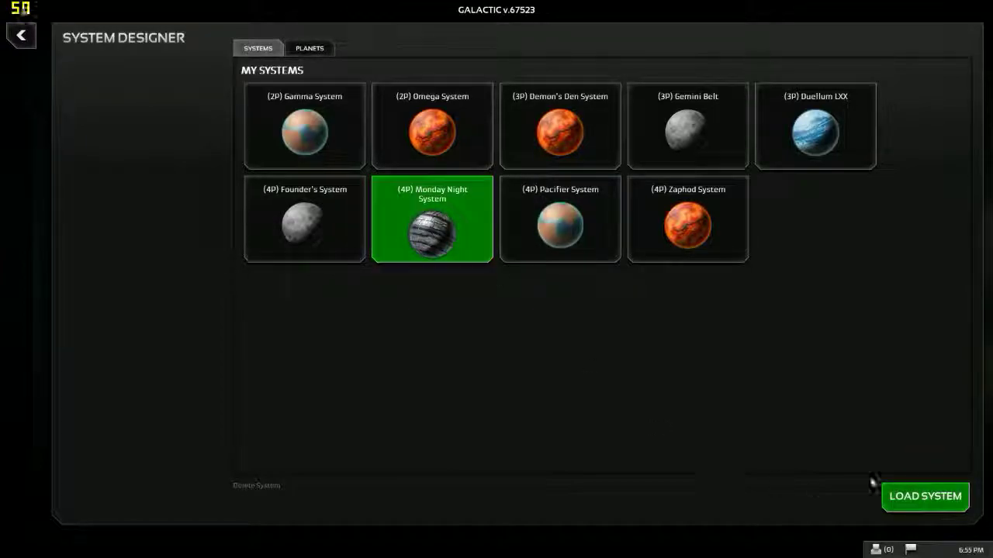
{"action": "left_click", "coordinate": [925, 496]}
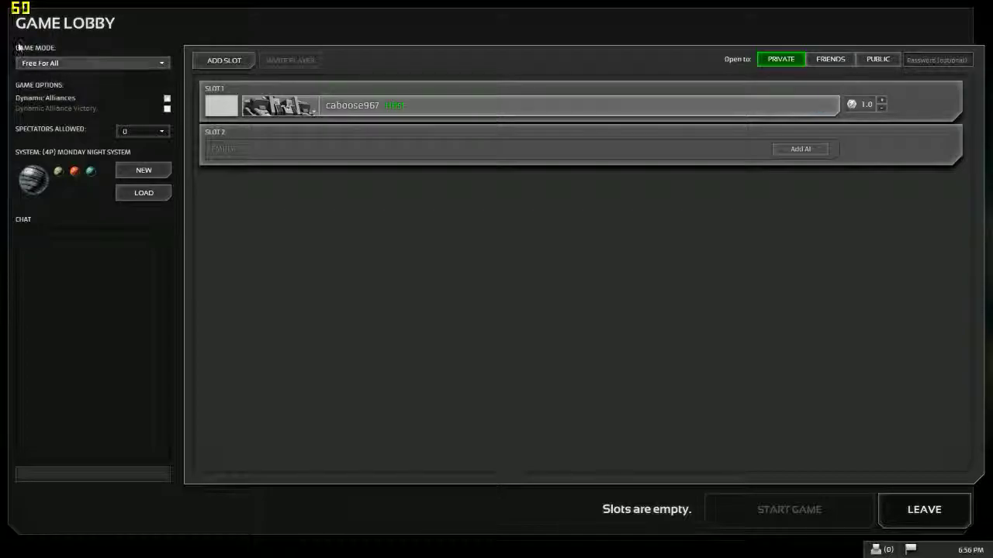
{"action": "left_click", "coordinate": [89, 62]}
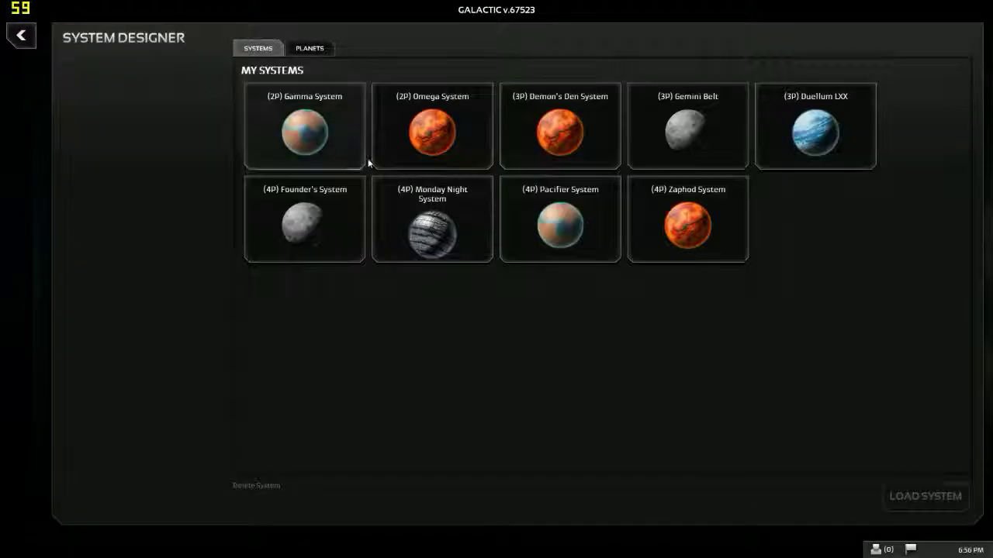
{"action": "mouse_move", "coordinate": [874, 481]}
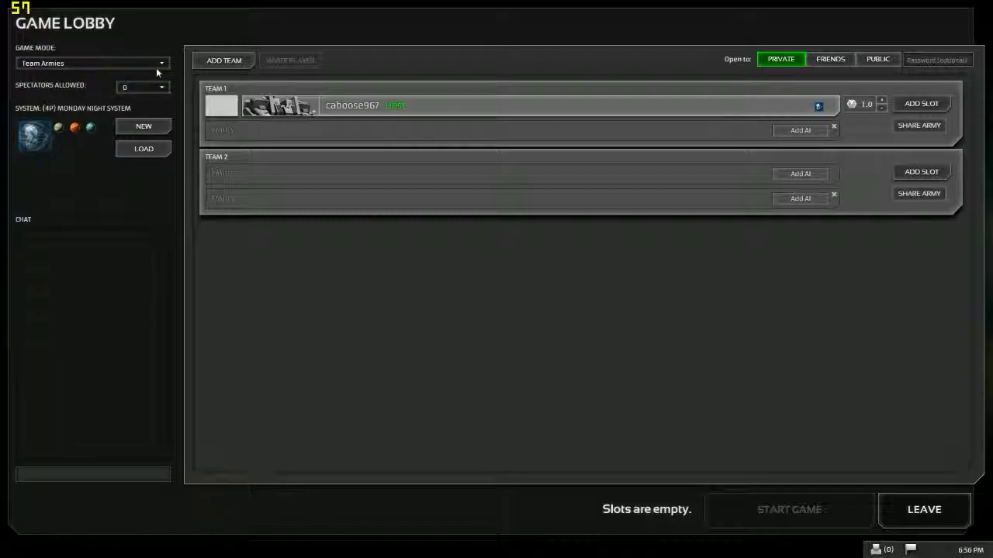
{"action": "mouse_move", "coordinate": [440, 229]}
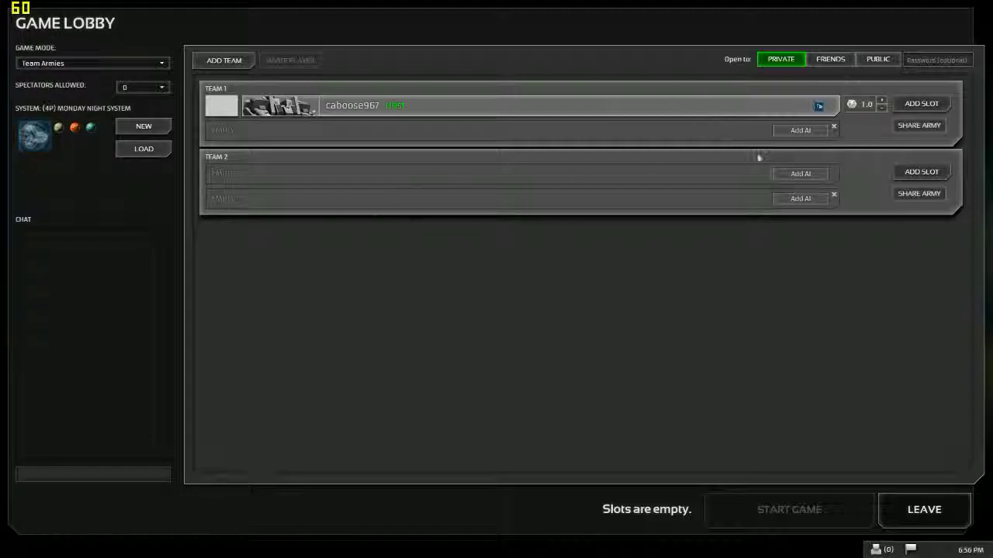
- Load the 2P Gamma System into the lobby, leaving AI difficulty at Normal
{"action": "left_click", "coordinate": [799, 173]}
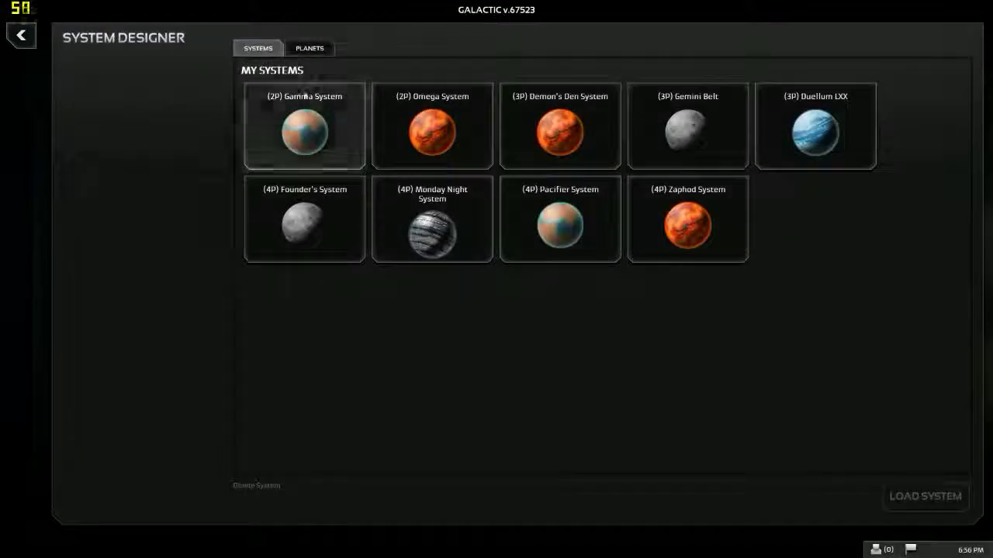
{"action": "left_click", "coordinate": [304, 126]}
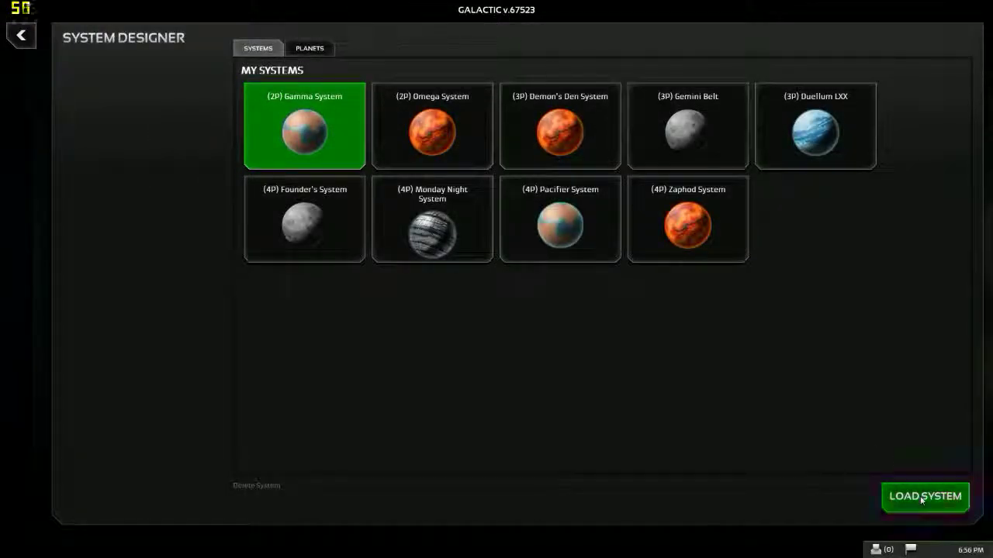
{"action": "left_click", "coordinate": [925, 496]}
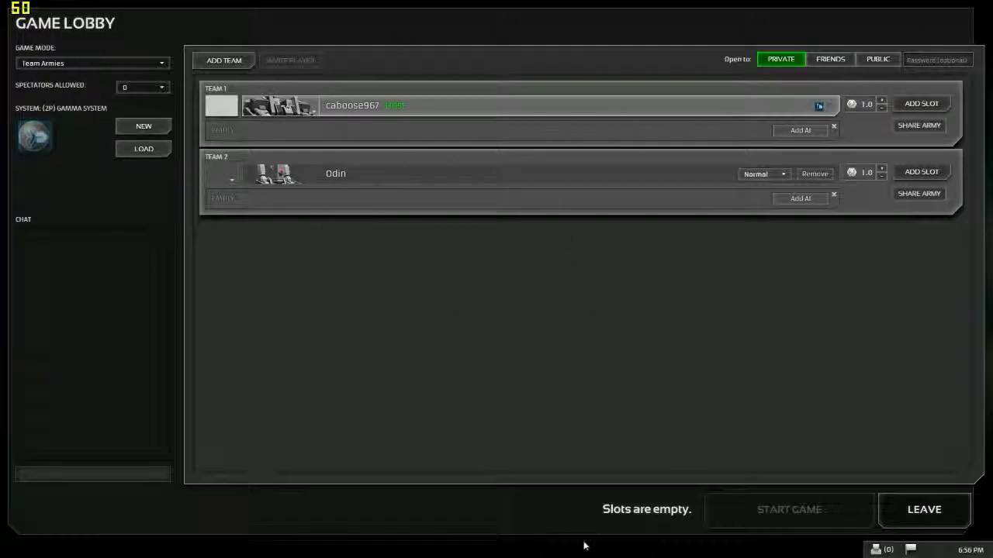
{"action": "mouse_move", "coordinate": [731, 165]}
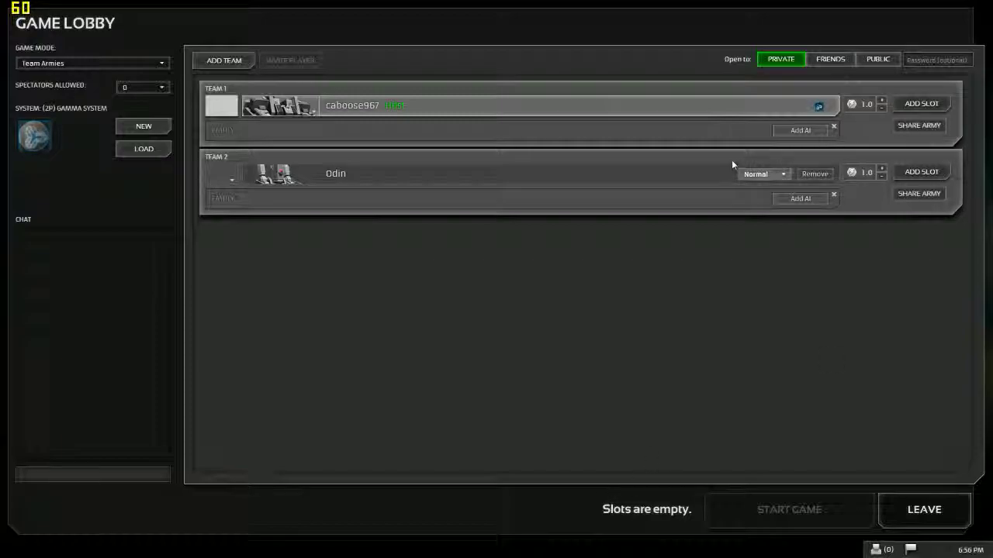
{"action": "left_click", "coordinate": [763, 174]}
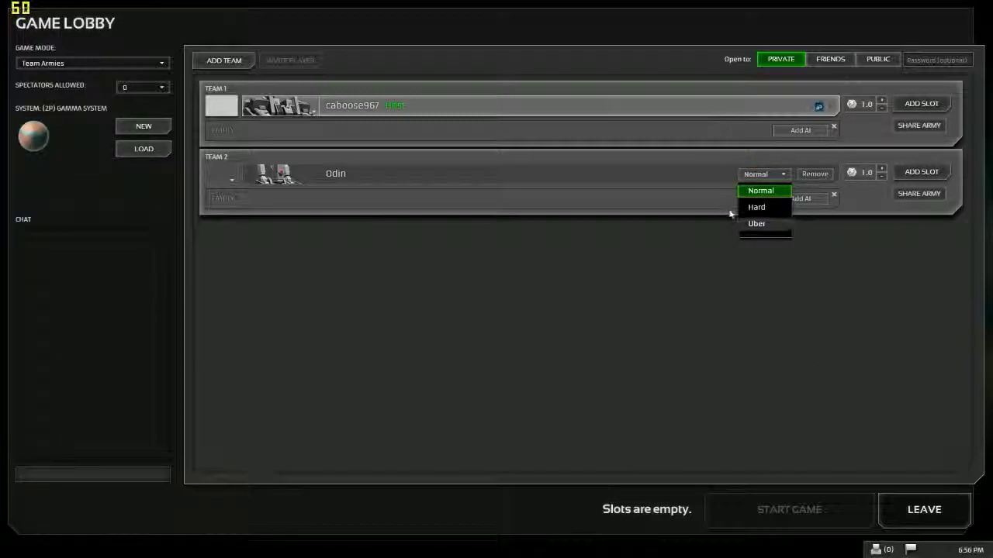
{"action": "left_click", "coordinate": [760, 190]}
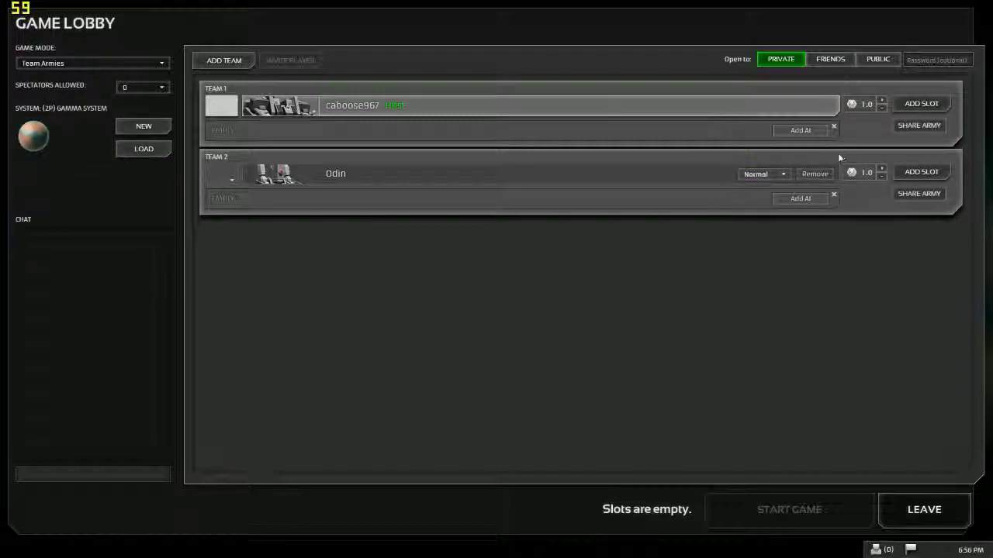
{"action": "mouse_move", "coordinate": [863, 159]}
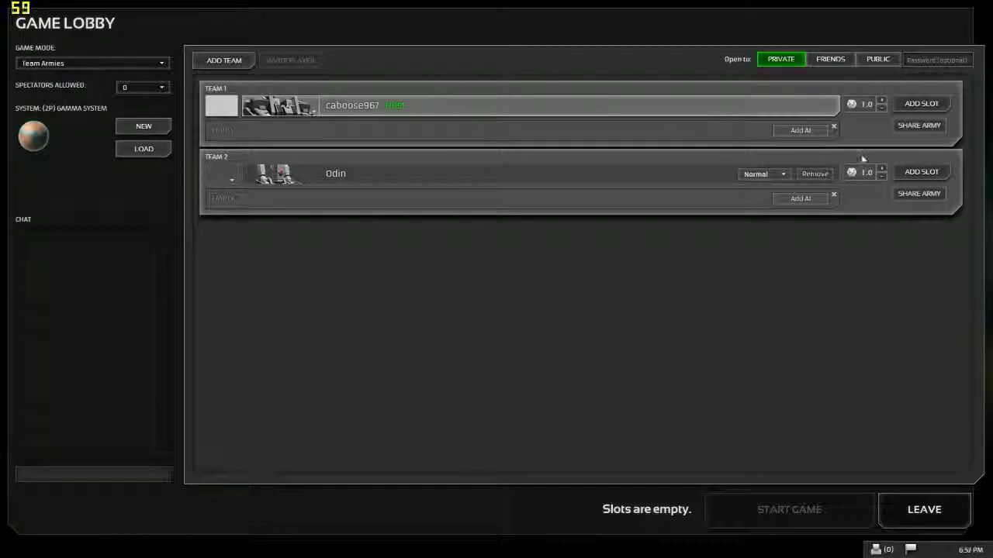
{"action": "mouse_move", "coordinate": [667, 439]}
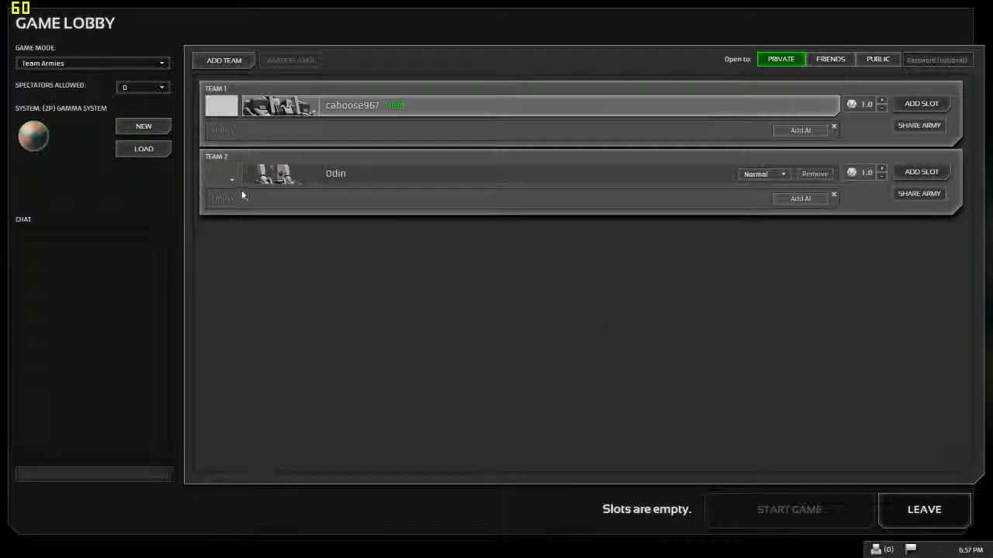
- Make the AI pink, set multipliers to 1.3 and 0.9, and choose Uber difficulty
{"action": "left_click", "coordinate": [221, 173]}
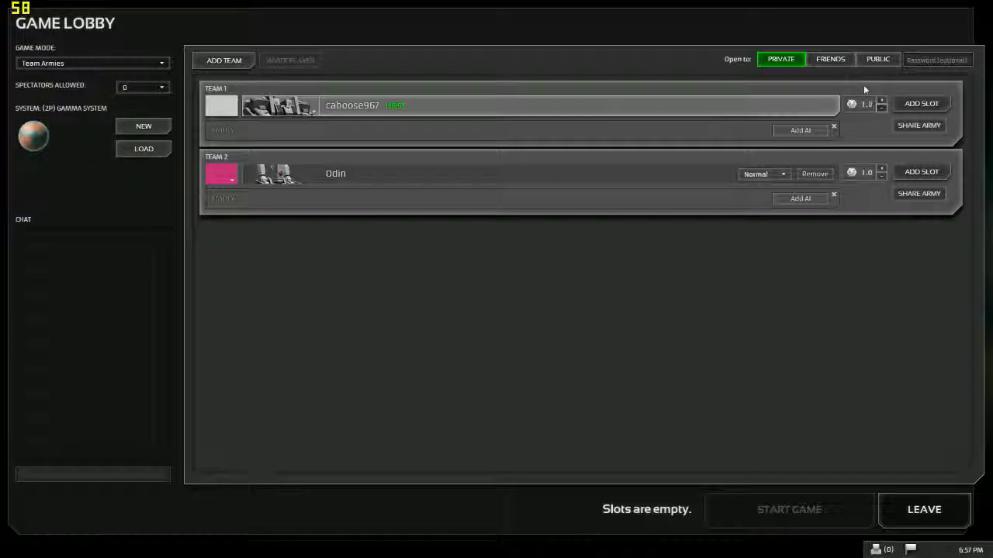
{"action": "left_click", "coordinate": [881, 108]}
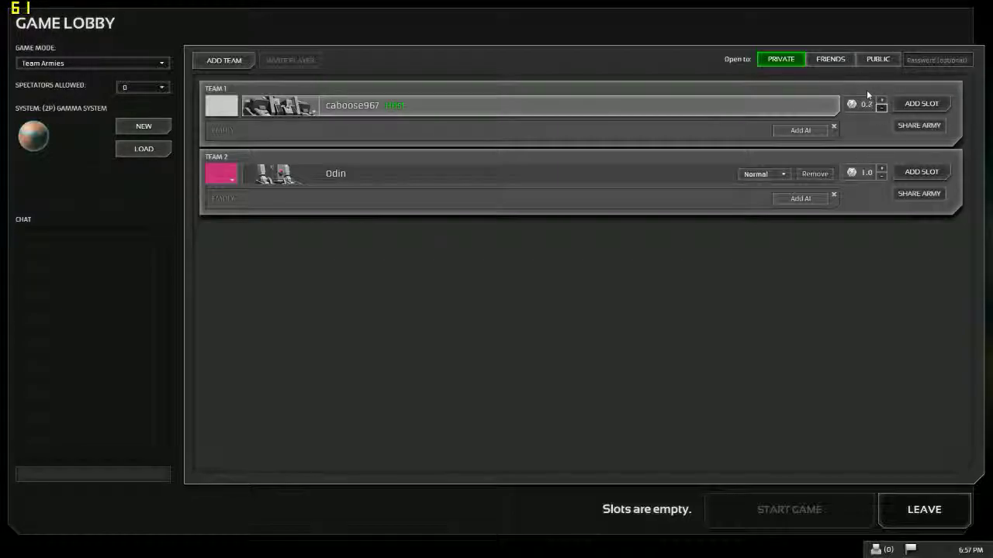
{"action": "left_click", "coordinate": [881, 101]}
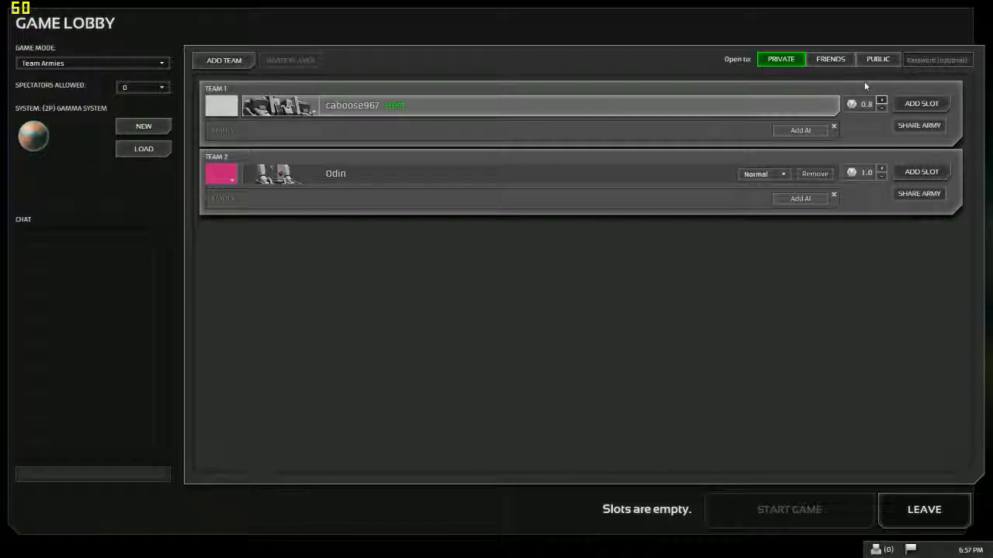
{"action": "left_click", "coordinate": [882, 100]}
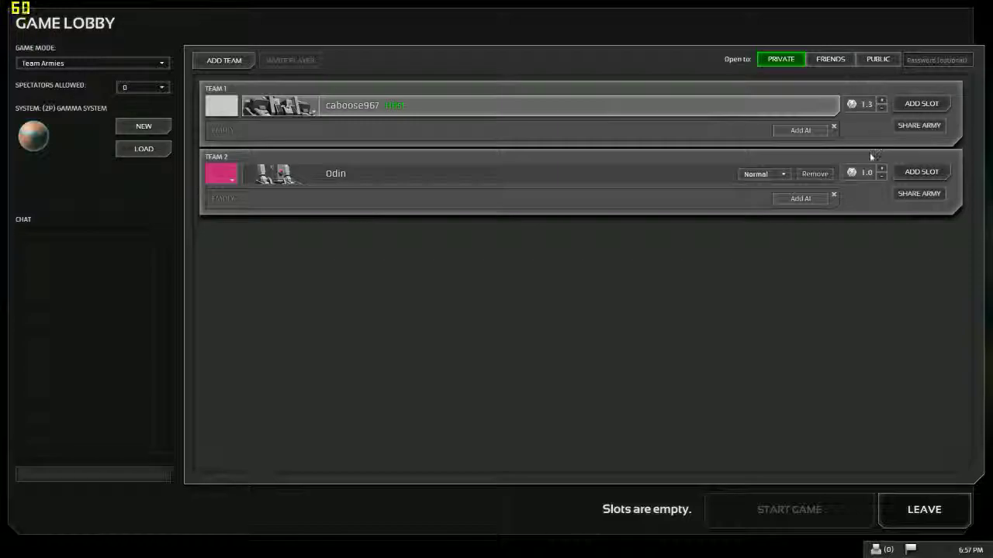
{"action": "left_click", "coordinate": [882, 176]}
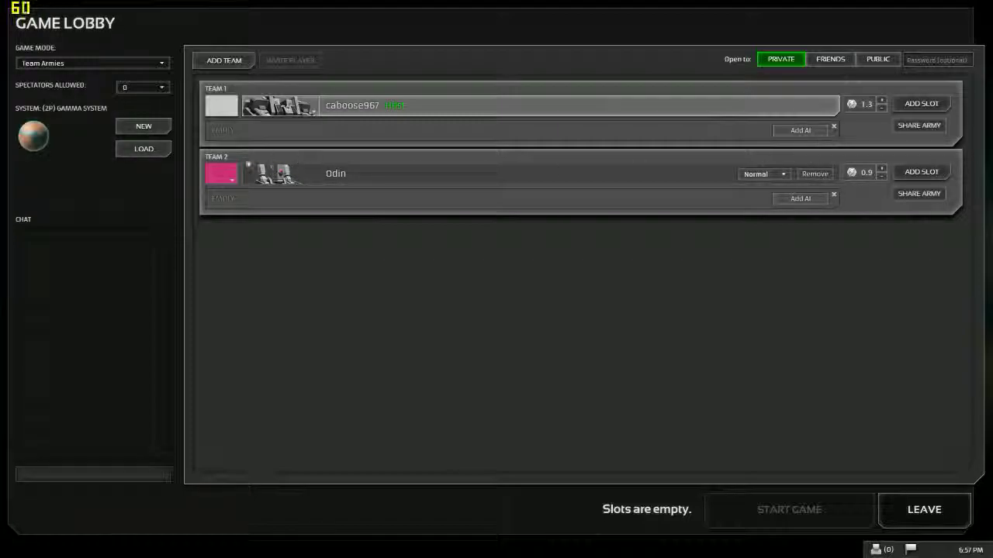
{"action": "left_click", "coordinate": [763, 173]}
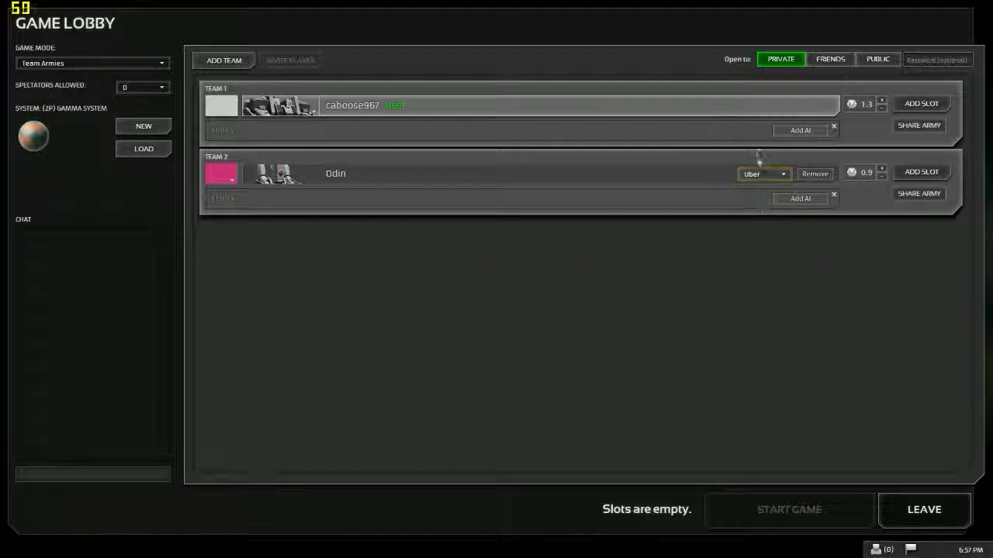
{"action": "left_click", "coordinate": [764, 173]}
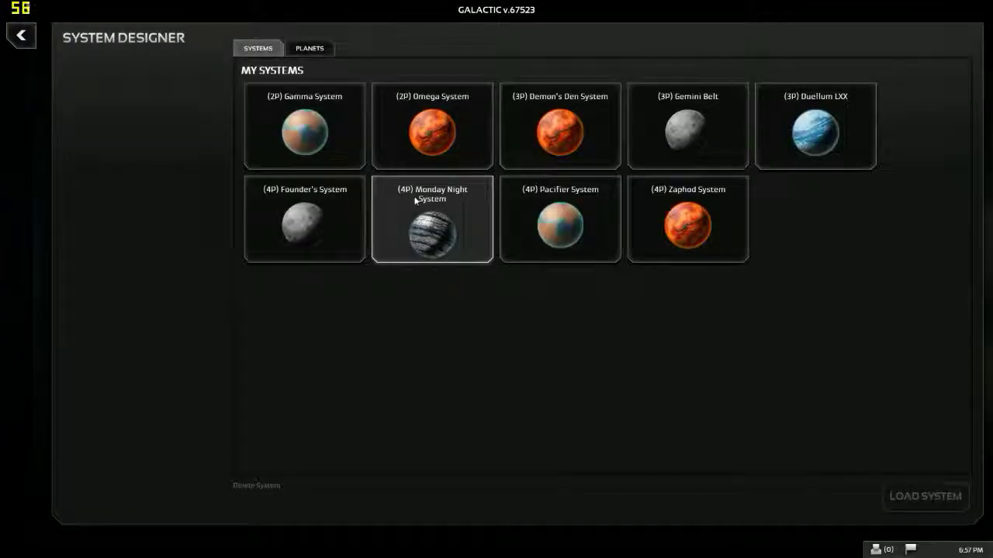
- Return to the main menu and open the Multiplayer game list
{"action": "left_click", "coordinate": [431, 219]}
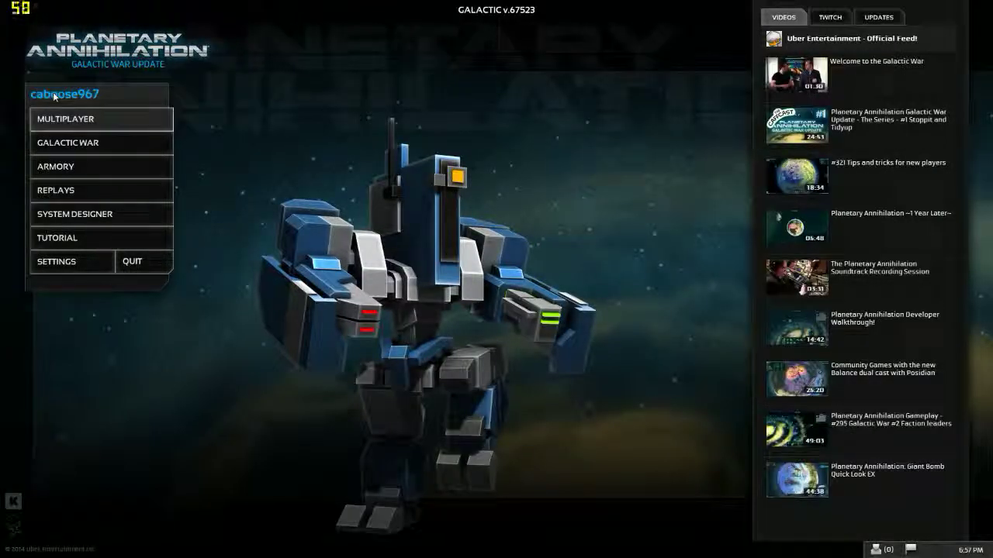
{"action": "left_click", "coordinate": [65, 119]}
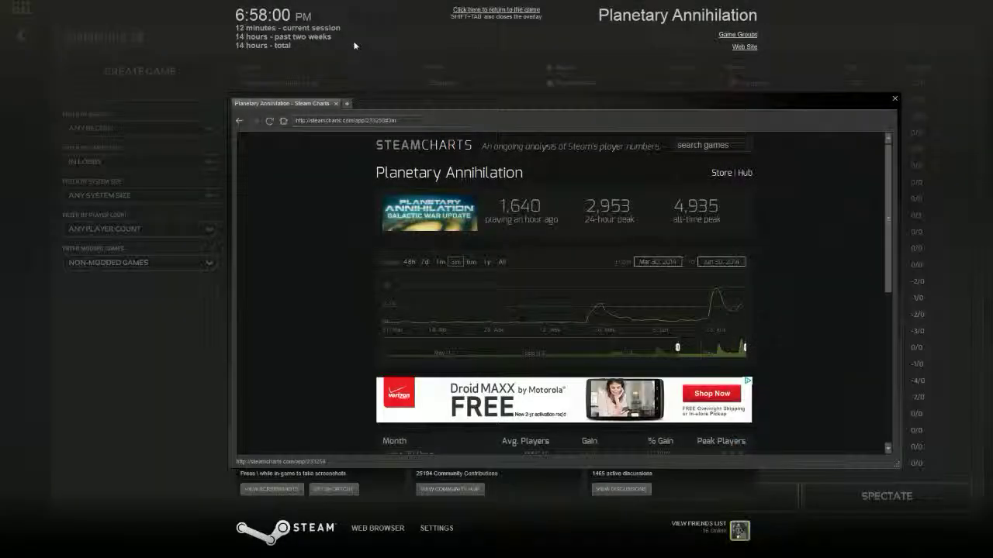
- Go from Steam Charts to Planetary Annihilation's store page in the overlay browser and scroll to reviews
{"action": "left_click", "coordinate": [894, 99]}
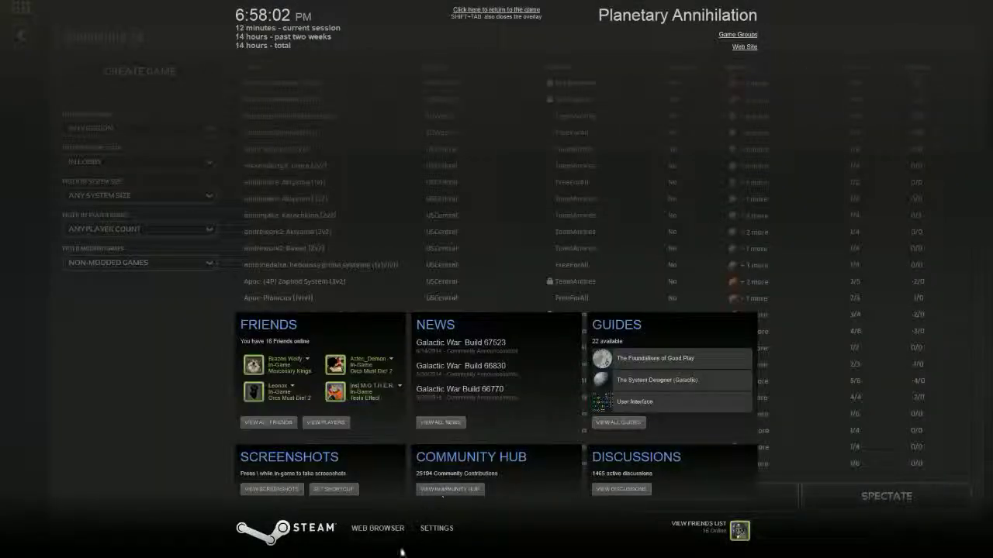
{"action": "left_click", "coordinate": [377, 528]}
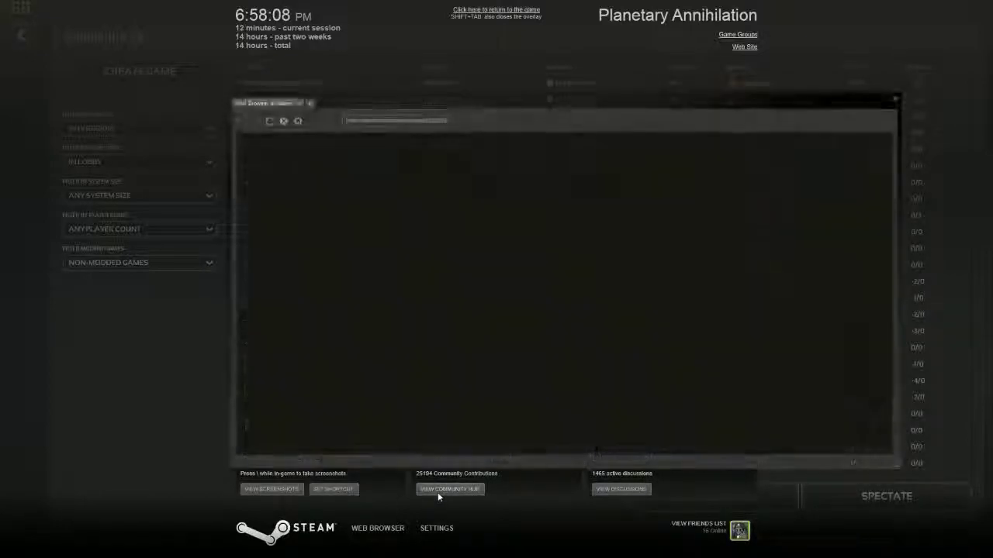
{"action": "left_click", "coordinate": [449, 488]}
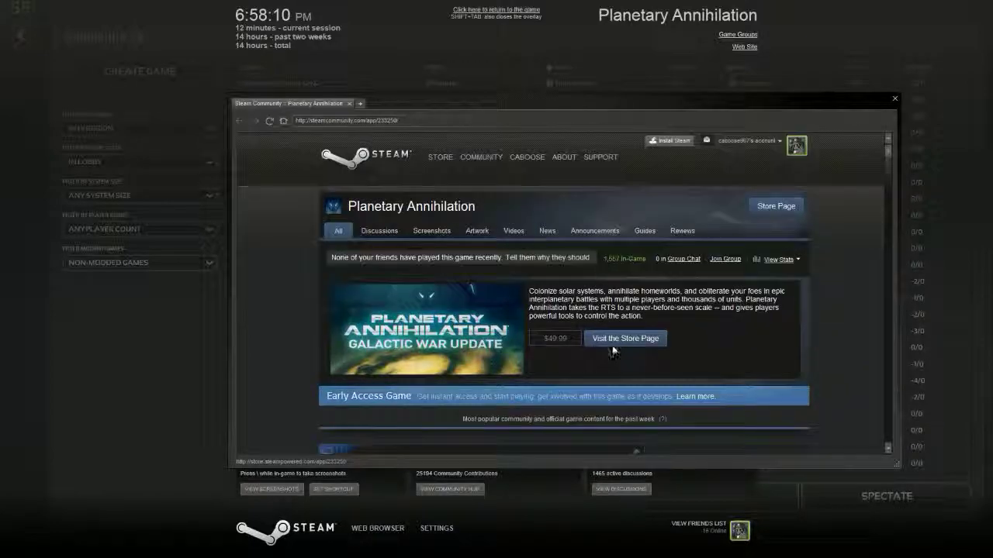
{"action": "left_click", "coordinate": [625, 338]}
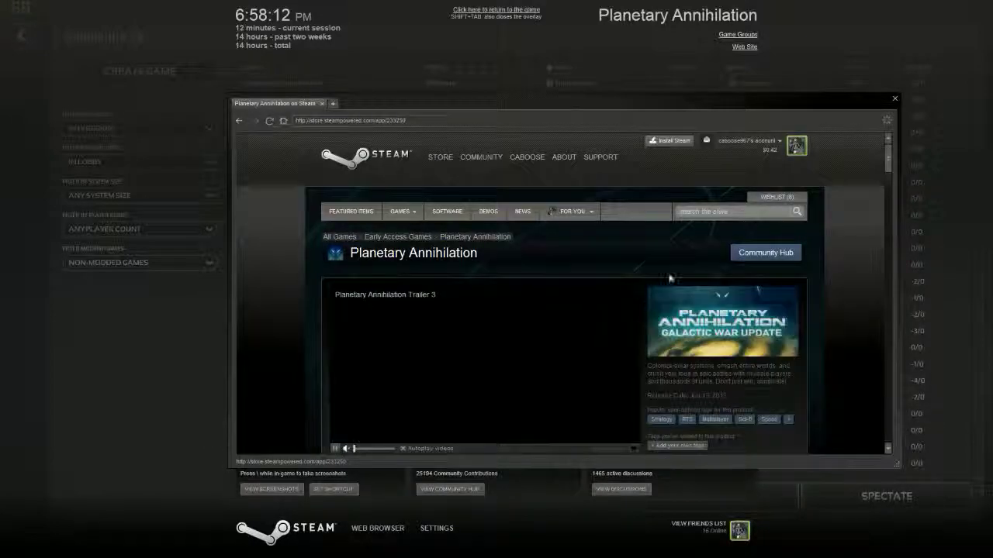
{"action": "scroll", "scroll_direction": "down", "scroll_amount": 3}
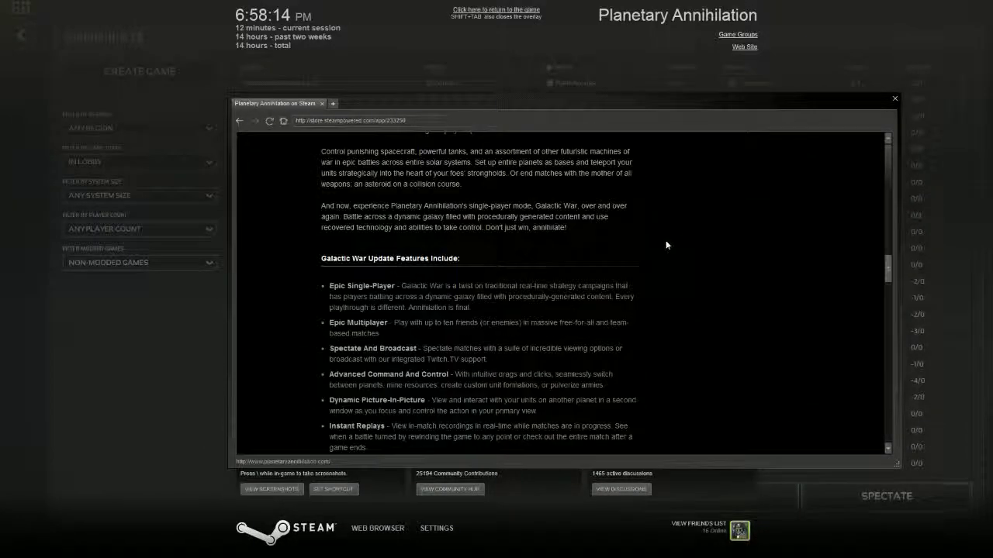
{"action": "scroll", "scroll_direction": "down", "scroll_amount": 3}
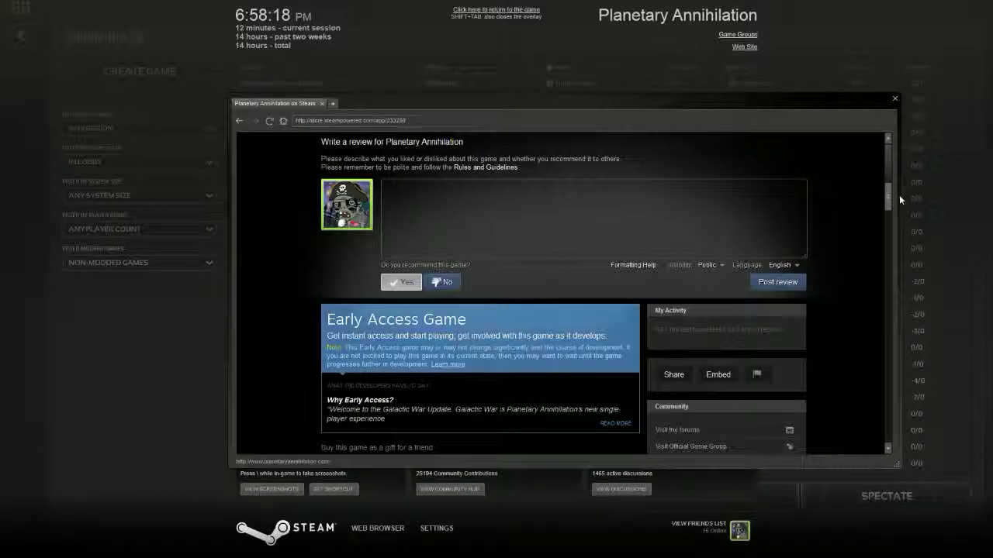
{"action": "scroll", "scroll_direction": "down", "scroll_amount": 3}
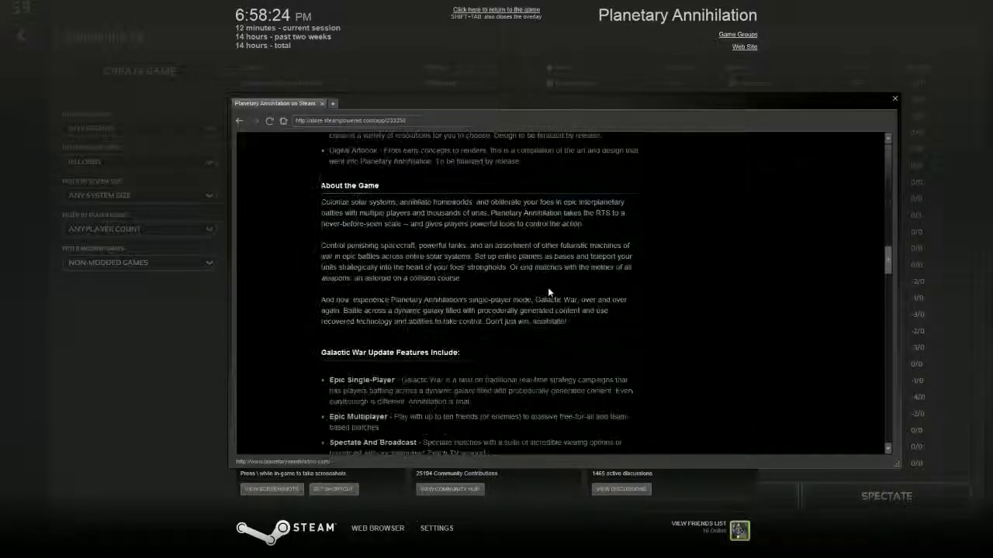
{"action": "scroll", "scroll_direction": "down", "scroll_amount": 3}
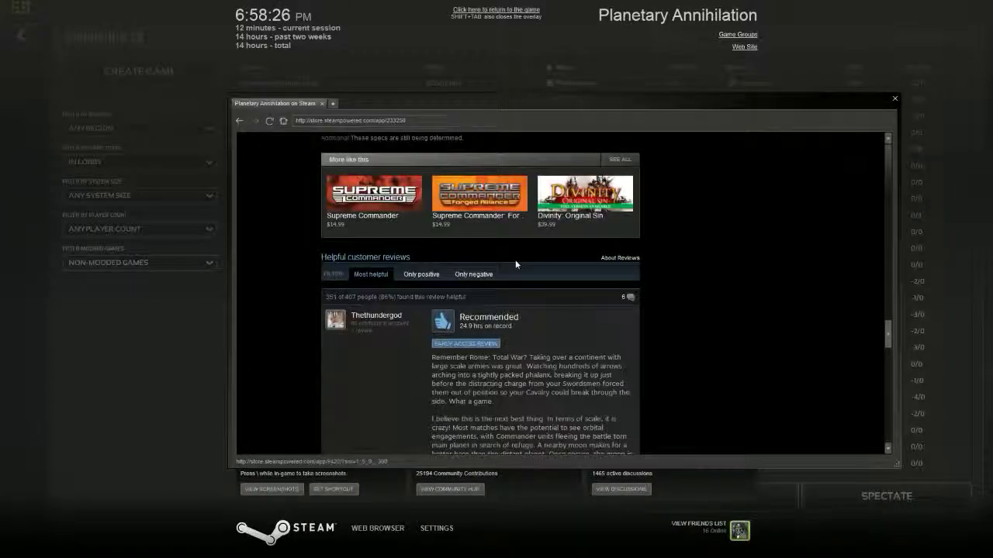
{"action": "scroll", "scroll_direction": "down", "scroll_amount": 3}
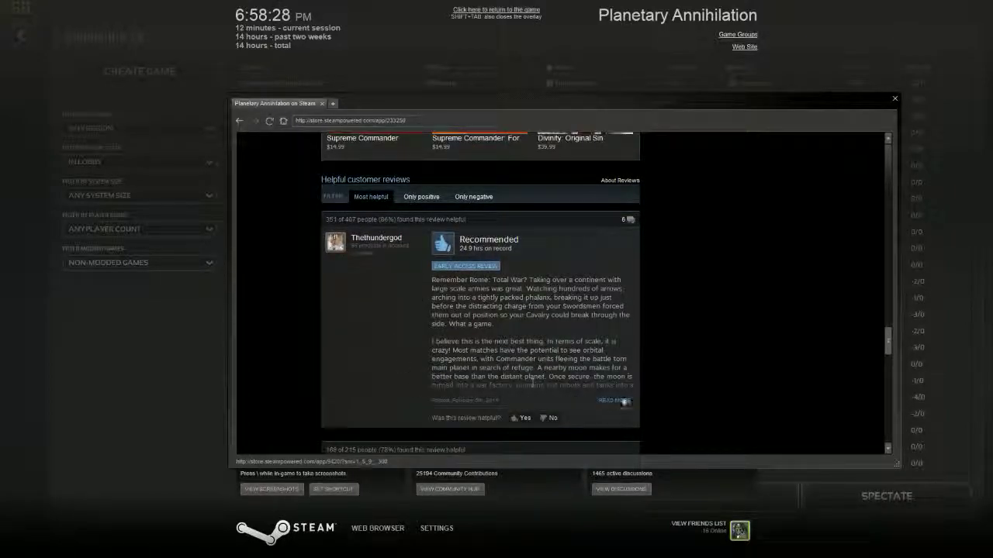
- Expand the top Recommended review and scroll down to its embedded YouTube video
{"action": "left_click", "coordinate": [614, 401]}
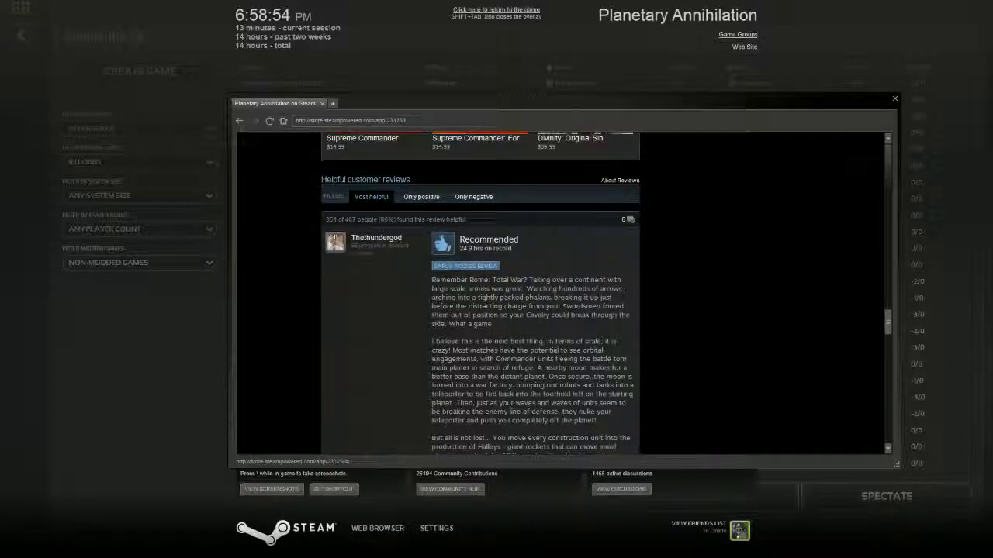
{"action": "scroll", "scroll_direction": "down", "scroll_amount": 3}
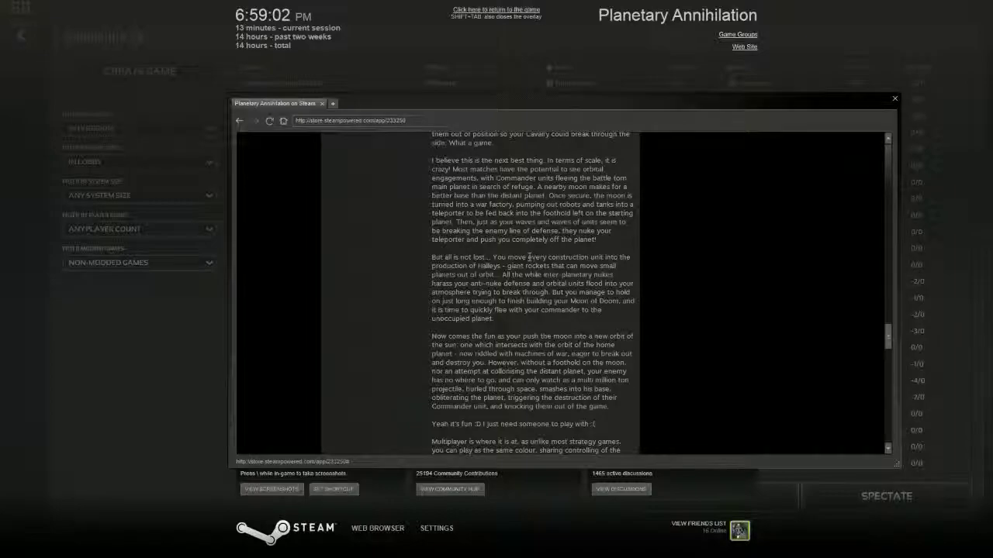
{"action": "scroll", "scroll_direction": "down", "scroll_amount": 3}
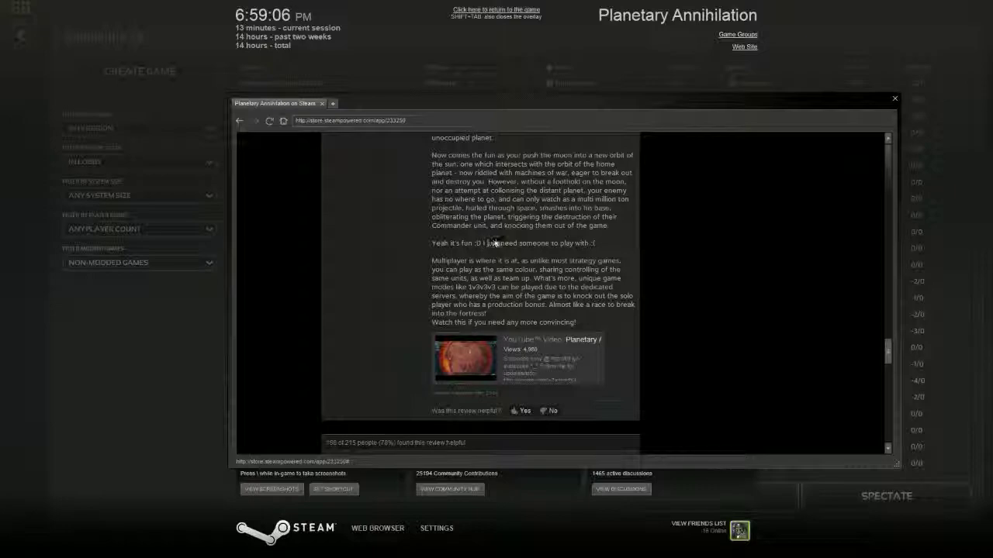
{"action": "mouse_move", "coordinate": [503, 271]}
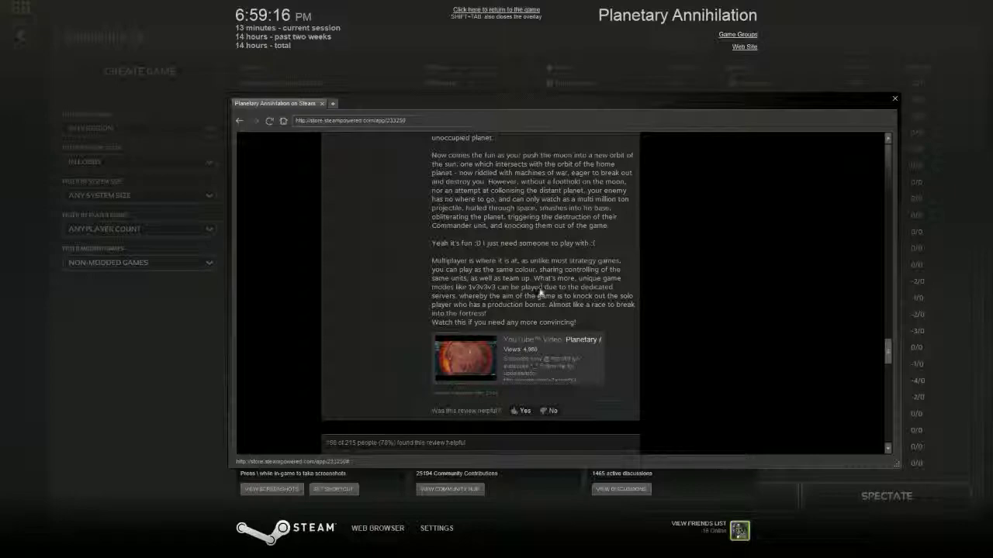
{"action": "mouse_move", "coordinate": [518, 256]}
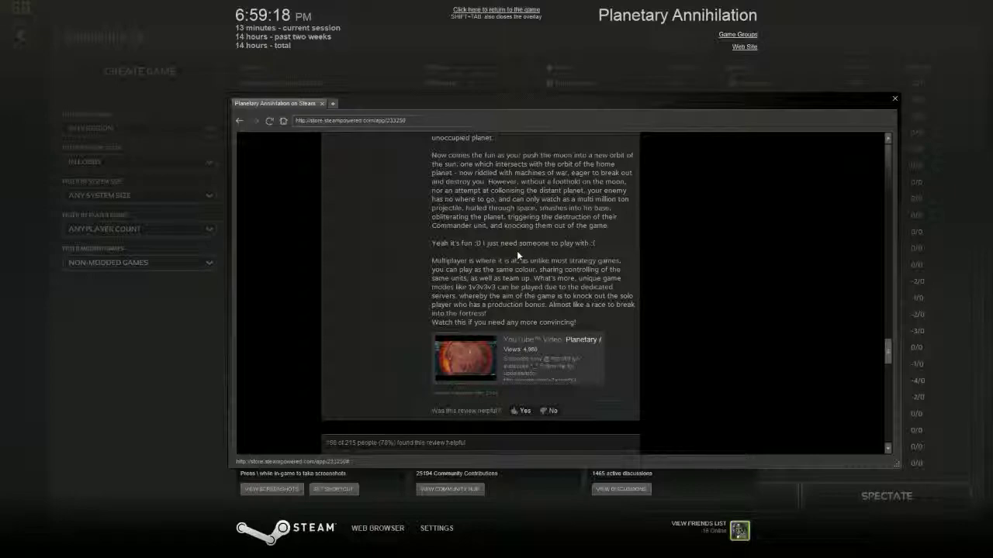
{"action": "mouse_move", "coordinate": [488, 297]}
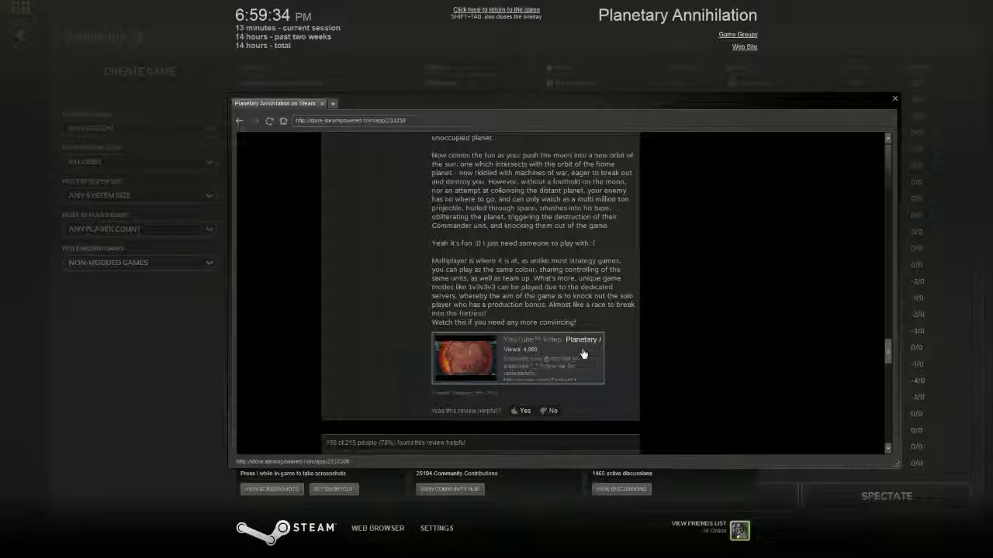
{"action": "scroll", "scroll_direction": "down", "scroll_amount": 3}
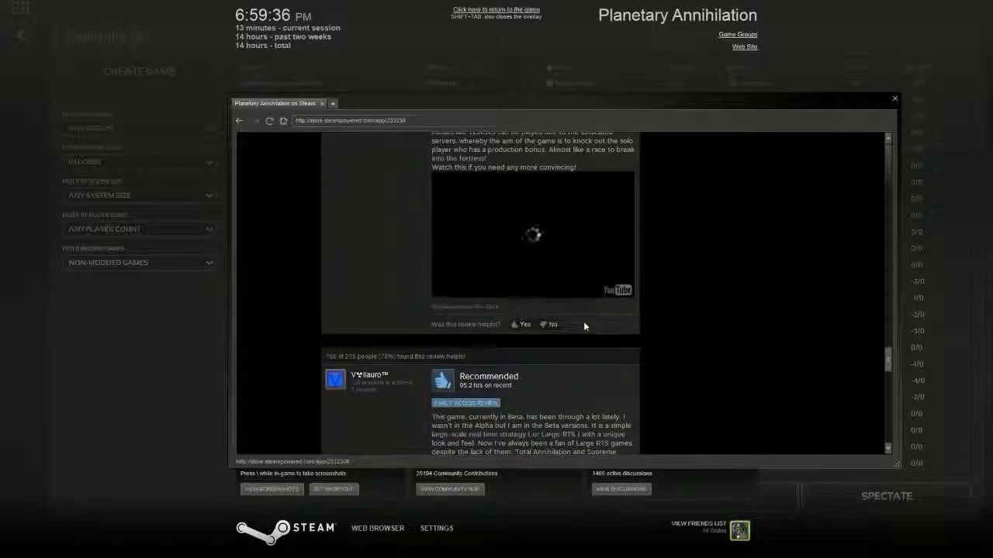
- Play the review's embedded gameplay video, then scroll down to the next Recommended review
{"action": "left_click", "coordinate": [532, 233]}
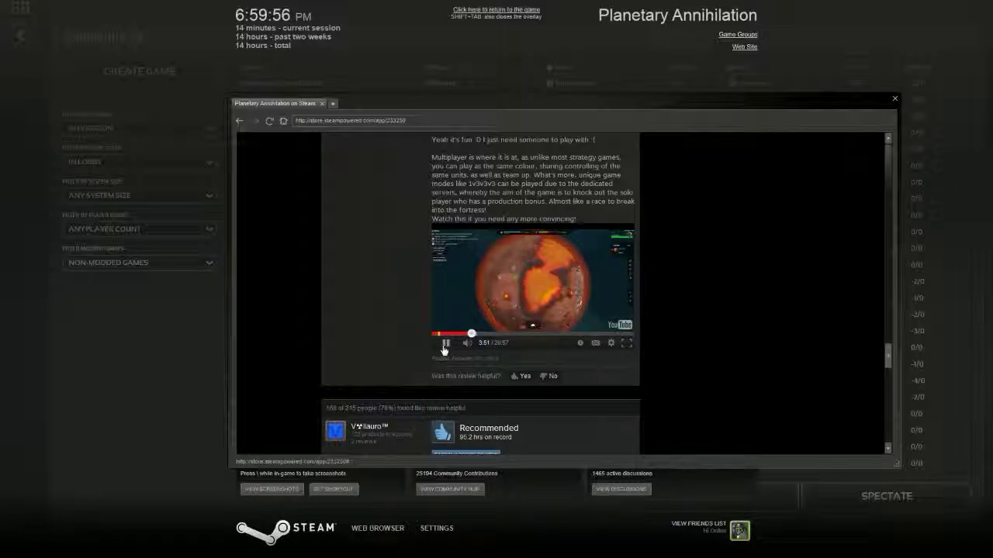
{"action": "scroll", "scroll_direction": "down", "scroll_amount": 3}
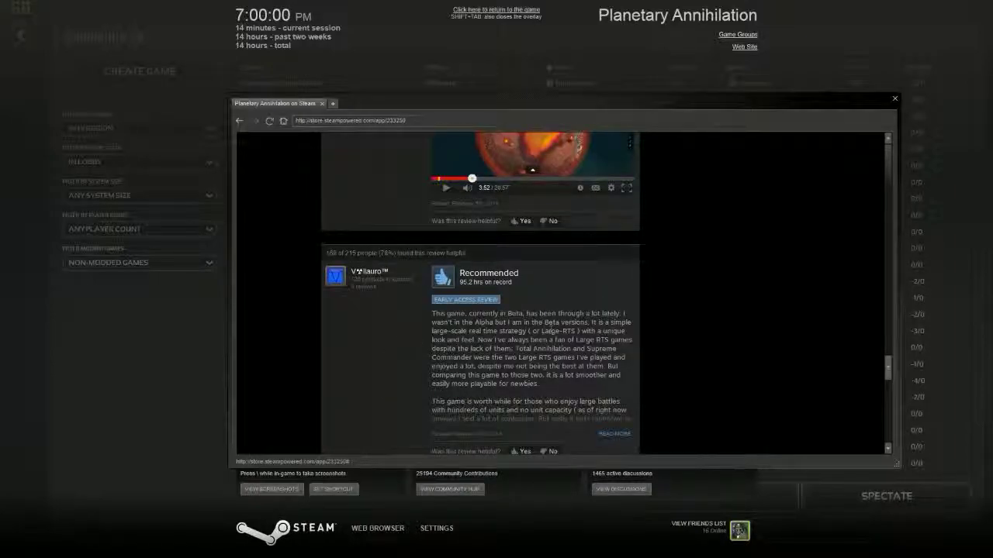
- Scroll through the Planetary Annihilation user reviews down to Load More Reviews
{"action": "scroll", "scroll_direction": "down", "scroll_amount": 3}
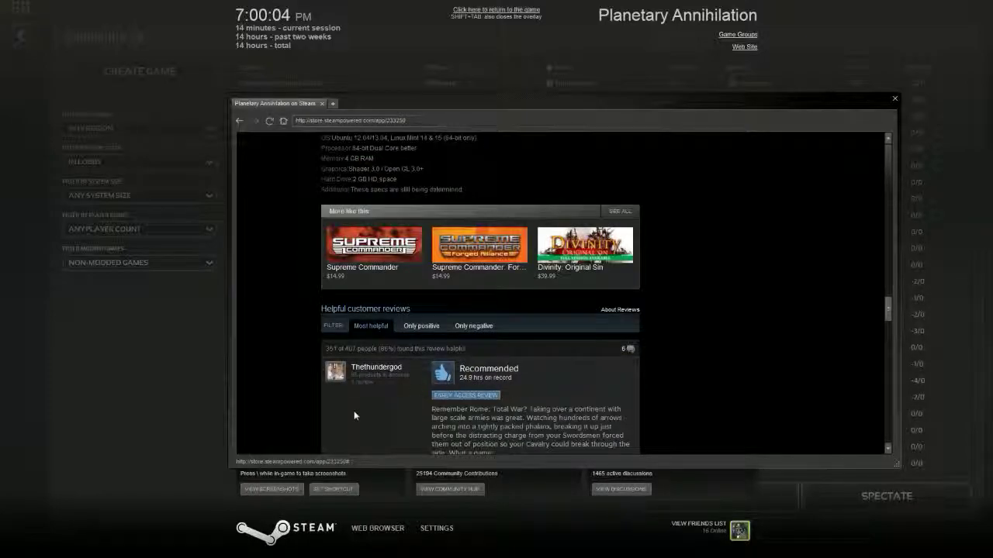
{"action": "scroll", "scroll_direction": "down", "scroll_amount": 3}
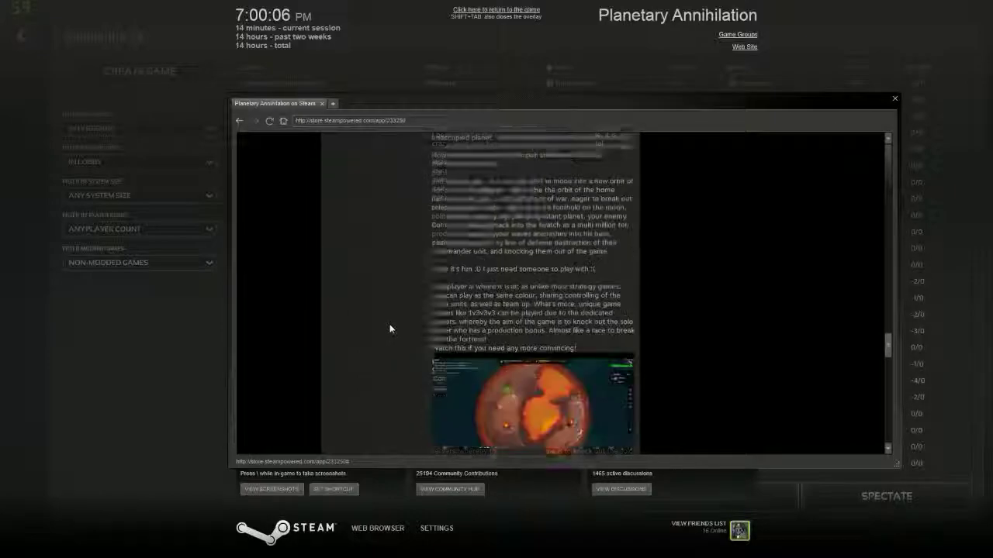
{"action": "scroll", "scroll_direction": "down", "scroll_amount": 3}
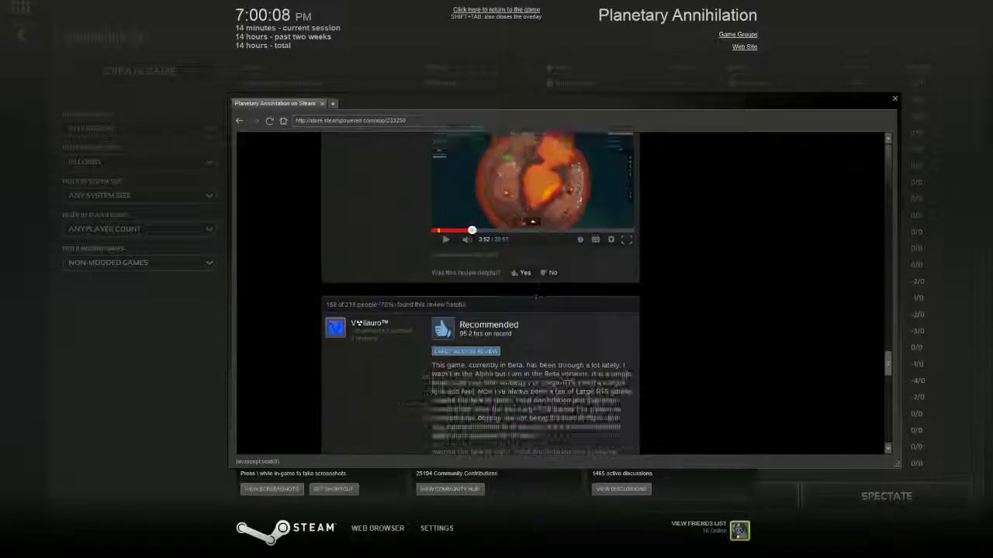
{"action": "scroll", "scroll_direction": "down", "scroll_amount": 3}
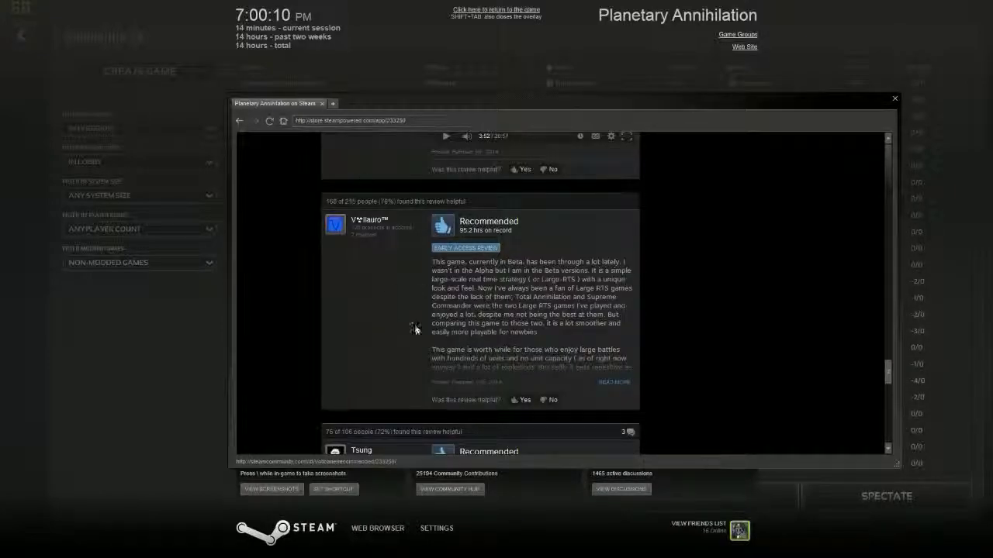
{"action": "scroll", "scroll_direction": "down", "scroll_amount": 3}
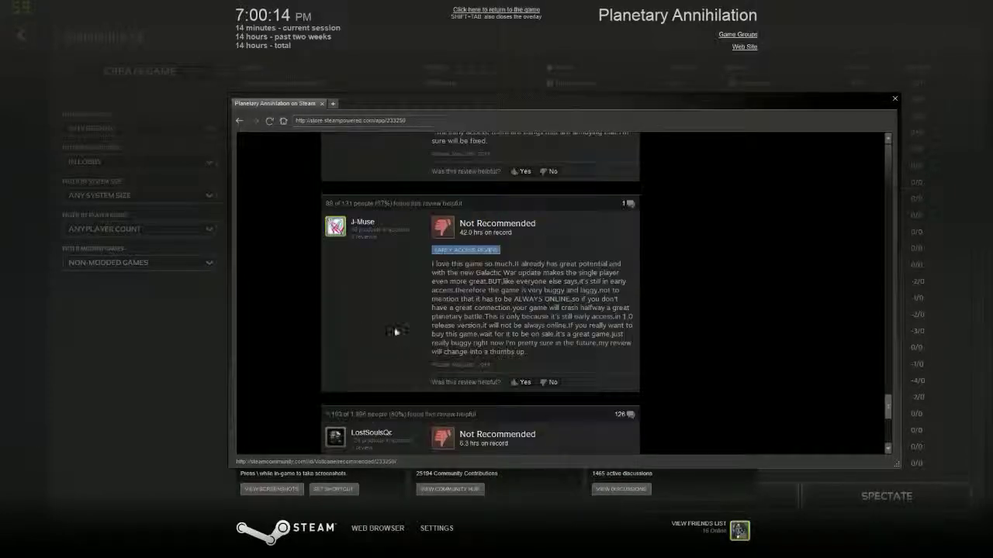
{"action": "scroll", "scroll_direction": "up", "scroll_amount": 3}
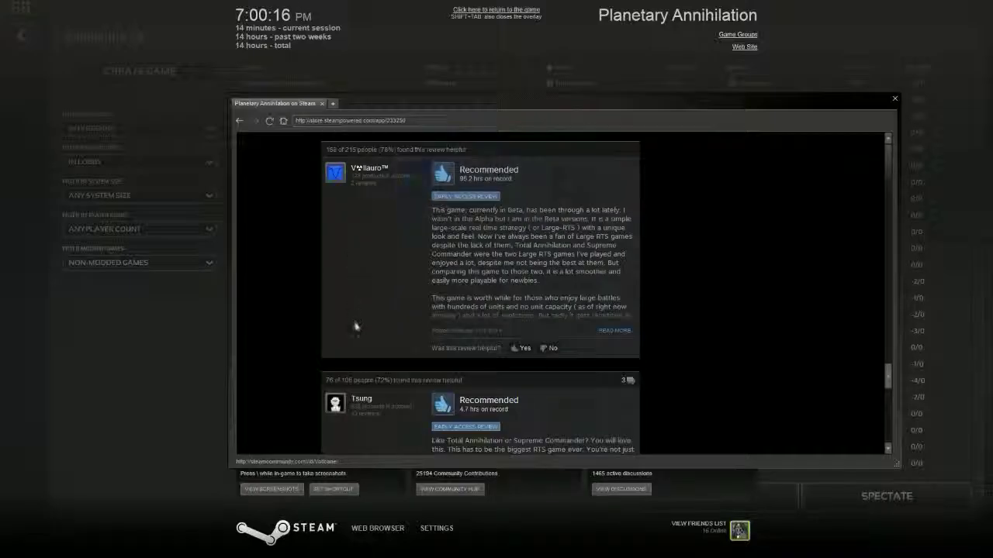
{"action": "scroll", "scroll_direction": "up", "scroll_amount": 3}
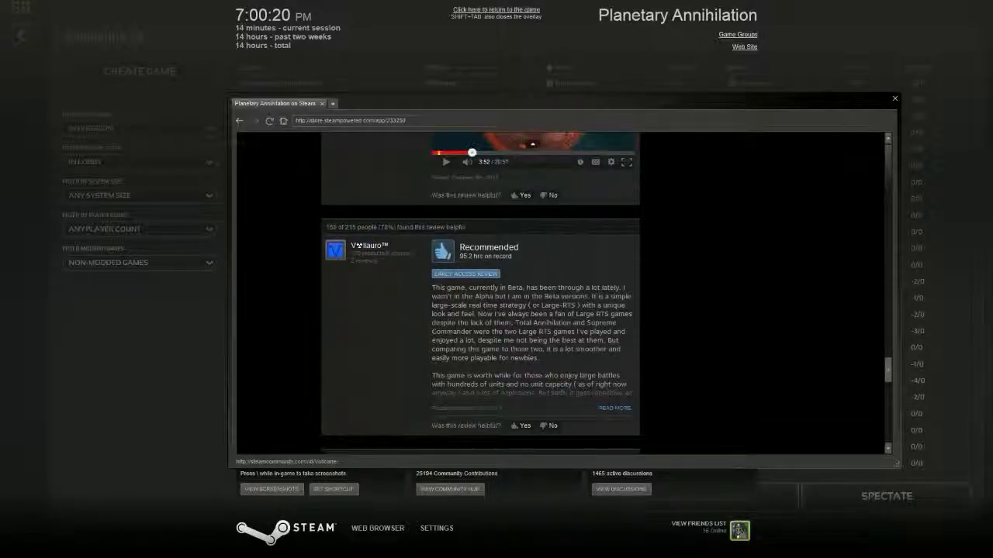
{"action": "mouse_move", "coordinate": [628, 283]}
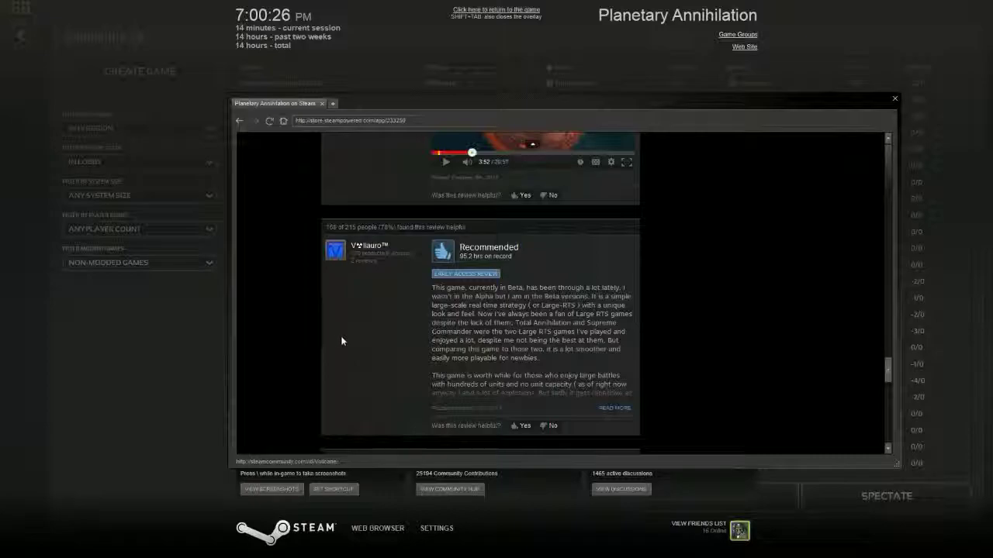
{"action": "scroll", "scroll_direction": "down", "scroll_amount": 3}
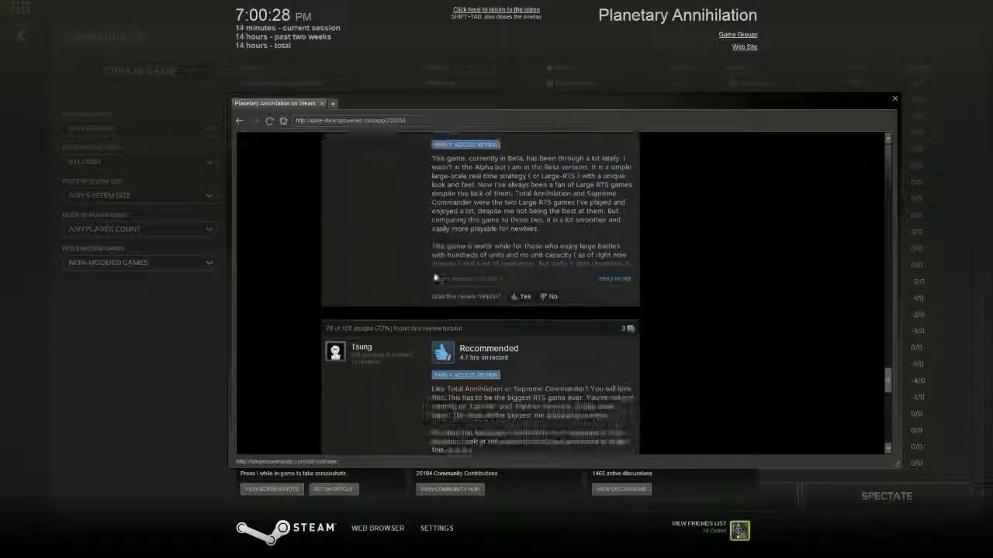
{"action": "scroll", "scroll_direction": "down", "scroll_amount": 3}
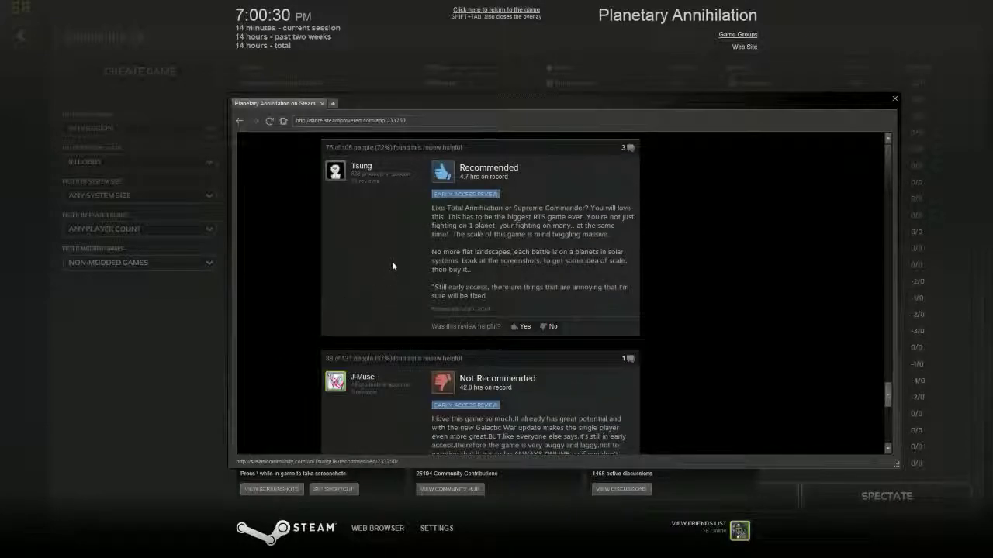
{"action": "scroll", "scroll_direction": "down", "scroll_amount": 3}
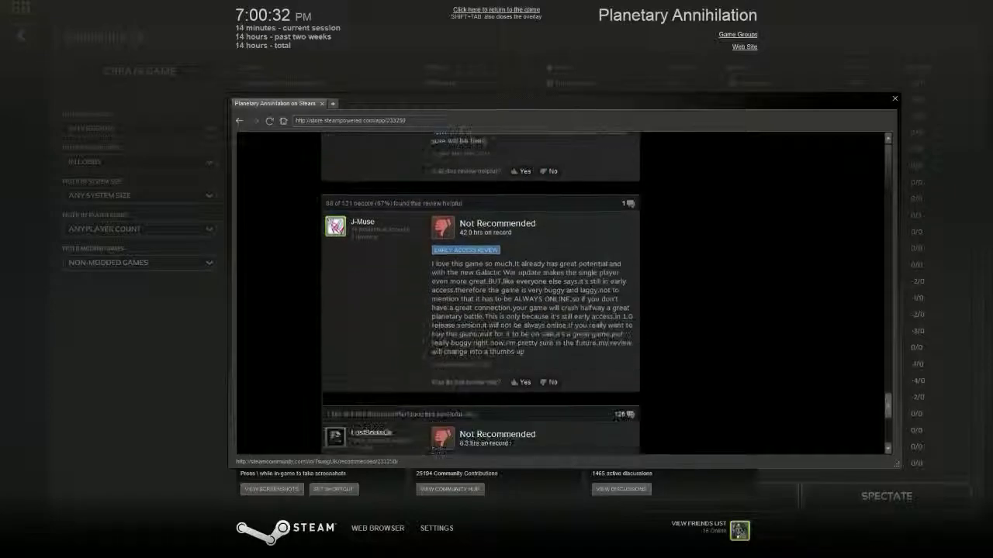
{"action": "scroll", "scroll_direction": "up", "scroll_amount": 3}
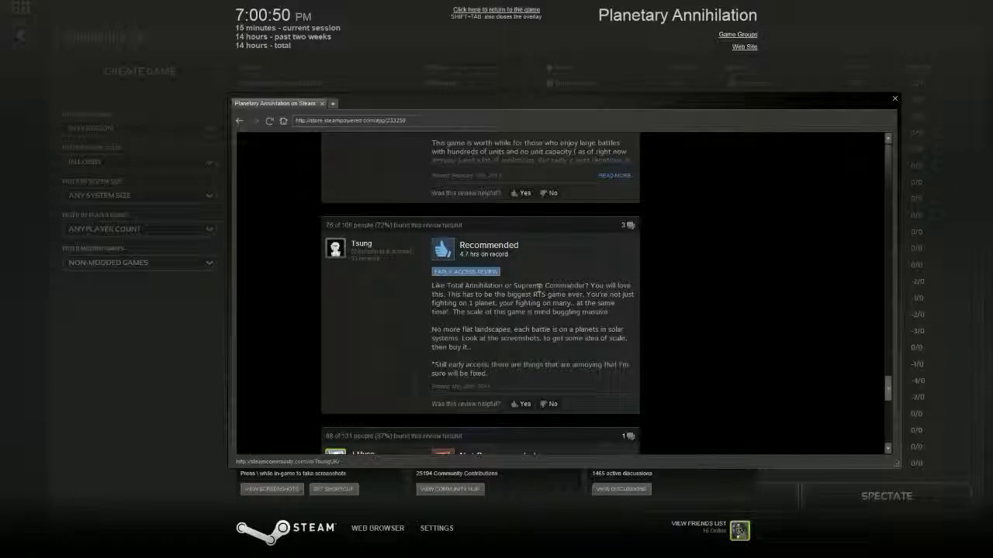
{"action": "mouse_move", "coordinate": [104, 390]}
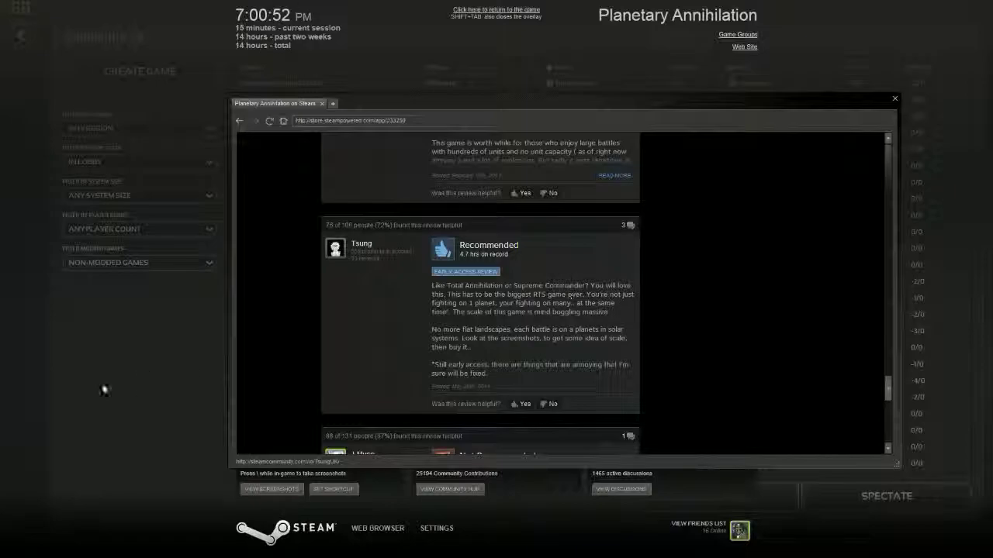
{"action": "mouse_move", "coordinate": [407, 305]}
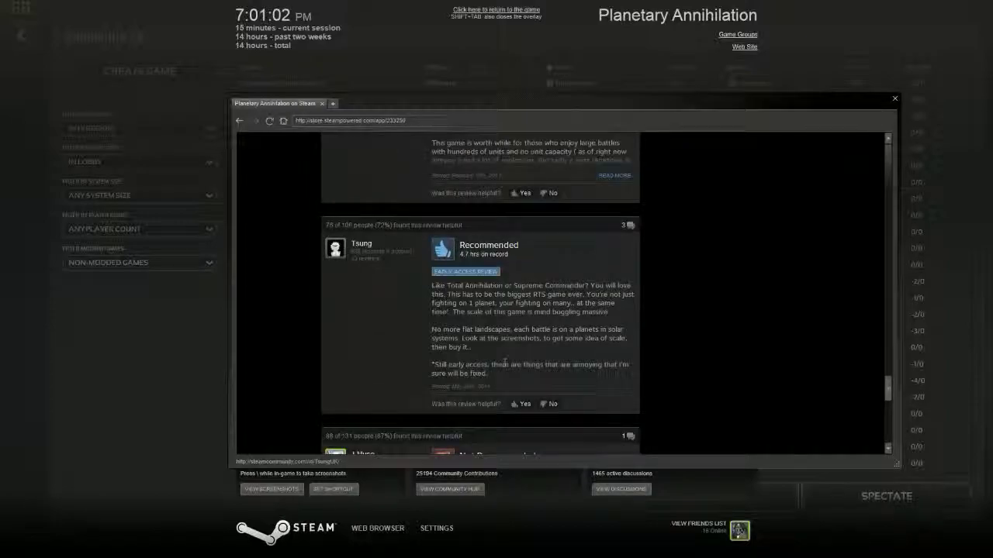
{"action": "scroll", "scroll_direction": "down", "scroll_amount": 3}
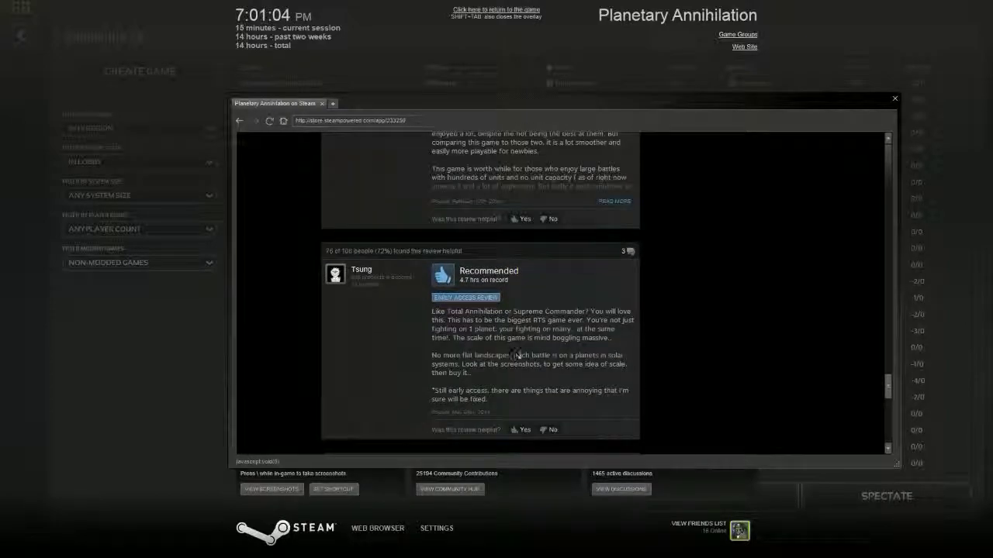
{"action": "mouse_move", "coordinate": [636, 372]}
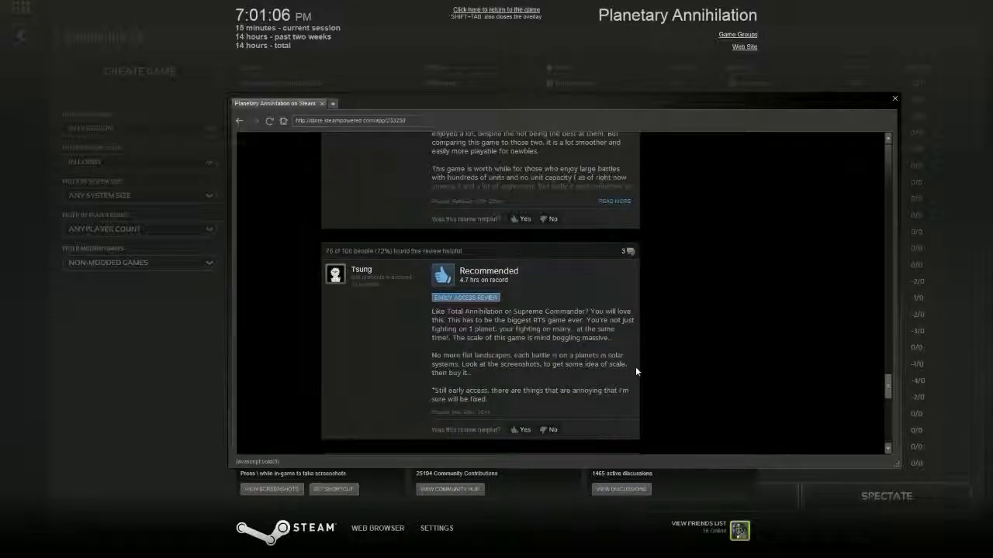
{"action": "mouse_move", "coordinate": [672, 294]}
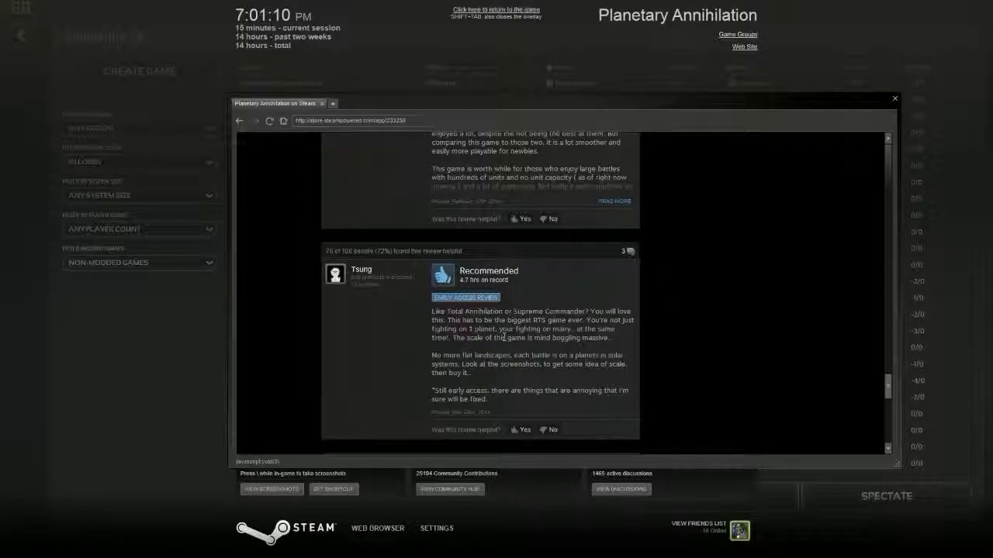
{"action": "scroll", "scroll_direction": "down", "scroll_amount": 3}
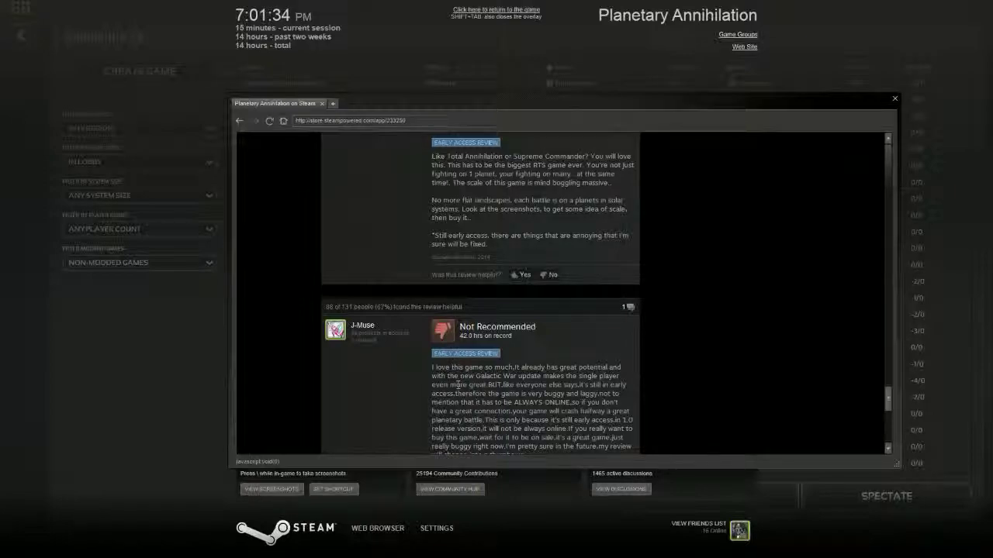
{"action": "scroll", "scroll_direction": "down", "scroll_amount": 3}
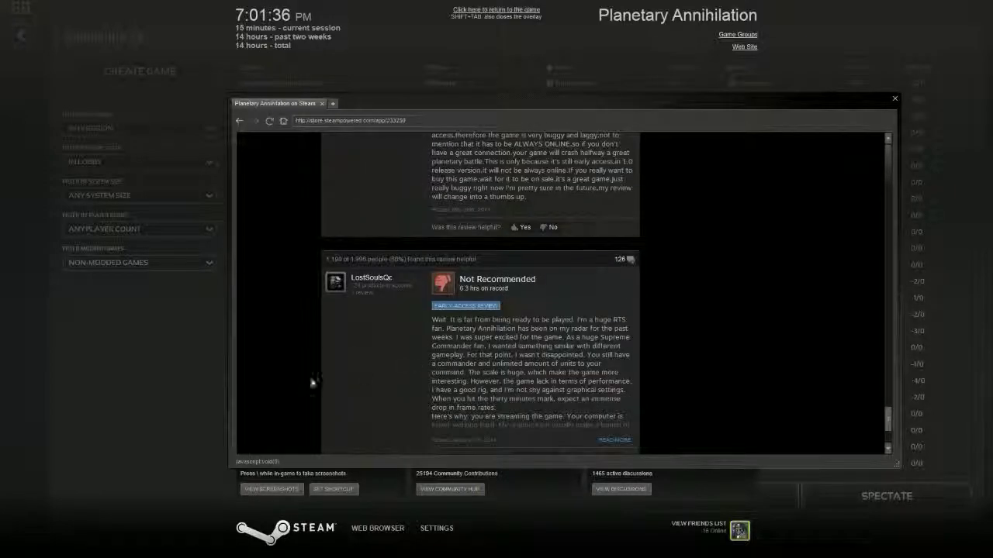
{"action": "scroll", "scroll_direction": "down", "scroll_amount": 3}
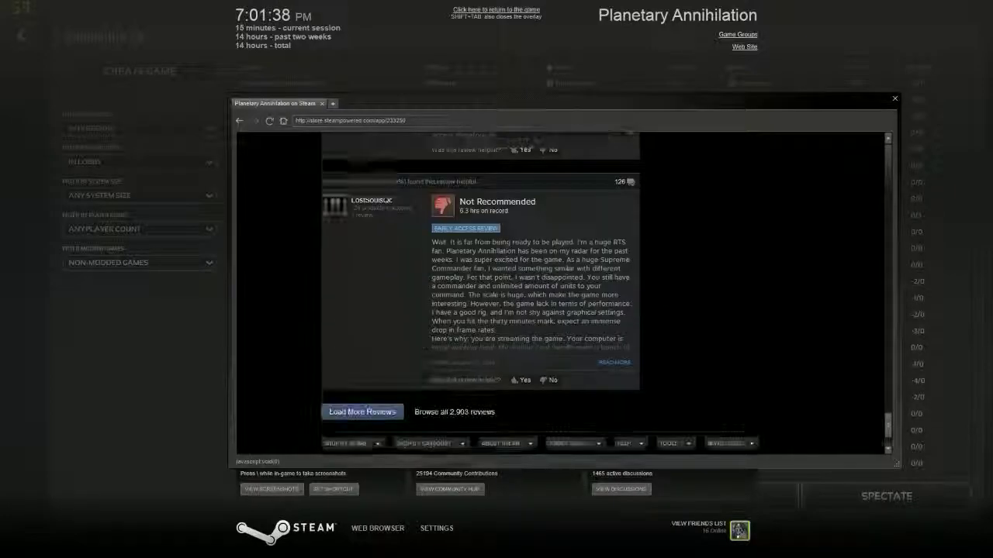
{"action": "scroll", "scroll_direction": "down", "scroll_amount": 3}
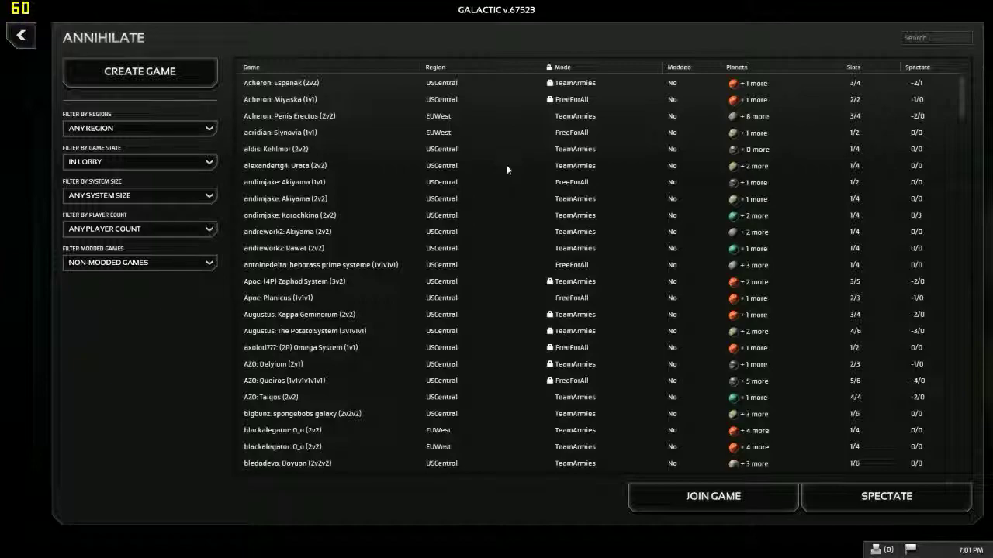
{"action": "mouse_move", "coordinate": [543, 130]}
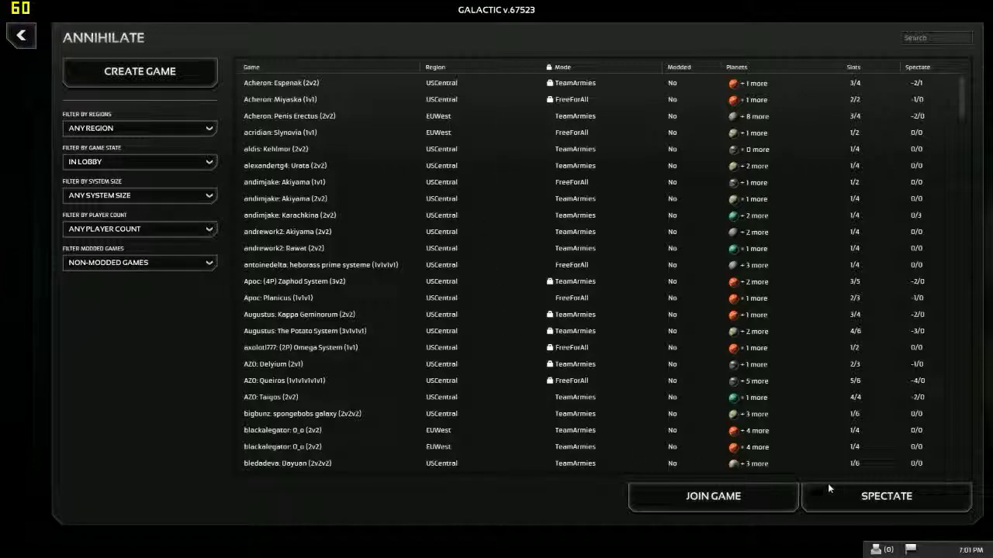
{"action": "mouse_move", "coordinate": [93, 136]}
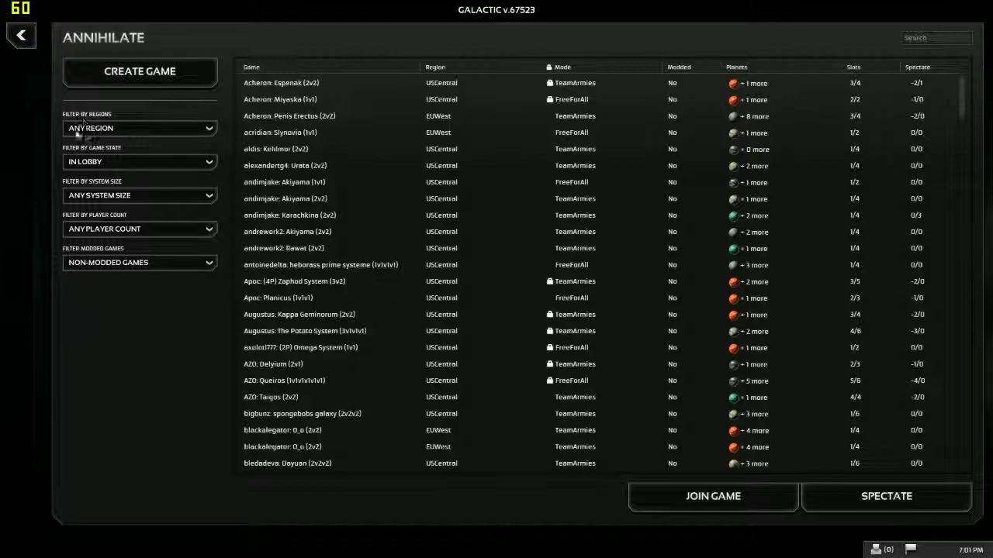
- Filter the multiplayer game list to USCentral, leaving System Size unchanged
{"action": "left_click", "coordinate": [140, 128]}
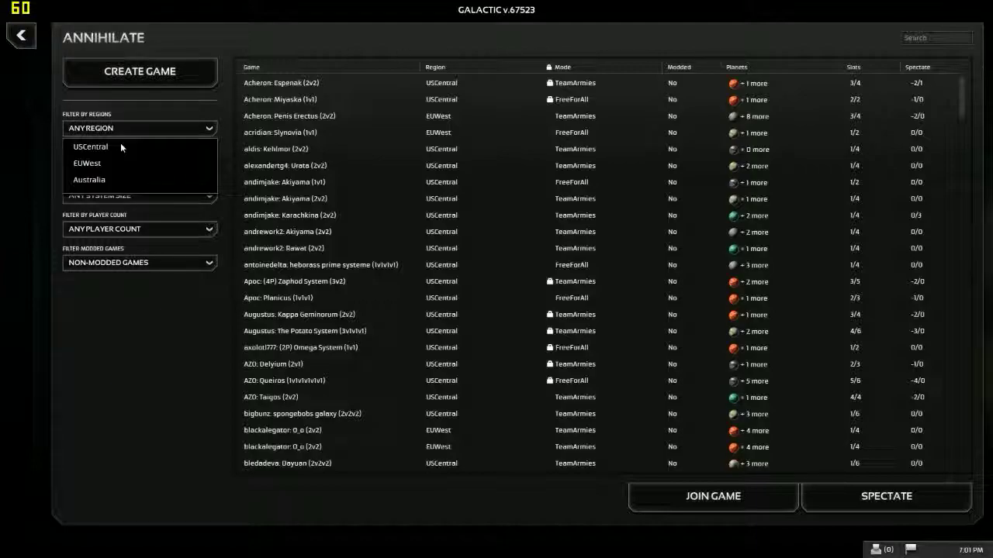
{"action": "left_click", "coordinate": [91, 146]}
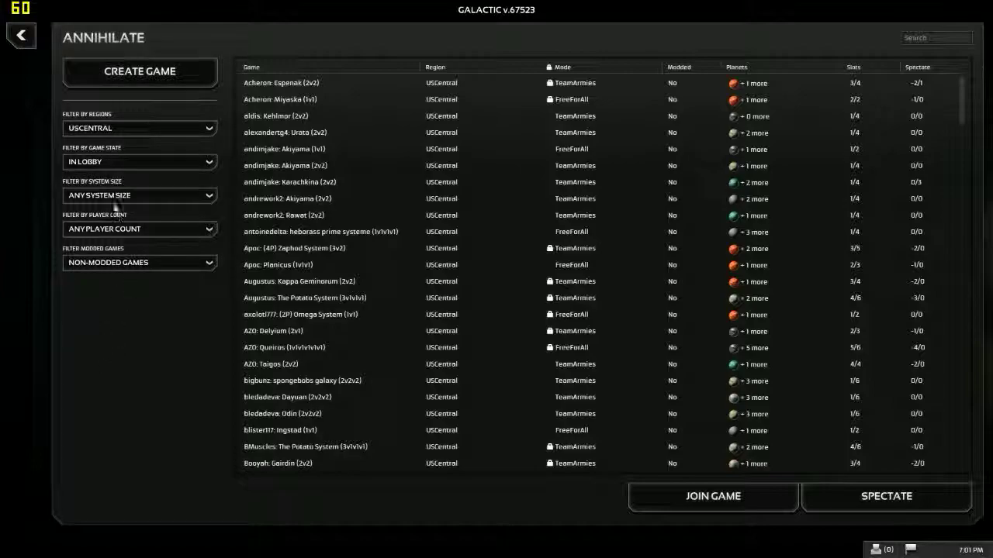
{"action": "left_click", "coordinate": [140, 195]}
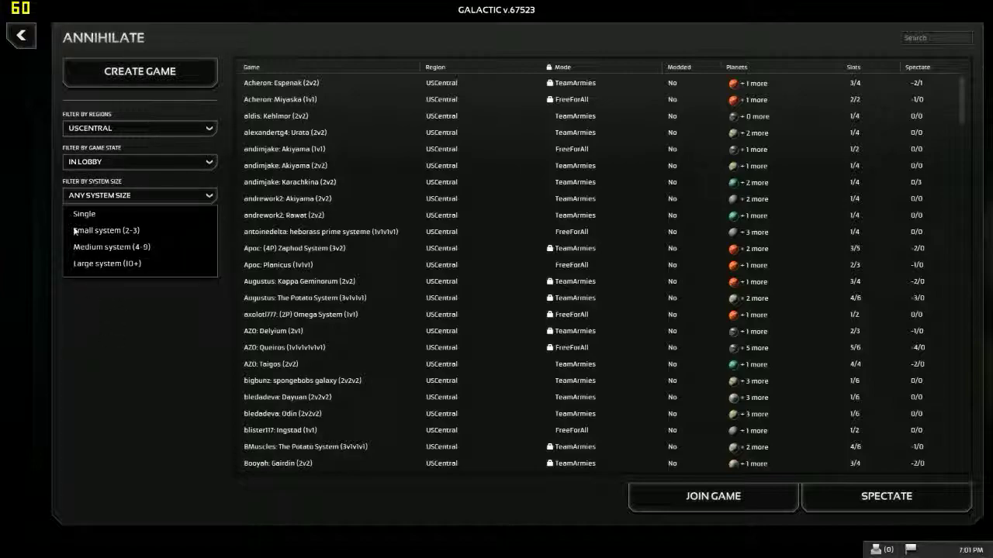
{"action": "left_click", "coordinate": [140, 194]}
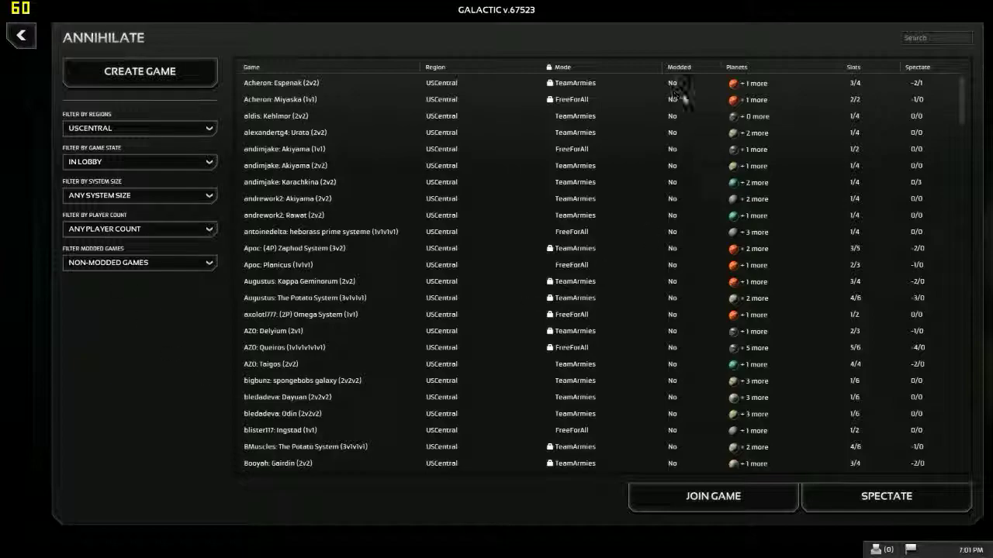
{"action": "mouse_move", "coordinate": [760, 116]}
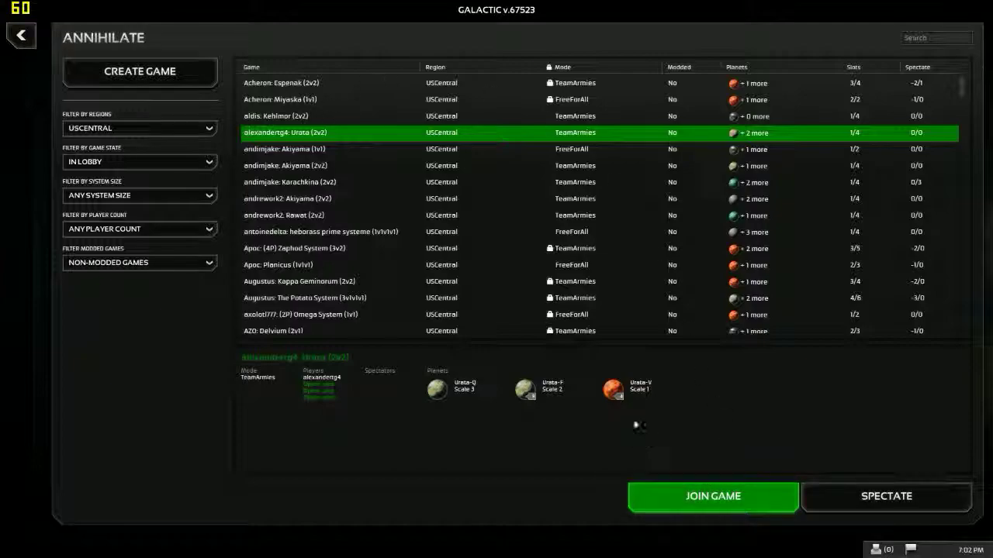
- Try joining the Urata (2v2) lobby, then the nine-planet EUWest 2v2 lobby
{"action": "left_click", "coordinate": [711, 497]}
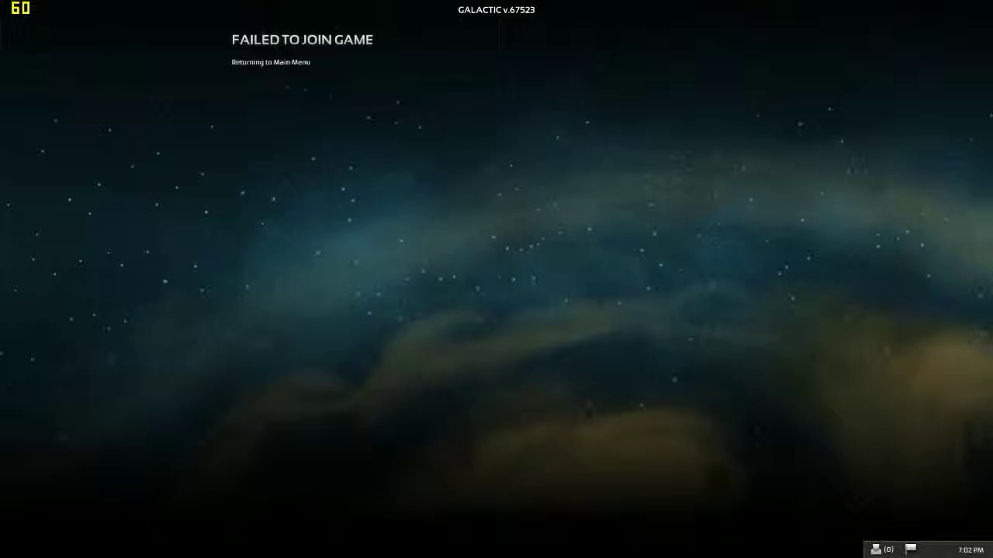
{"action": "mouse_move", "coordinate": [946, 80]}
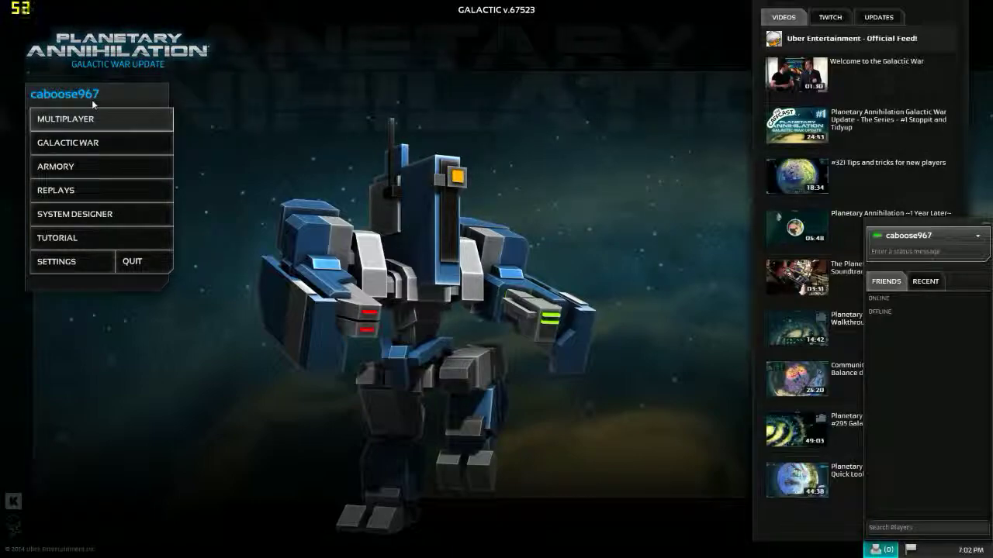
{"action": "left_click", "coordinate": [65, 119]}
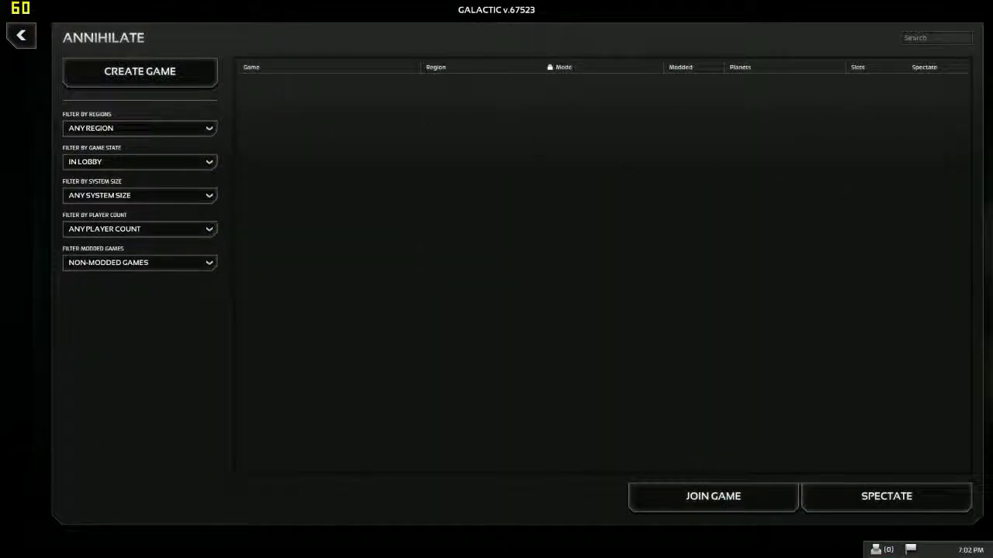
{"action": "mouse_move", "coordinate": [526, 68]}
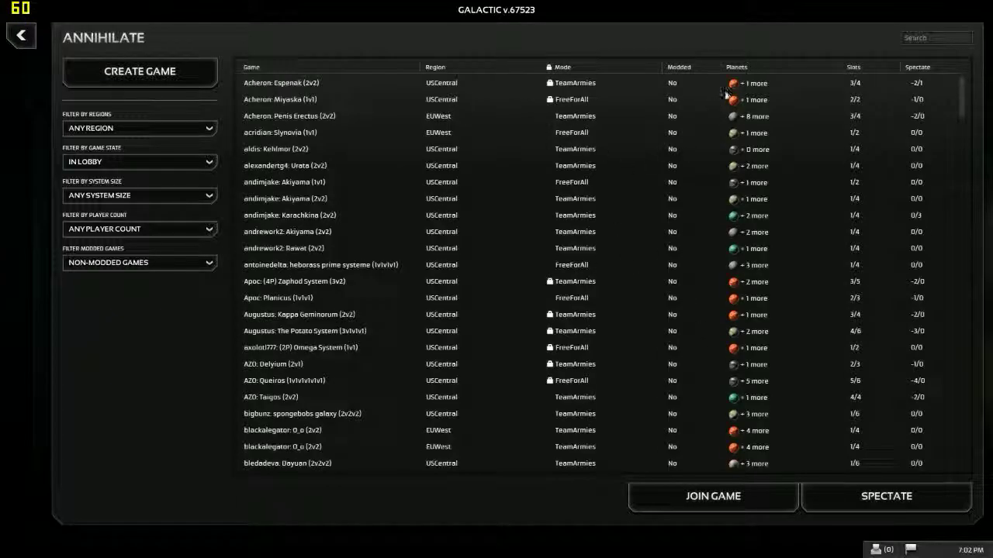
{"action": "left_click", "coordinate": [326, 116]}
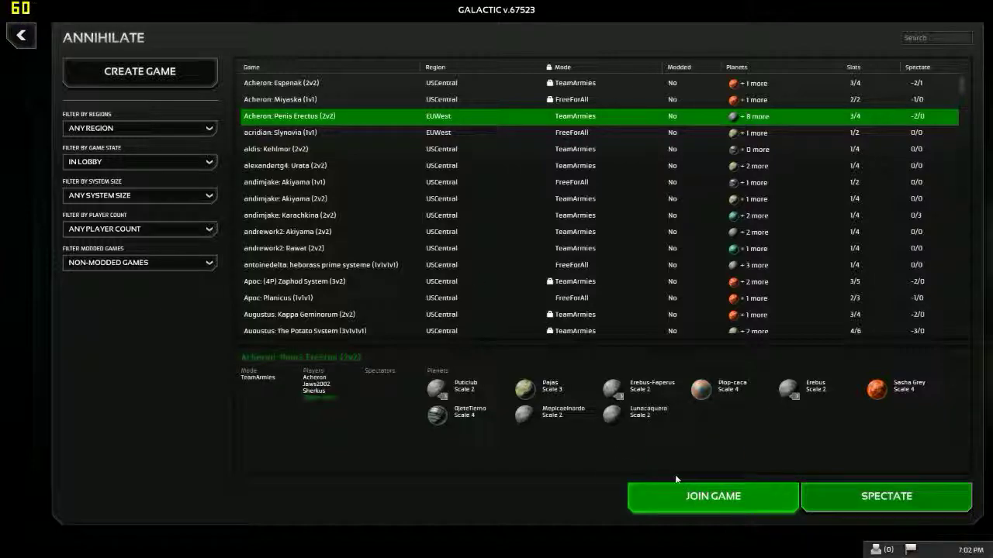
{"action": "left_click", "coordinate": [711, 496]}
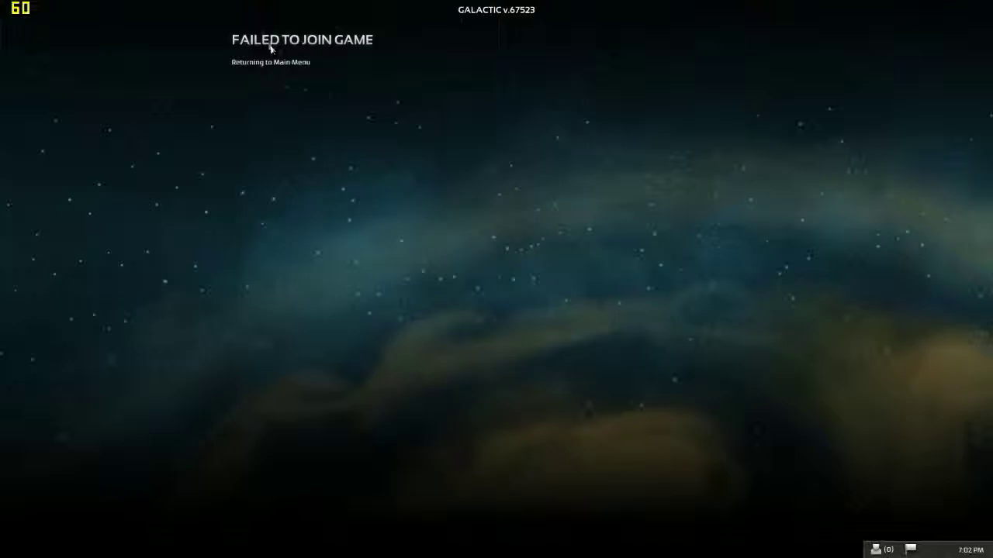
{"action": "mouse_move", "coordinate": [242, 9]}
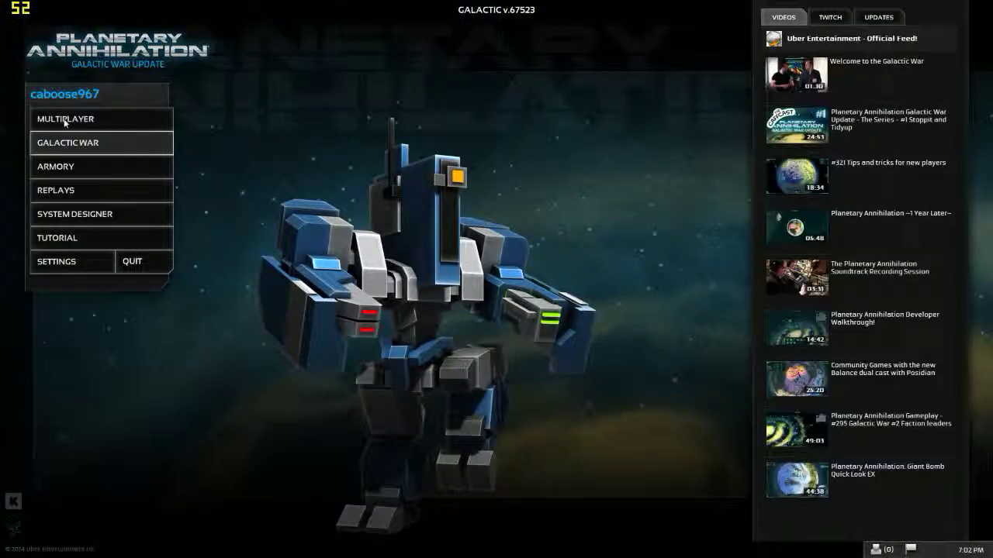
{"action": "left_click", "coordinate": [67, 142]}
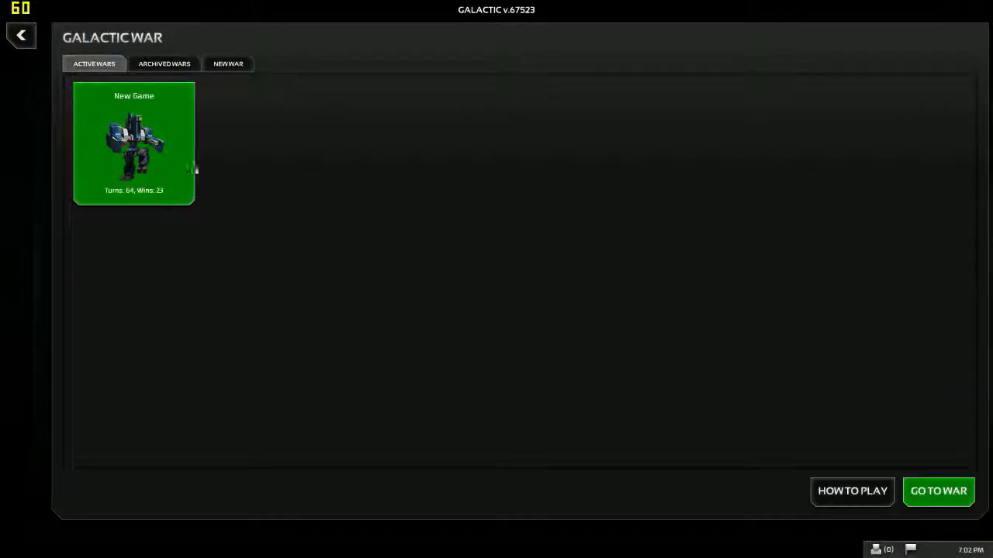
{"action": "mouse_move", "coordinate": [201, 158]}
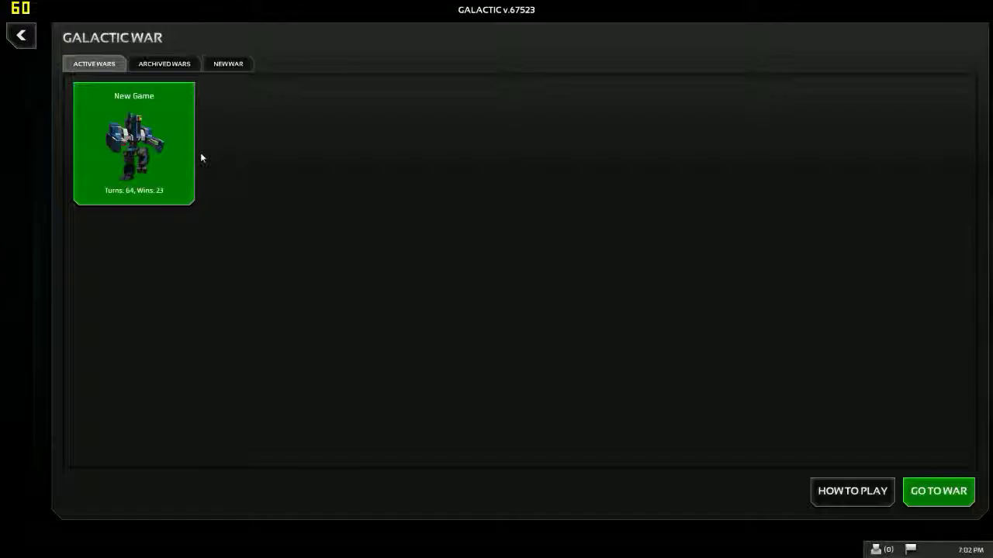
{"action": "mouse_move", "coordinate": [199, 148]}
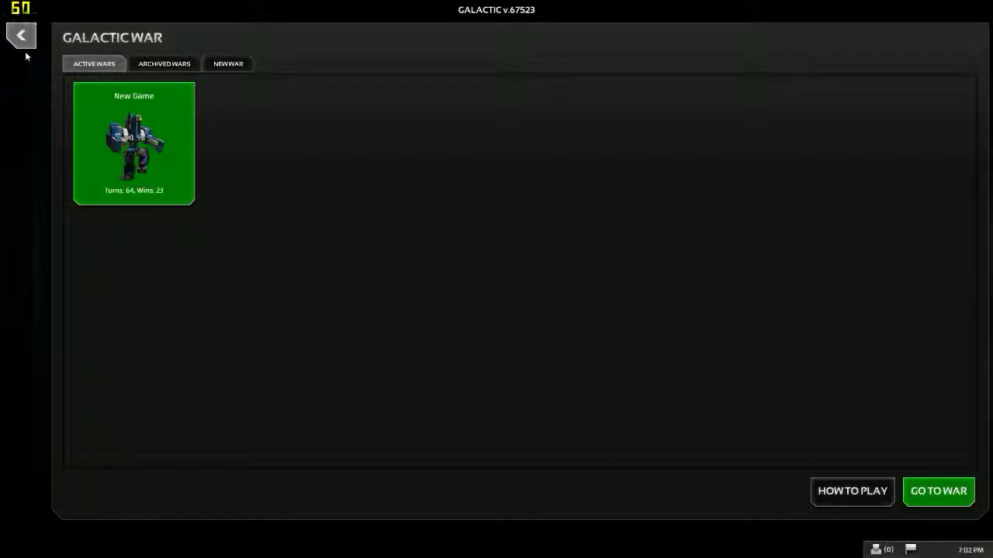
{"action": "left_click", "coordinate": [21, 35]}
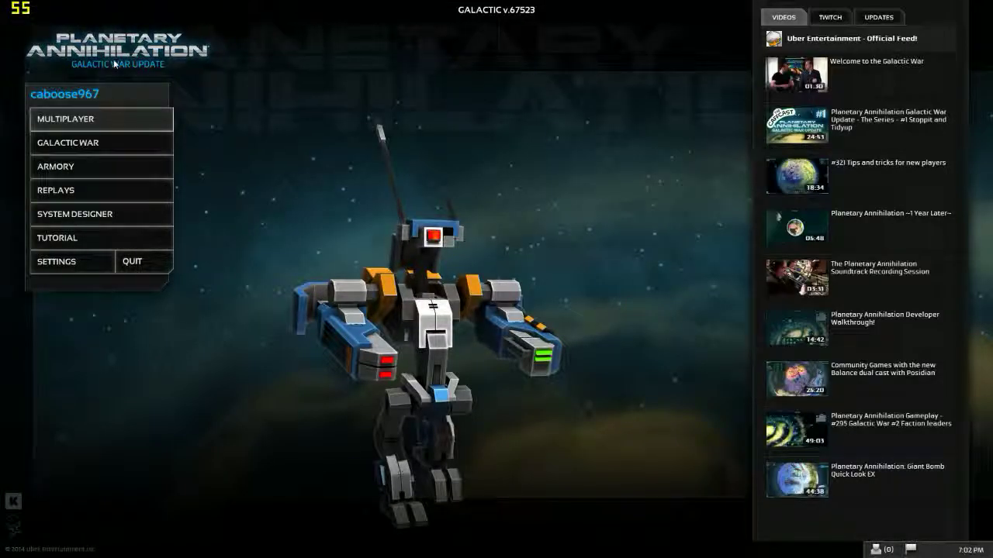
- Join the spongebobs galaxy (2v2v2) lobby and move the resulting not-responding dialog higher
{"action": "left_click", "coordinate": [66, 118]}
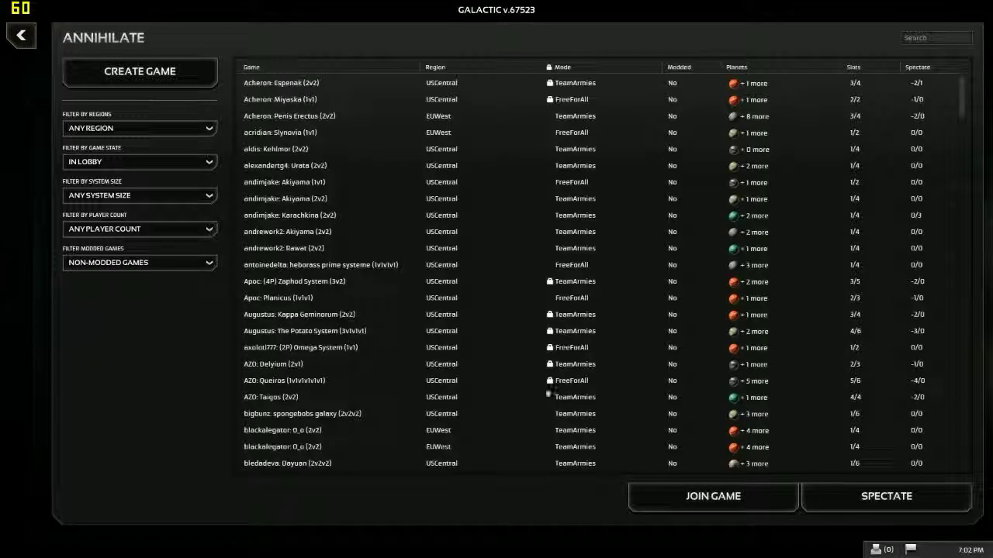
{"action": "left_click", "coordinate": [302, 414]}
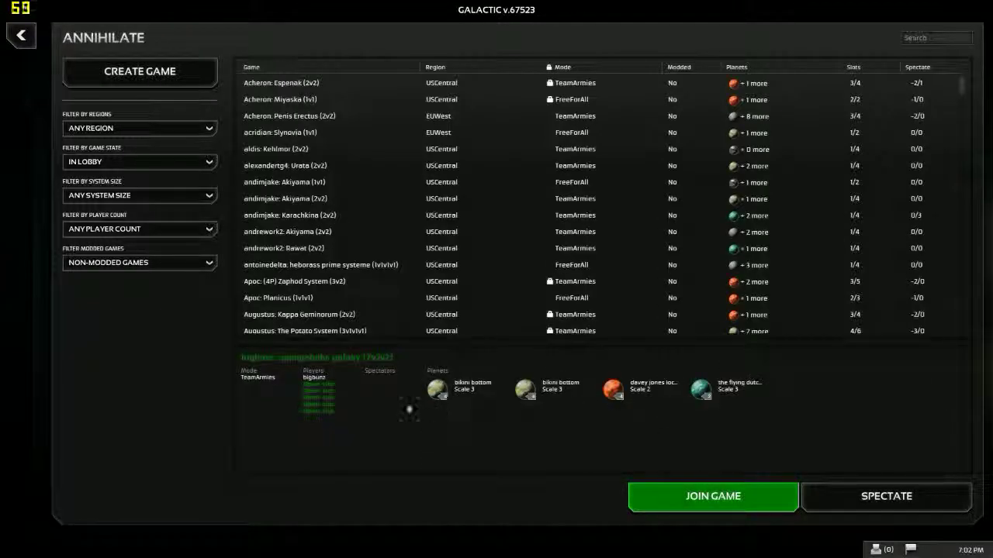
{"action": "mouse_move", "coordinate": [491, 115]}
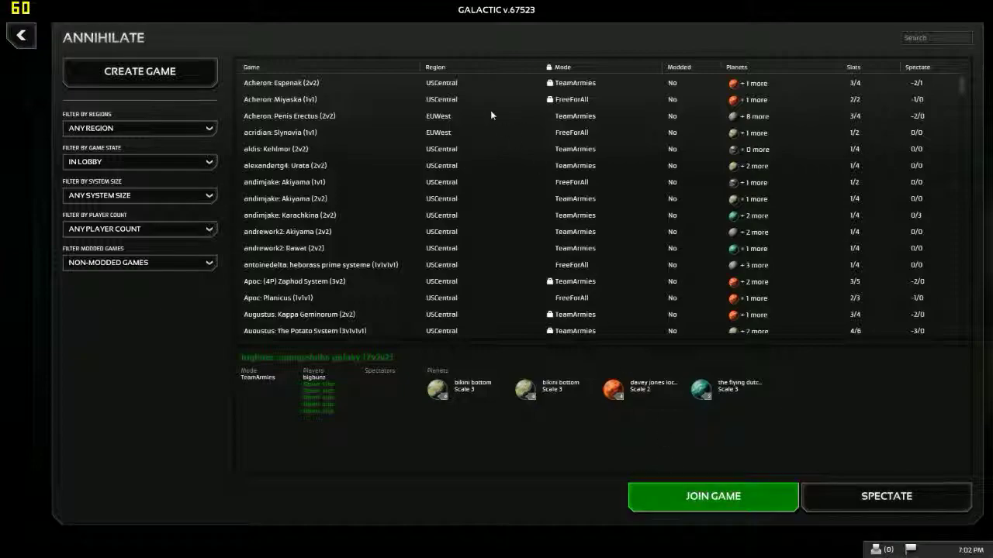
{"action": "mouse_move", "coordinate": [500, 117]}
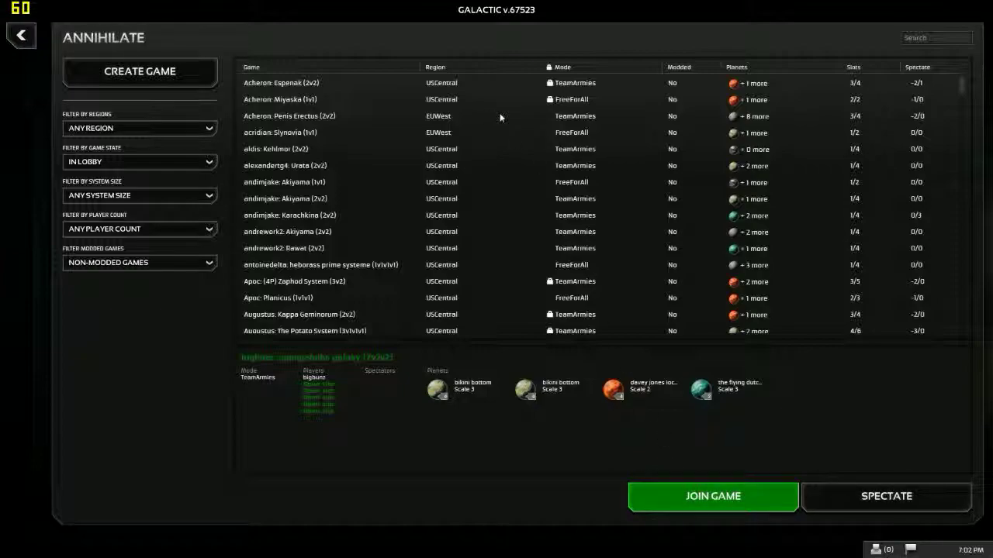
{"action": "mouse_move", "coordinate": [136, 155]}
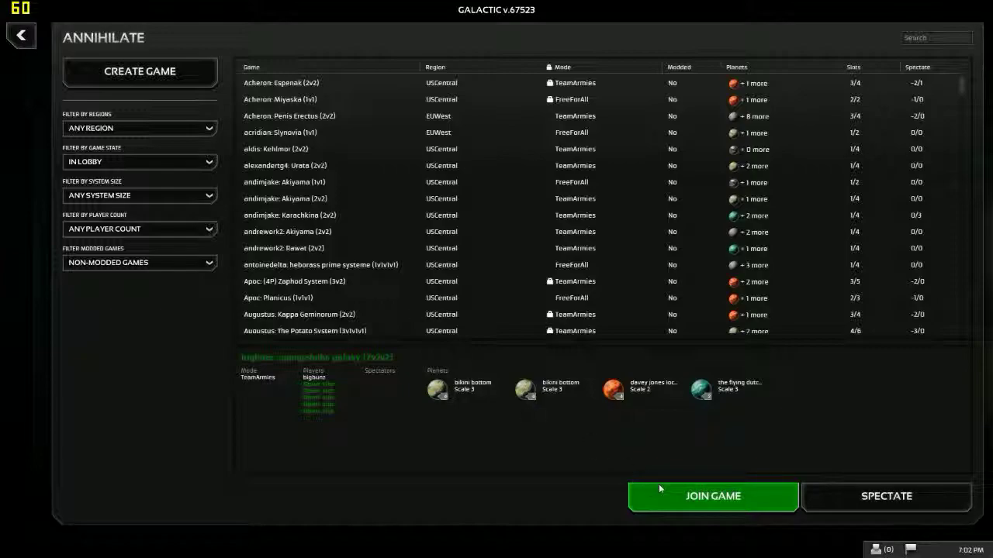
{"action": "left_click", "coordinate": [712, 496]}
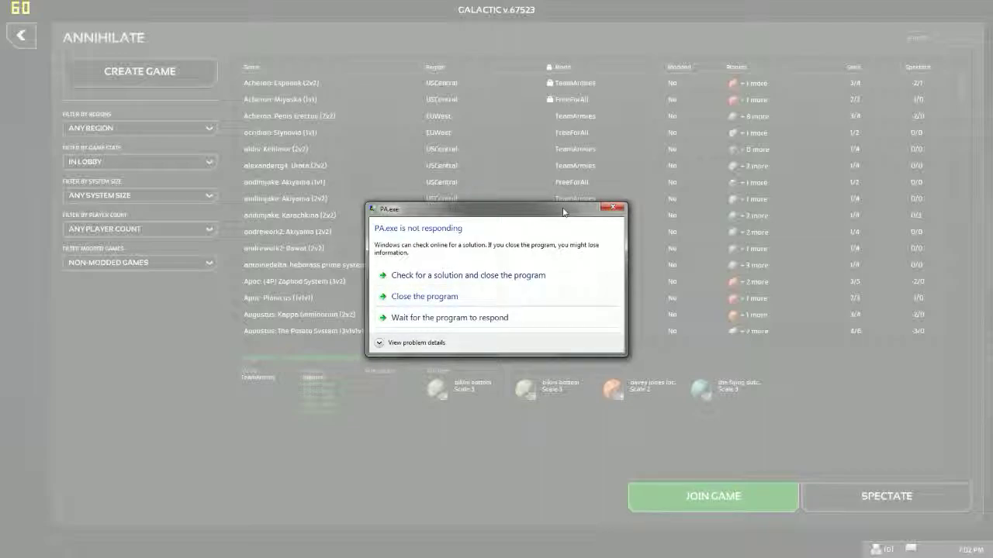
{"action": "left_click_drag", "start_coordinate": [496, 212], "coordinate": [489, 103]}
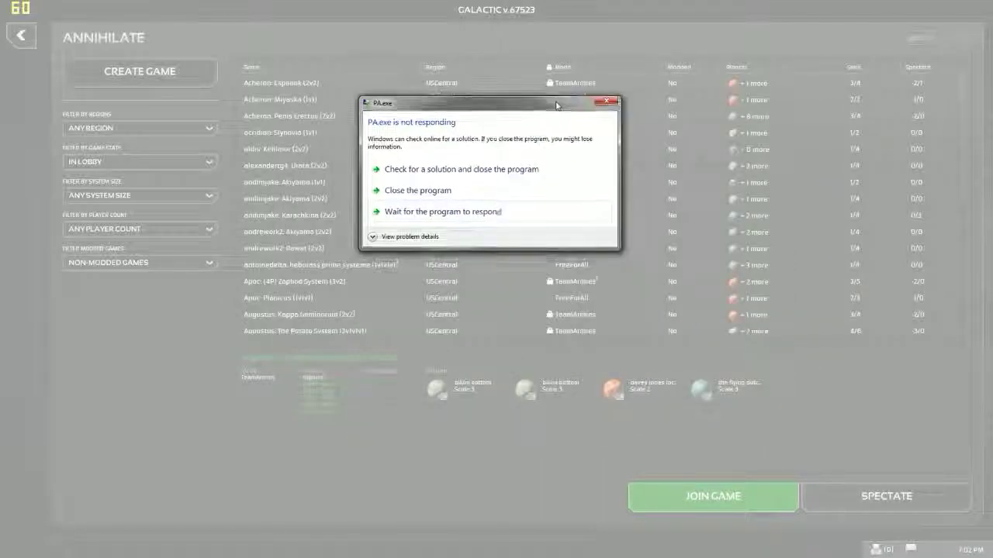